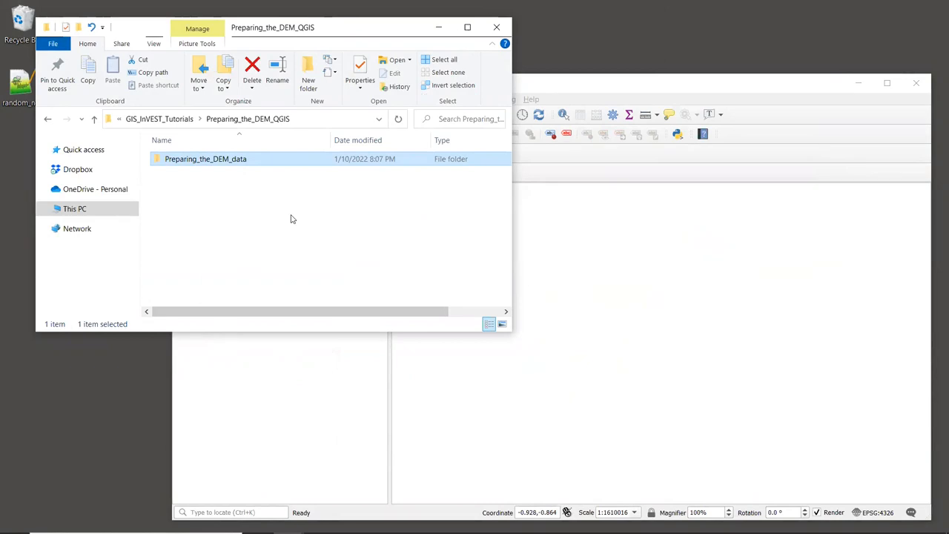
pyautogui.moveTo(288, 180)
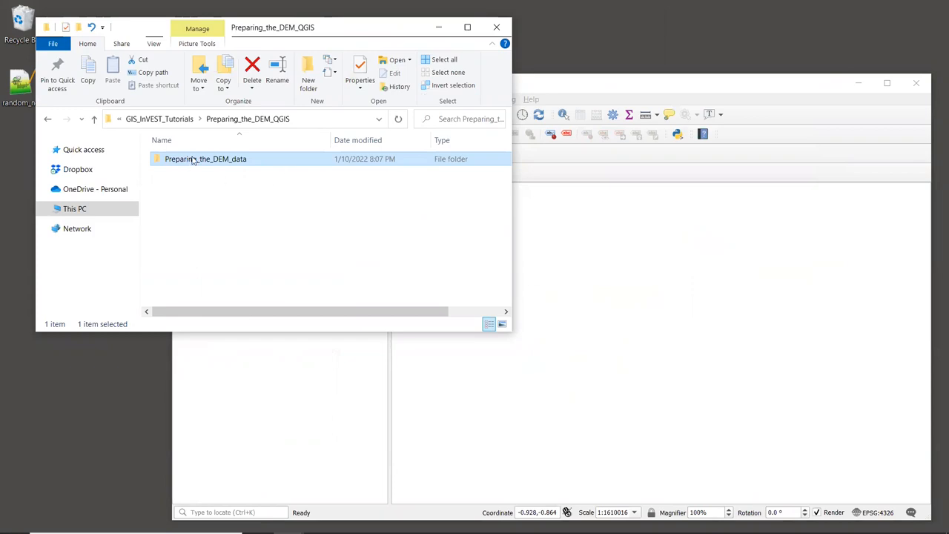
# Step: Enter the Preparing_the_DEM_data folder holding the PDF and five DEM tiles
pyautogui.doubleClick(206, 159)
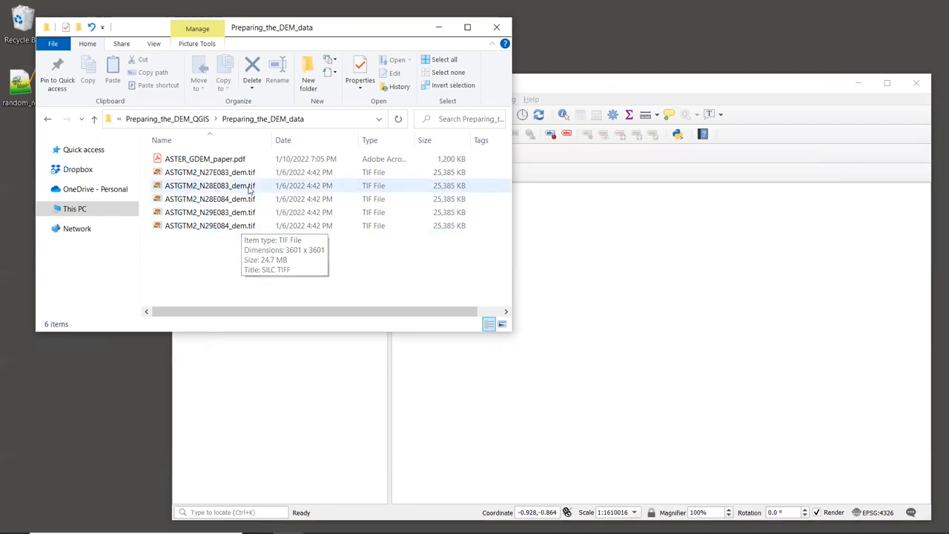
# Step: Begin selecting the five ASTGTM2 .tif tiles to drag into the QGIS canvas
pyautogui.click(210, 225)
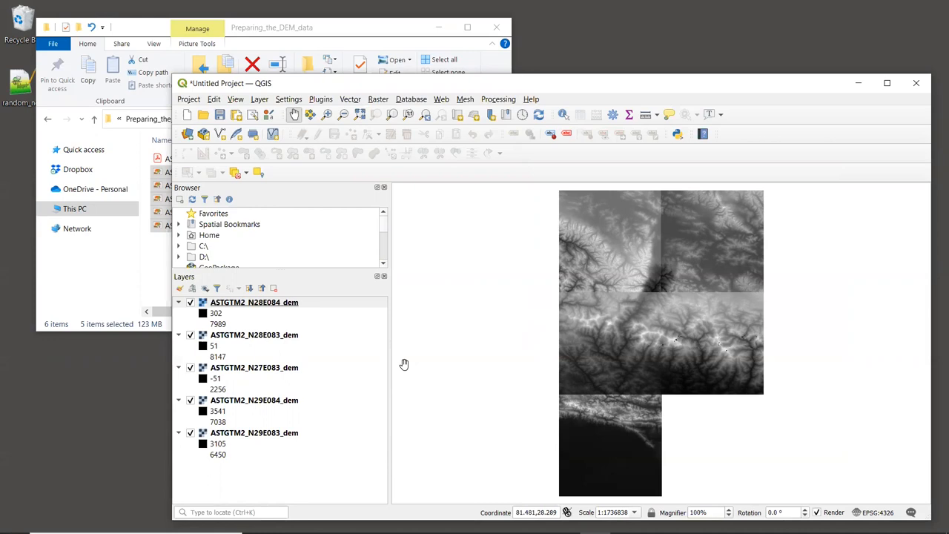
pyautogui.moveTo(380, 144)
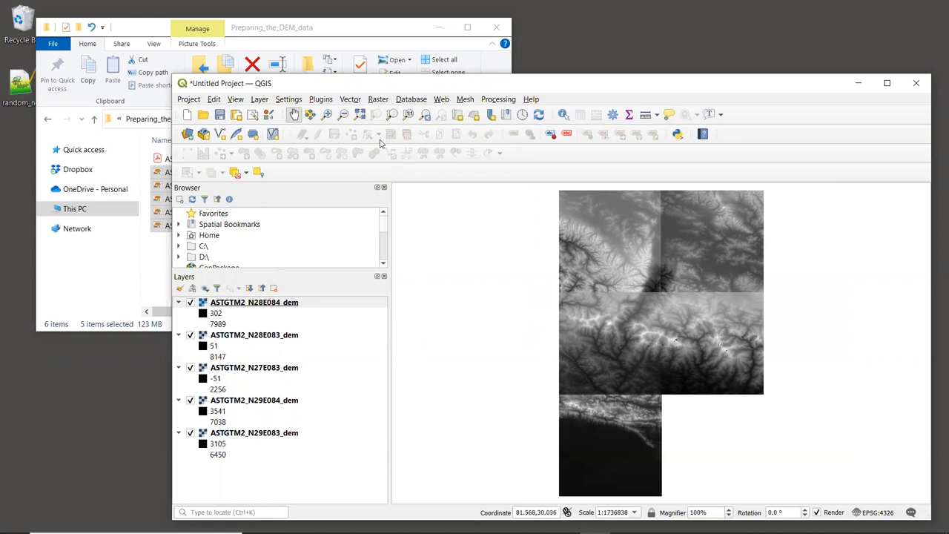
# Step: Start a GDAL Merge with all five DEM tiles selected as input layers
pyautogui.click(378, 99)
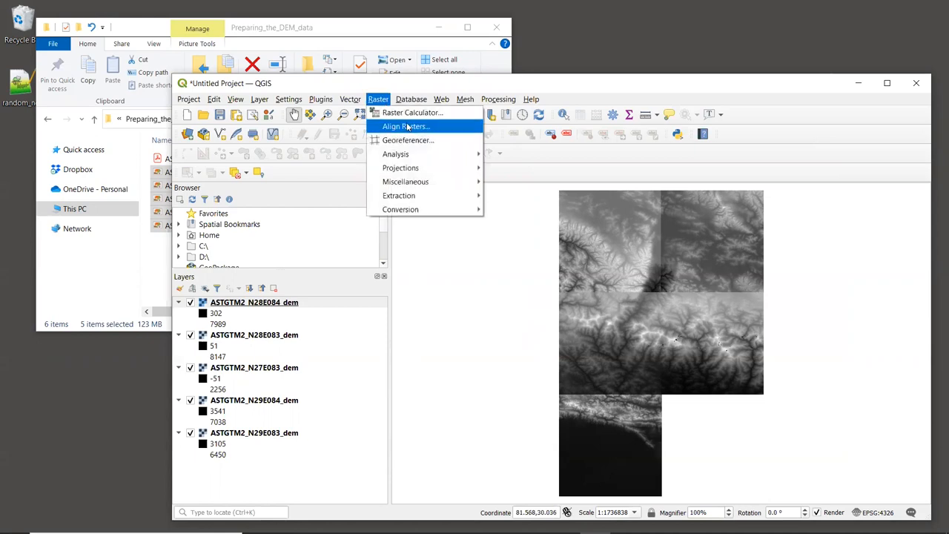
pyautogui.moveTo(405, 181)
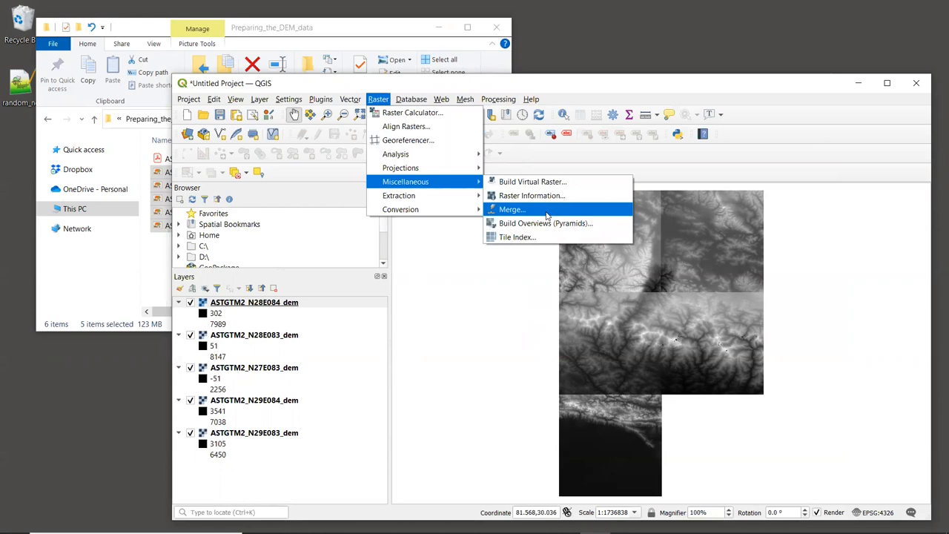
pyautogui.click(511, 209)
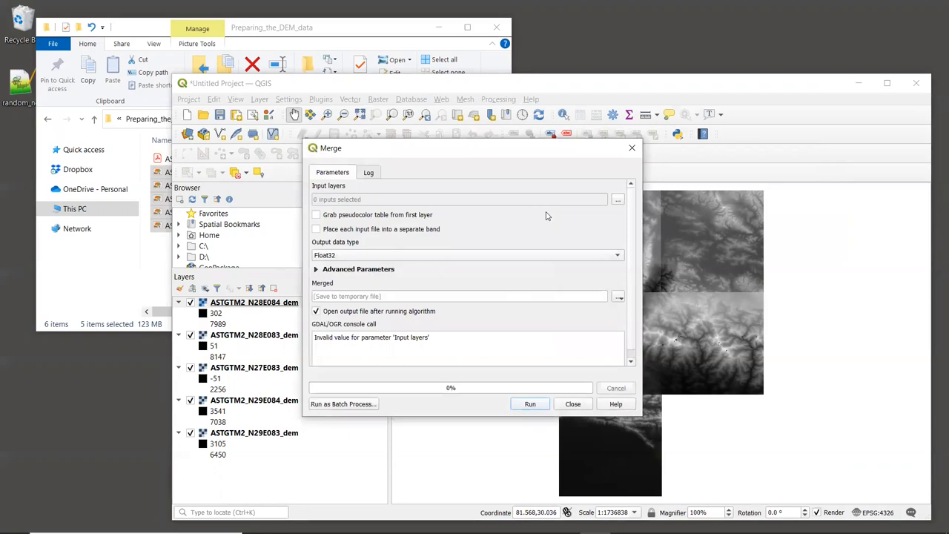
pyautogui.moveTo(620, 202)
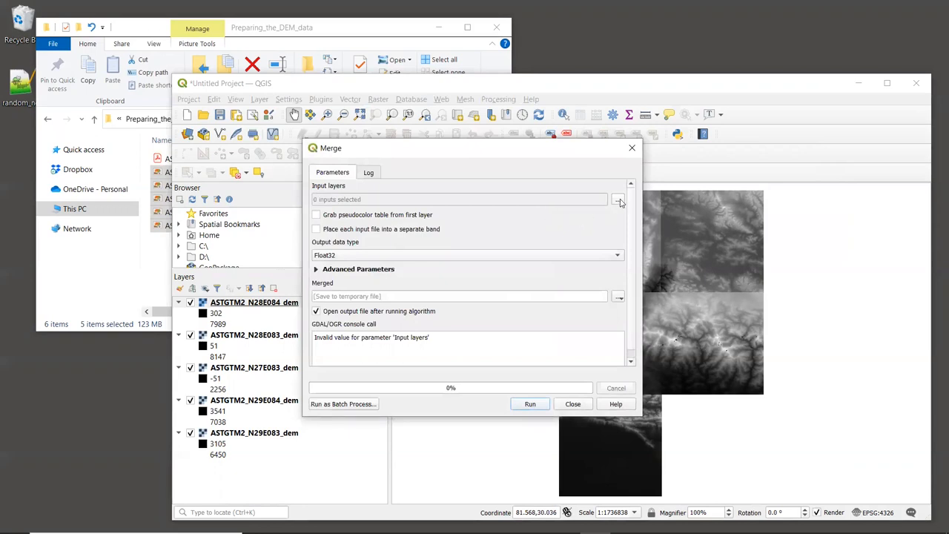
pyautogui.click(618, 201)
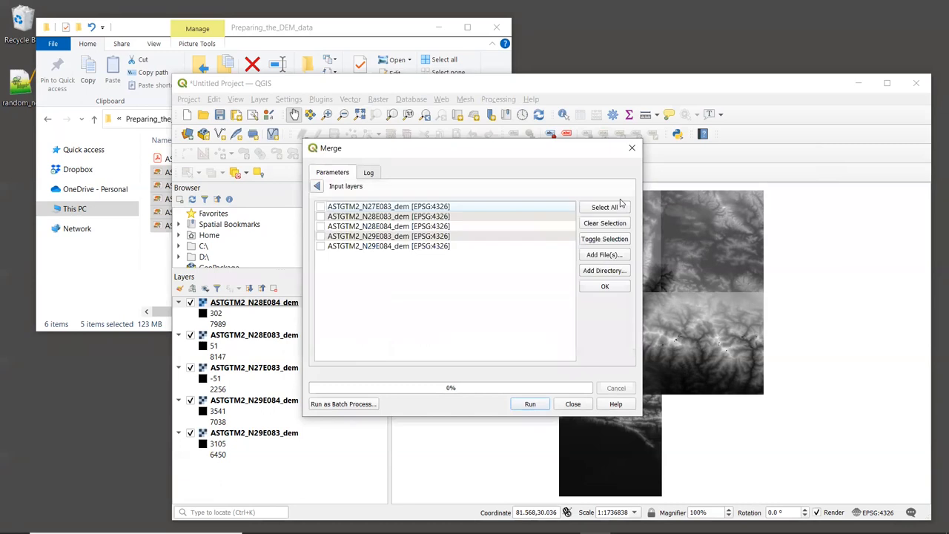
pyautogui.moveTo(491, 215)
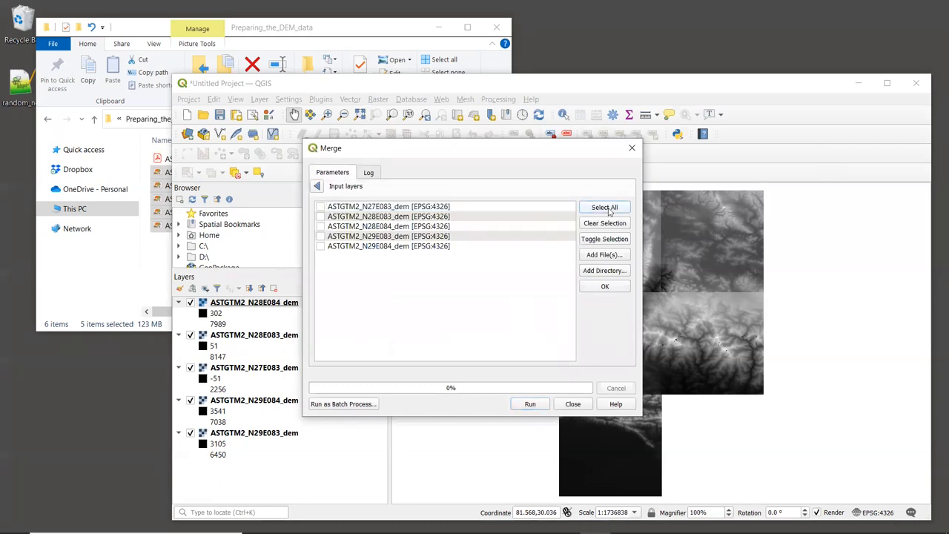
pyautogui.click(604, 207)
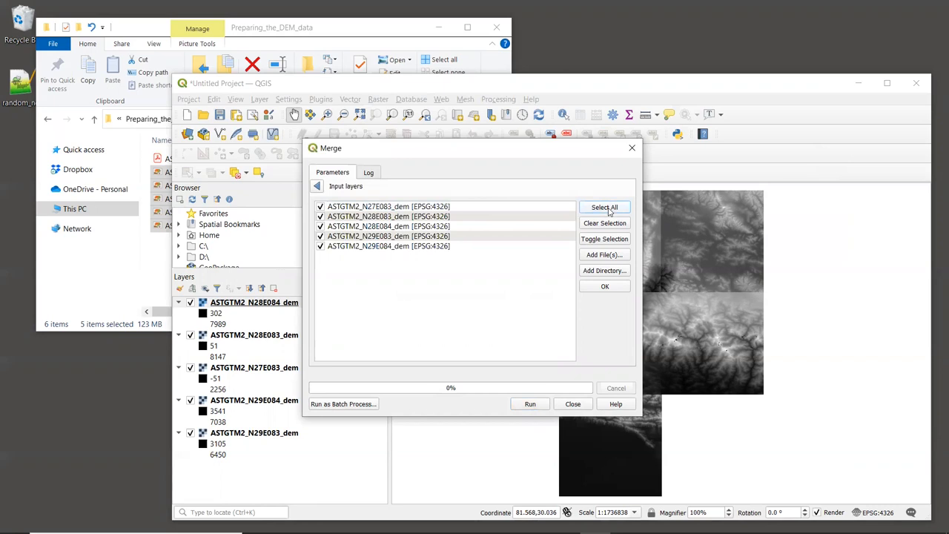
pyautogui.moveTo(448, 185)
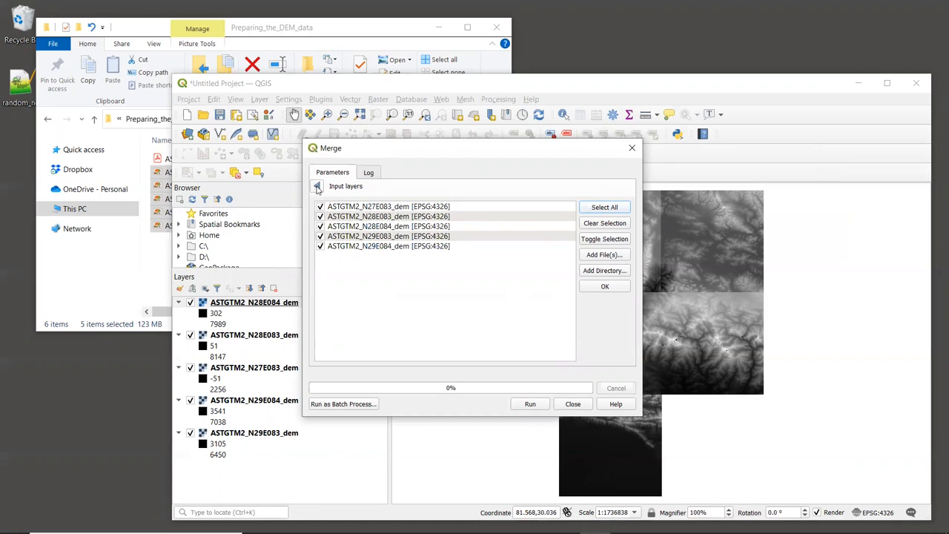
pyautogui.moveTo(317, 186)
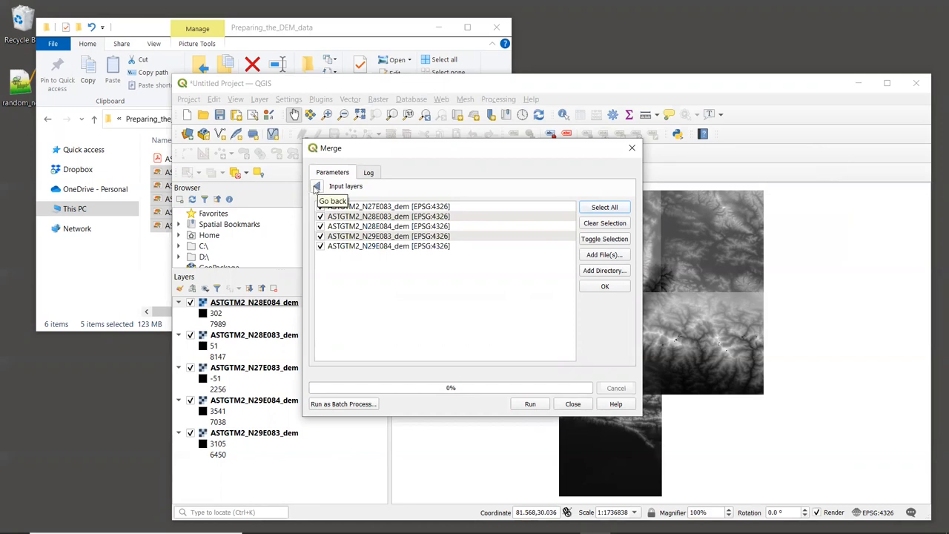
pyautogui.click(317, 186)
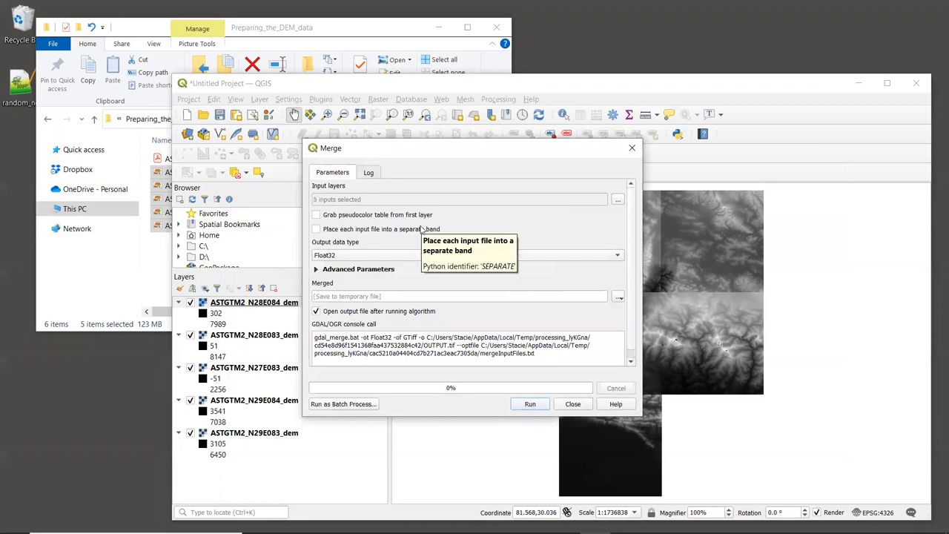
pyautogui.moveTo(570, 278)
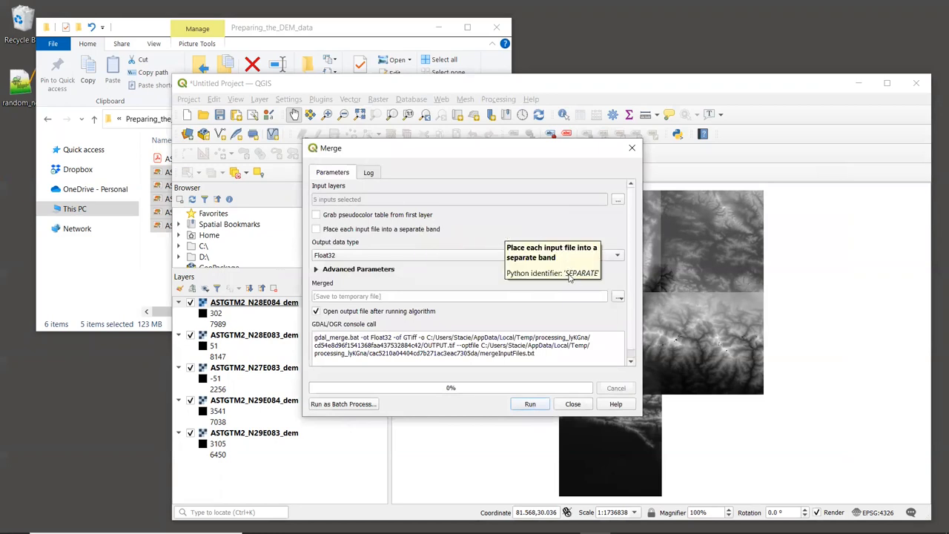
pyautogui.moveTo(601, 255)
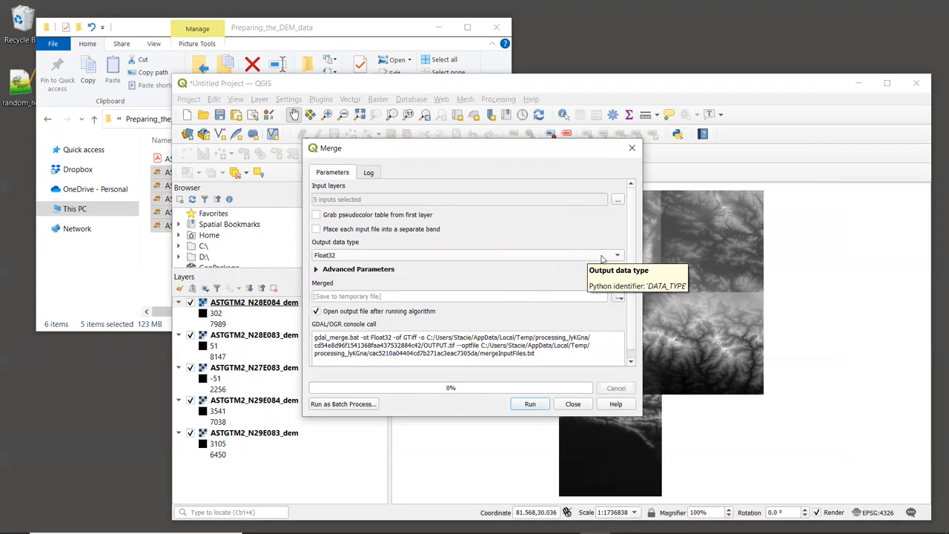
pyautogui.moveTo(500, 265)
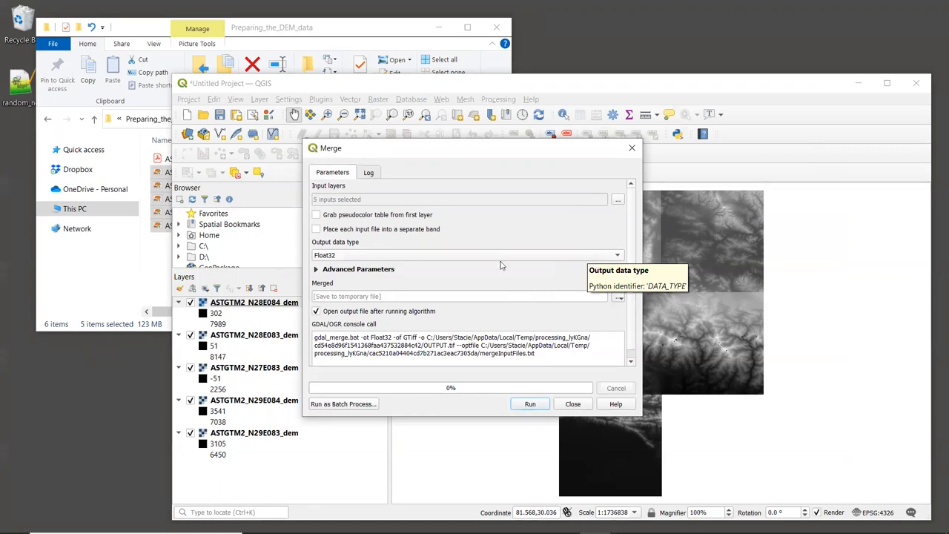
pyautogui.moveTo(252, 306)
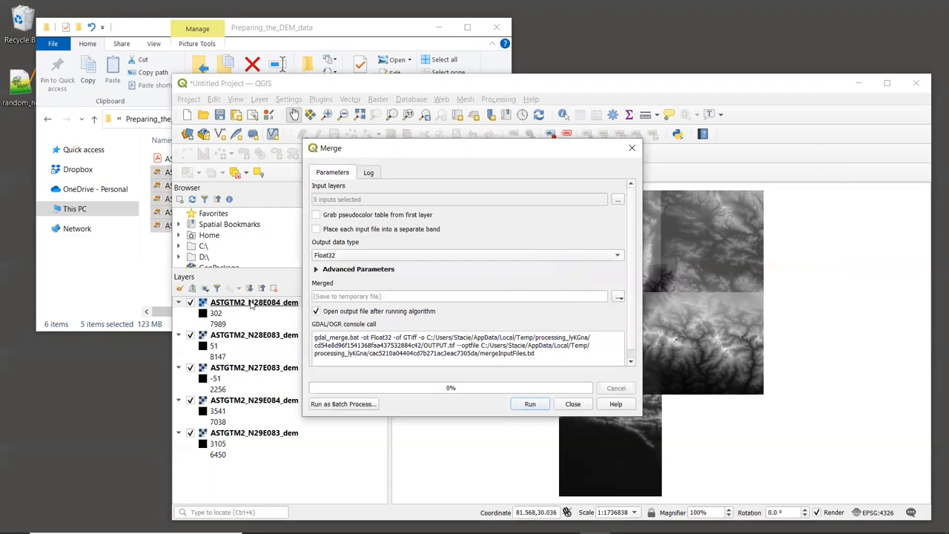
pyautogui.rightClick(255, 302)
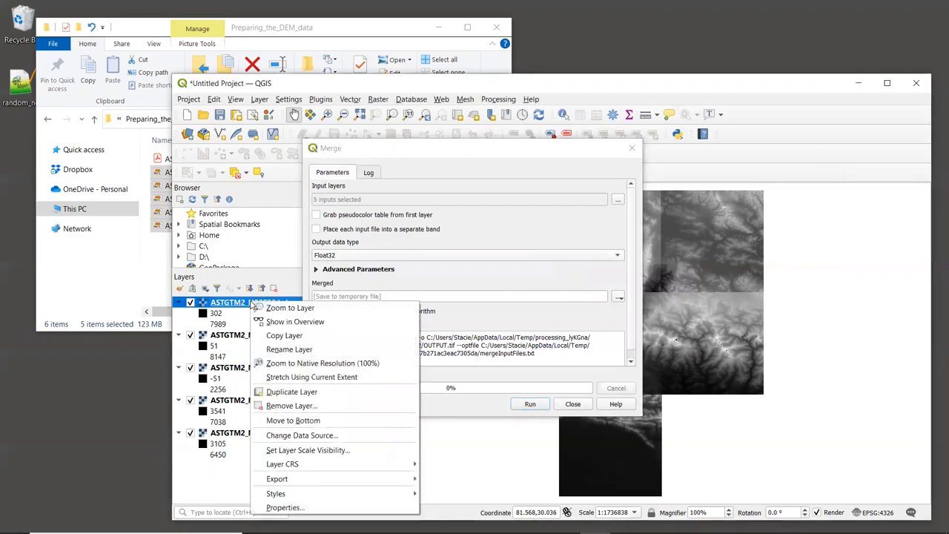
pyautogui.moveTo(284, 507)
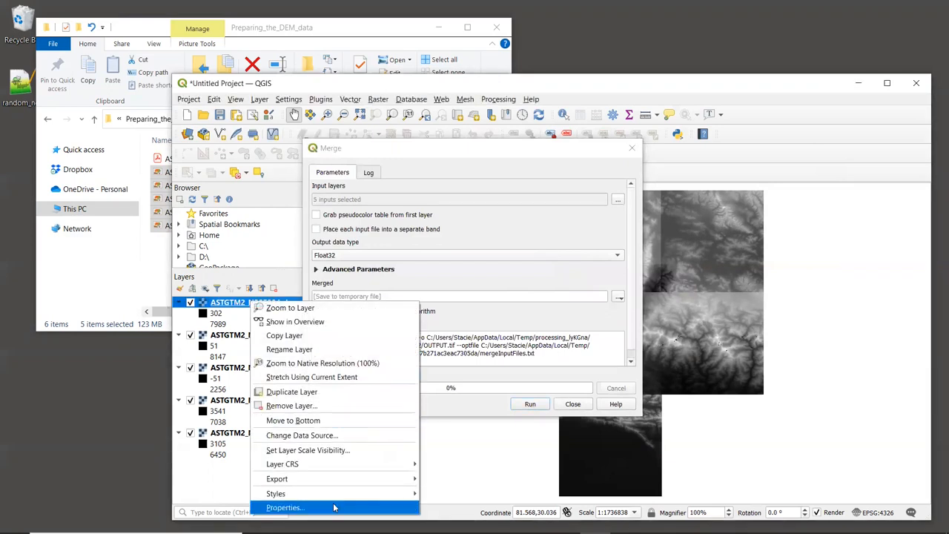
pyautogui.click(285, 507)
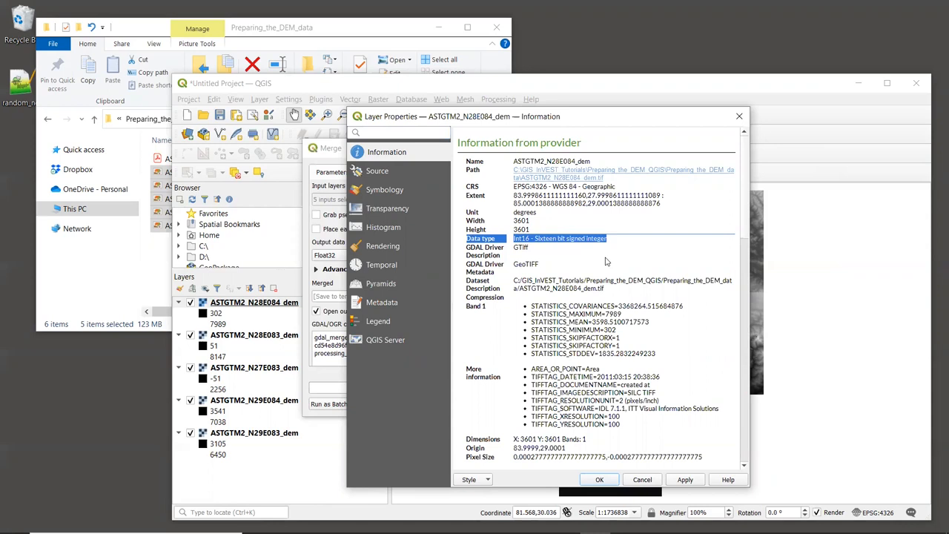
pyautogui.moveTo(739, 117)
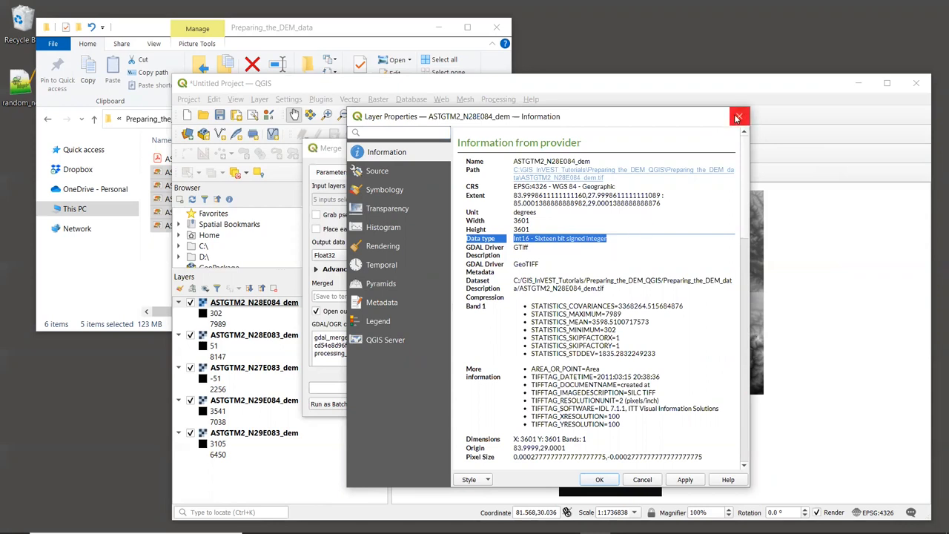
pyautogui.click(737, 117)
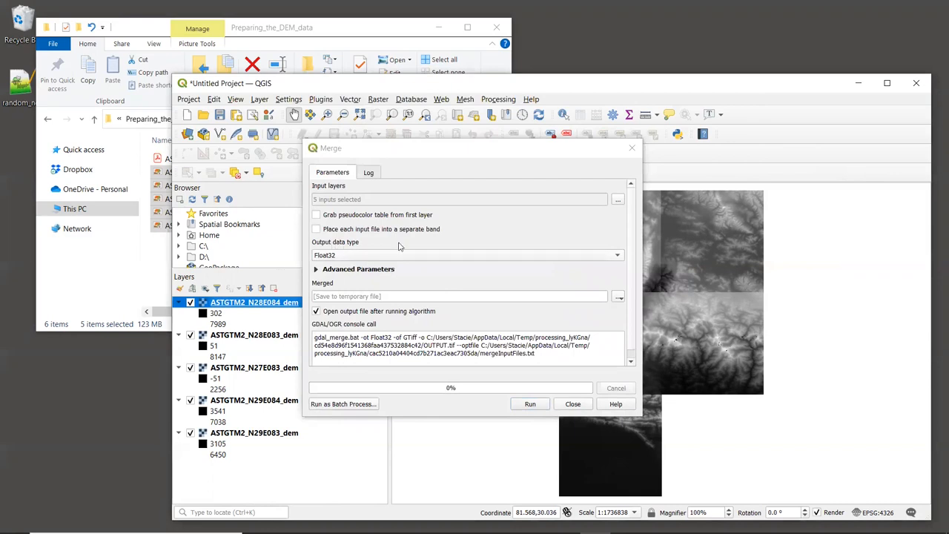
# Step: Make the merged output data type Int16 and expand the advanced parameters
pyautogui.click(618, 255)
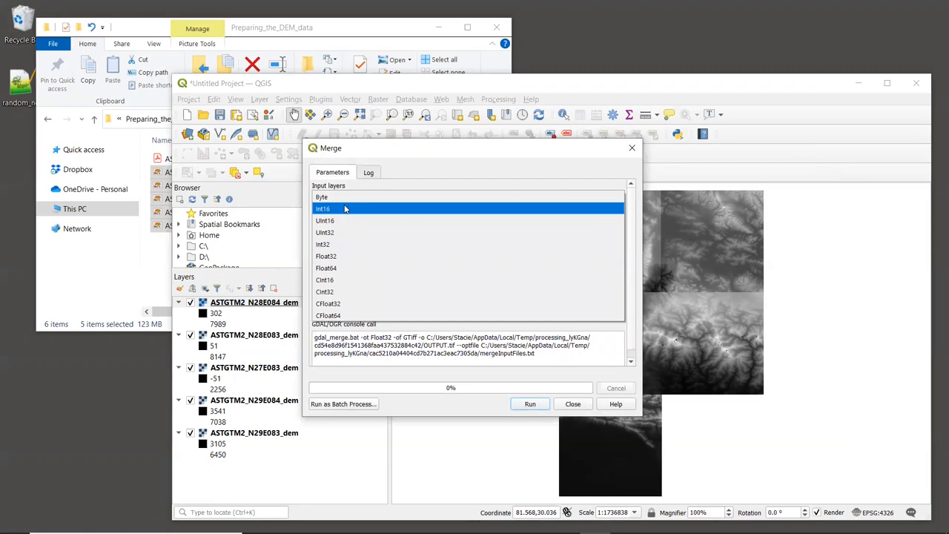
pyautogui.click(322, 209)
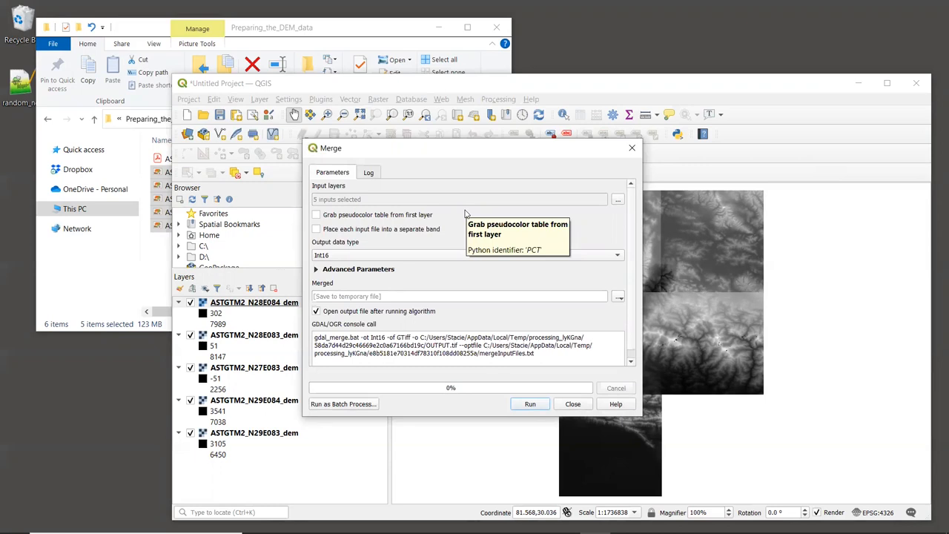
pyautogui.moveTo(317, 272)
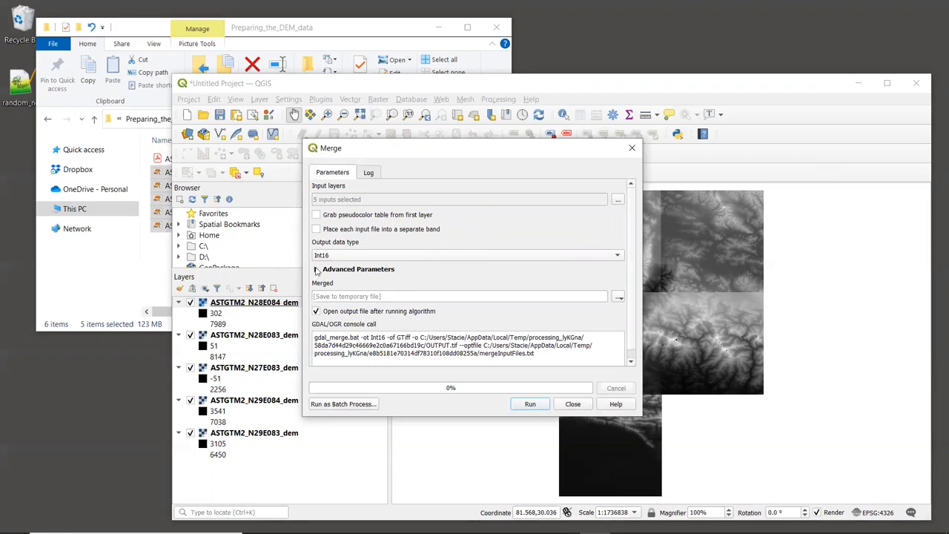
pyautogui.click(318, 268)
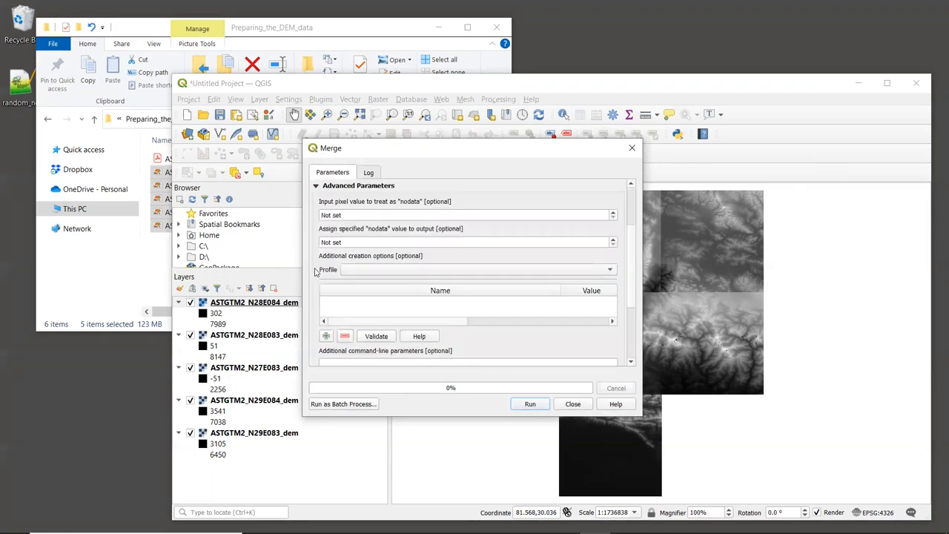
pyautogui.moveTo(560, 319)
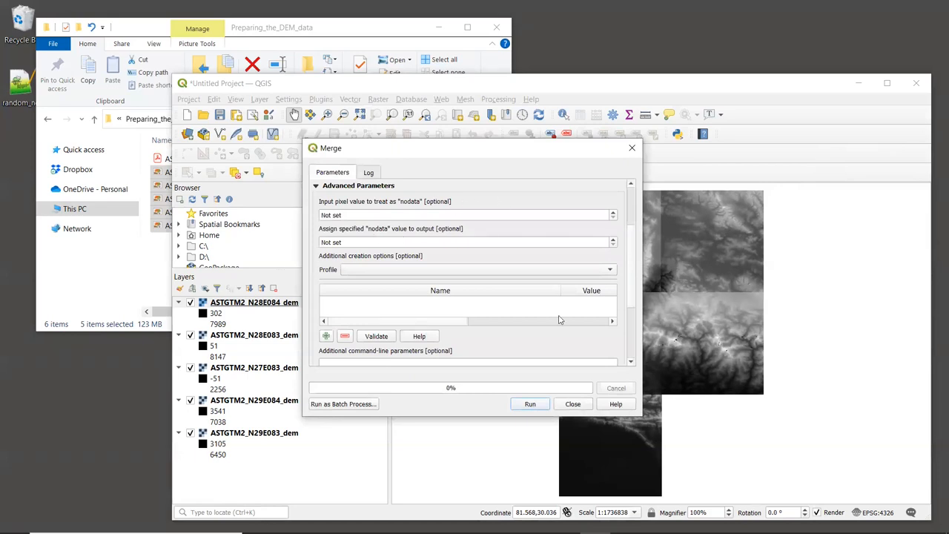
pyautogui.moveTo(400, 215)
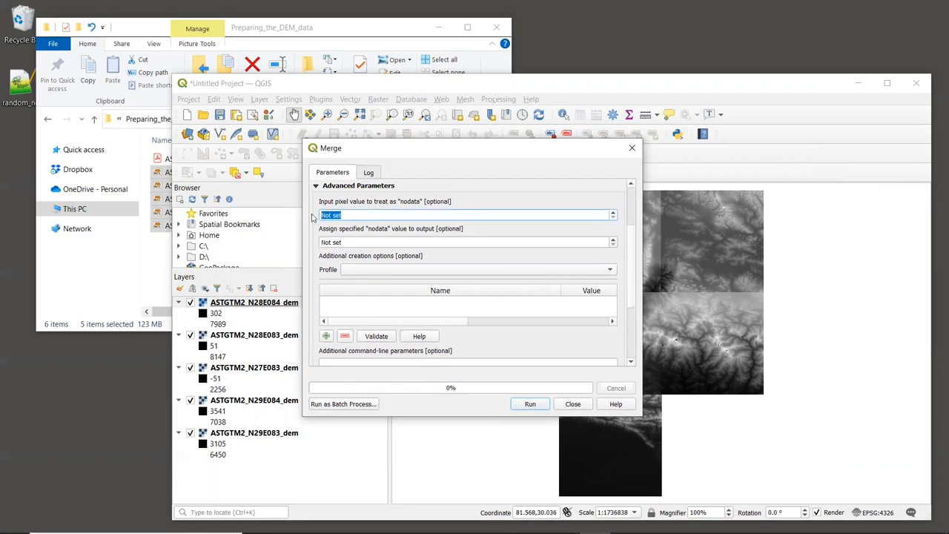
# Step: Treat -9999 as the input nodata value, then move to the output nodata field
pyautogui.write('-99')
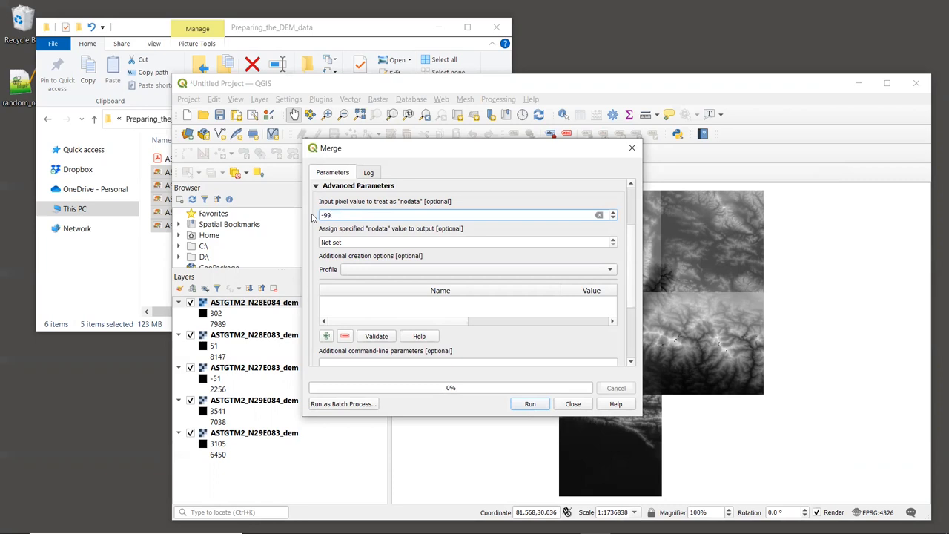
pyautogui.write('99')
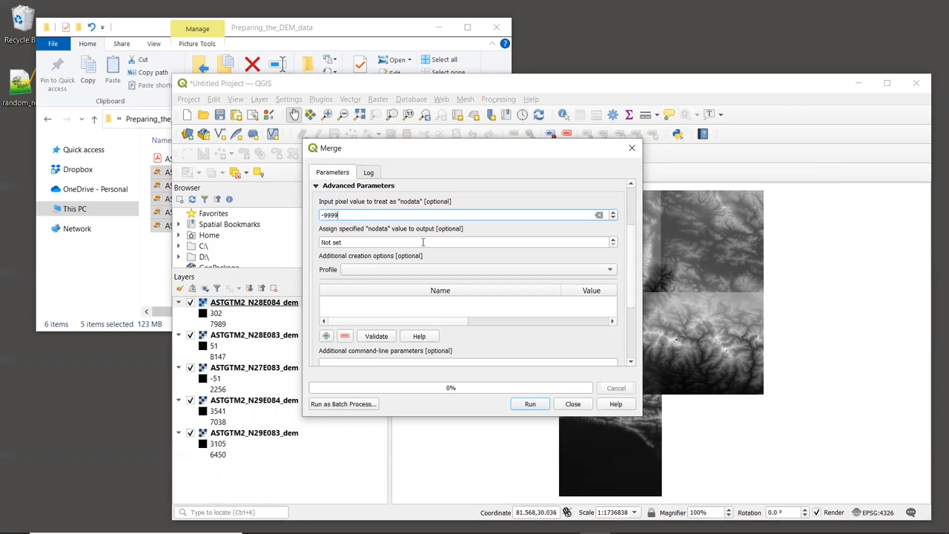
pyautogui.moveTo(422, 242)
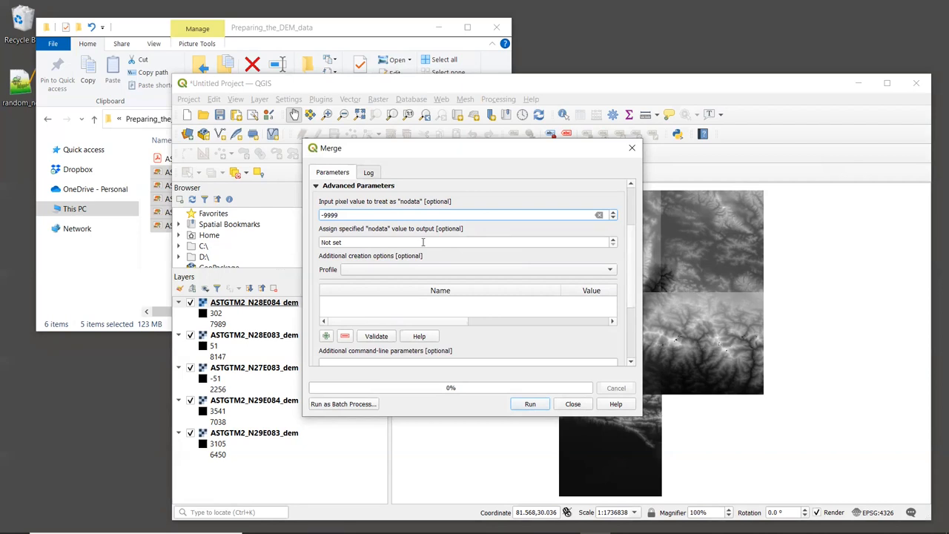
pyautogui.click(459, 214)
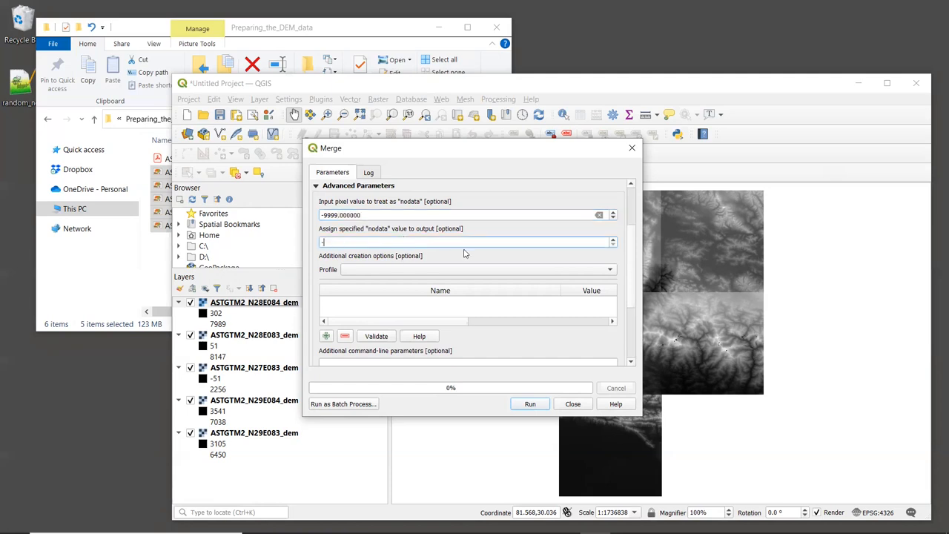
# Step: Assign -32768 as the nodata value of the merged output raster
pyautogui.write('-327')
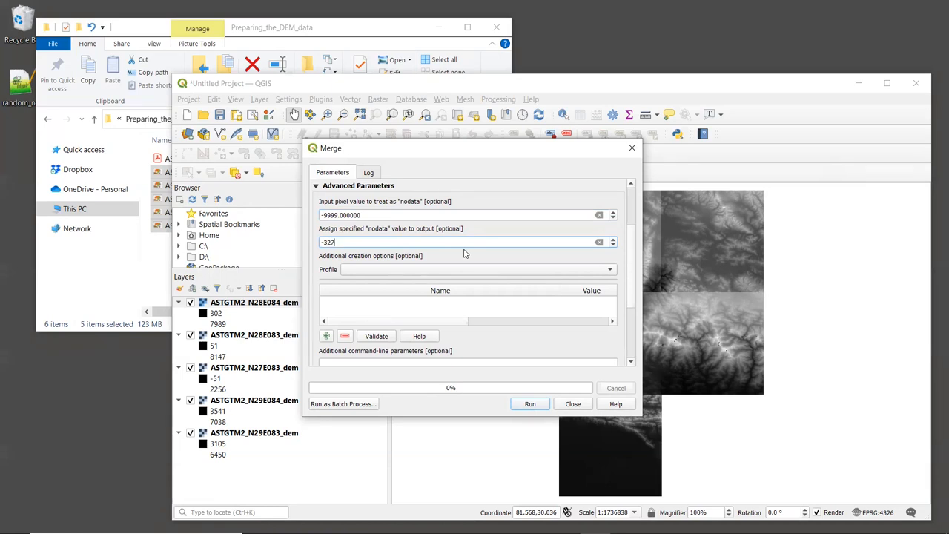
pyautogui.write('68')
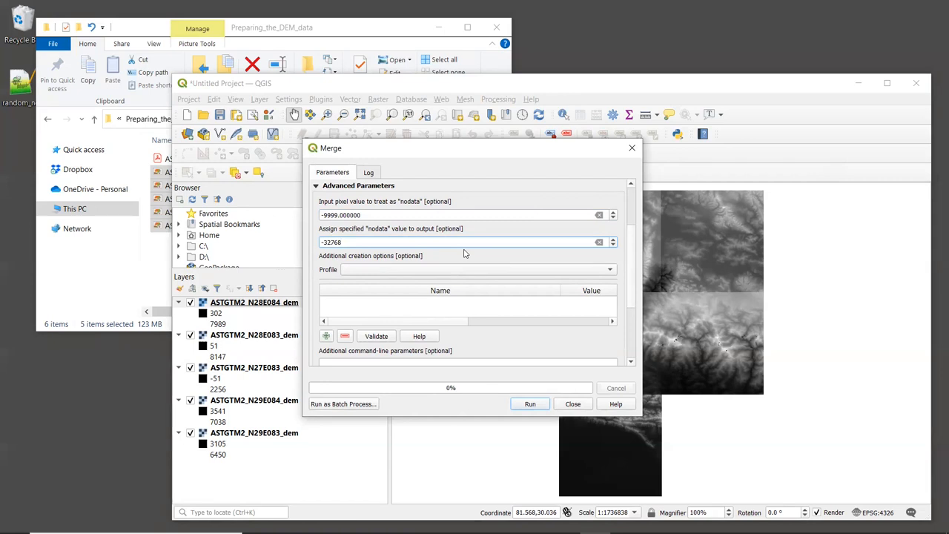
pyautogui.click(459, 241)
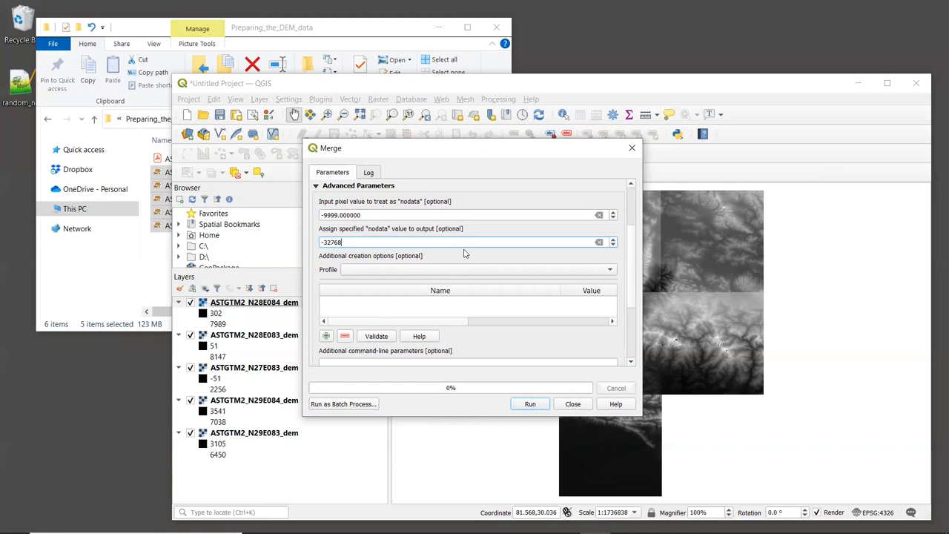
pyautogui.moveTo(338, 196)
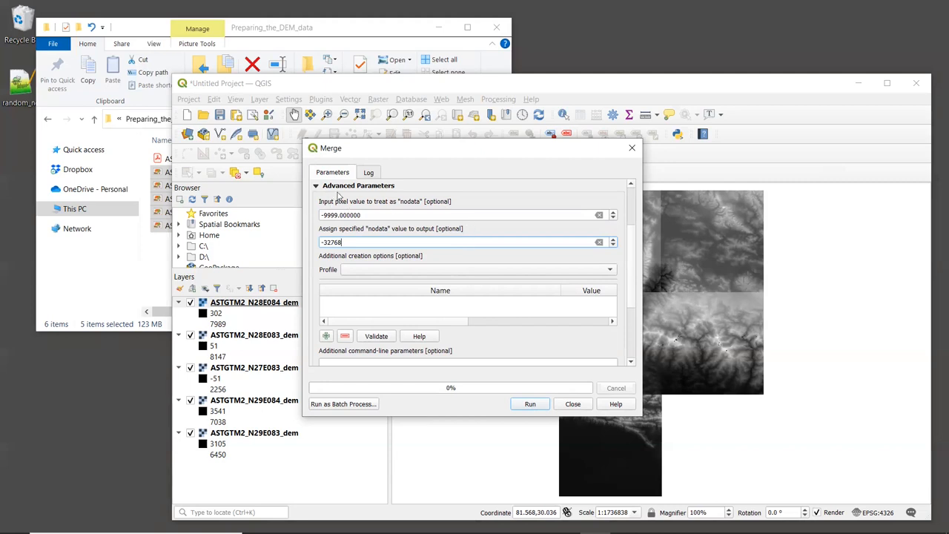
pyautogui.moveTo(374, 214)
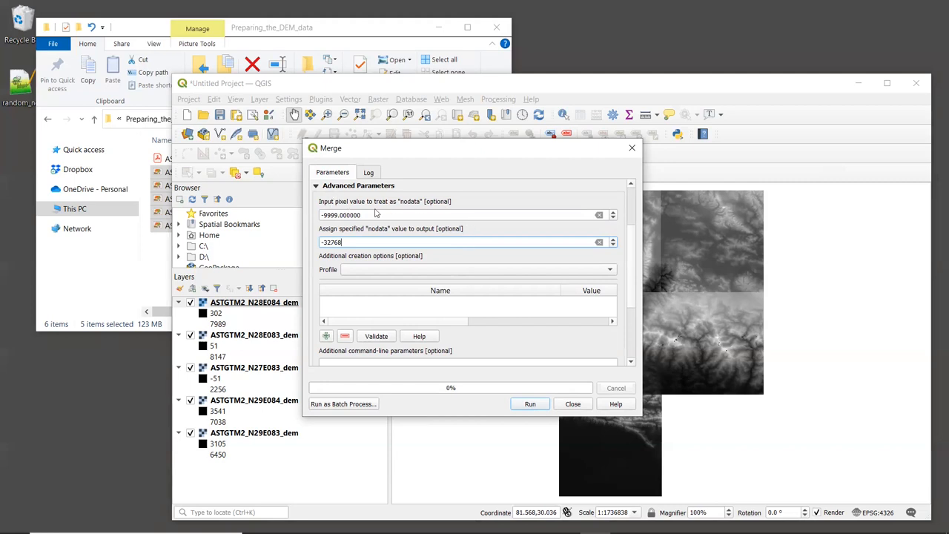
pyautogui.moveTo(374, 214)
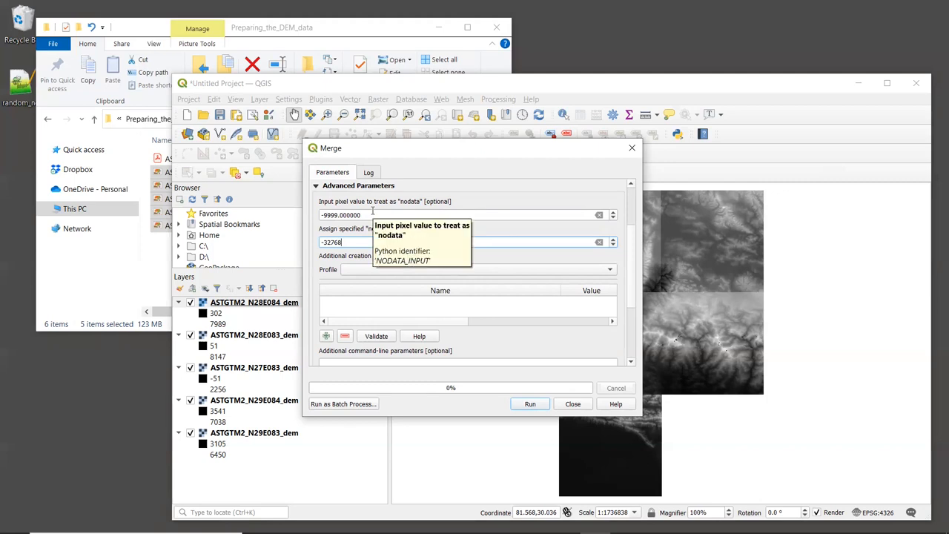
pyautogui.moveTo(353, 258)
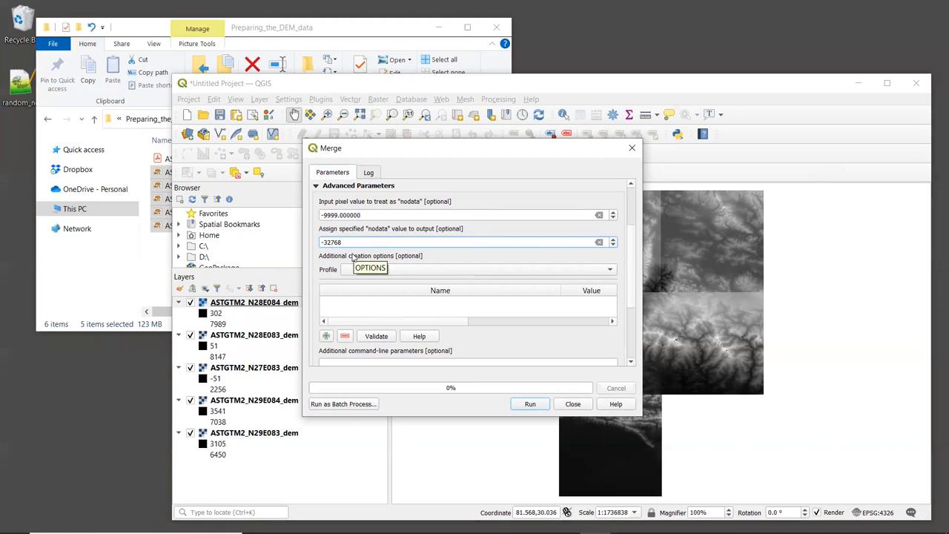
pyautogui.moveTo(362, 242)
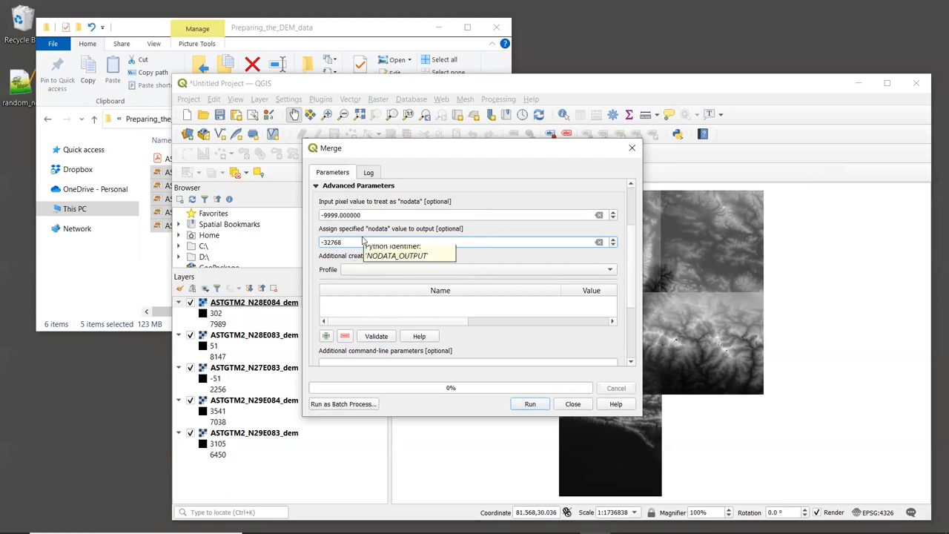
pyautogui.moveTo(364, 242)
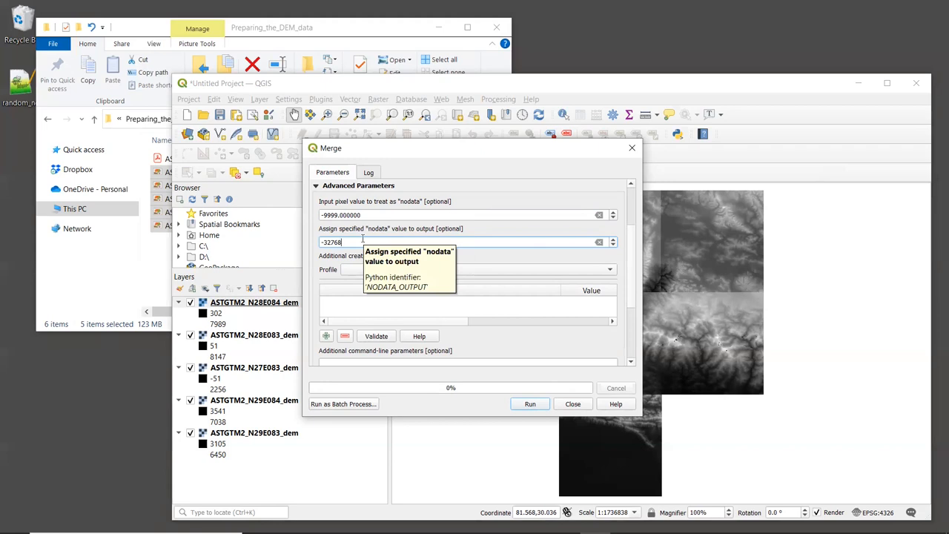
pyautogui.moveTo(632, 278)
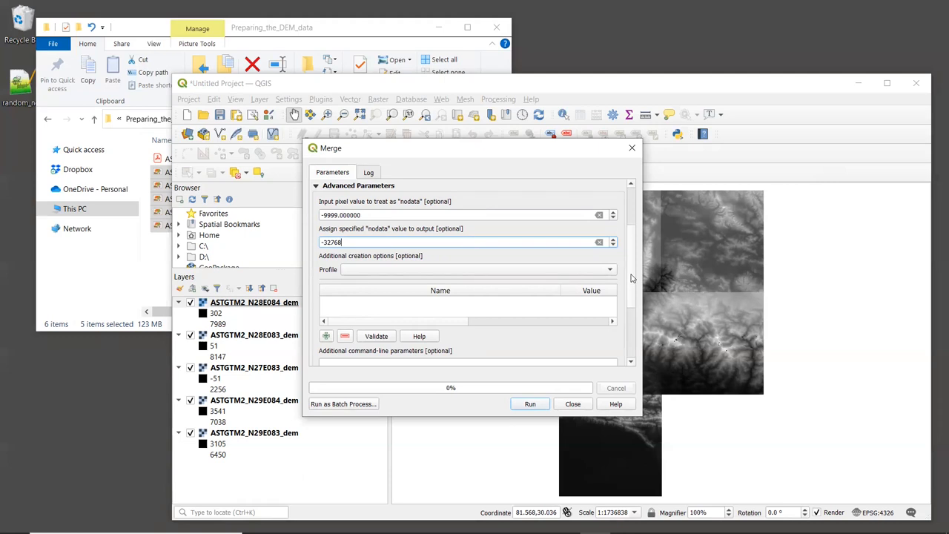
# Step: Reach the Merged output field and bring up its save-destination choices
pyautogui.scroll(-3)
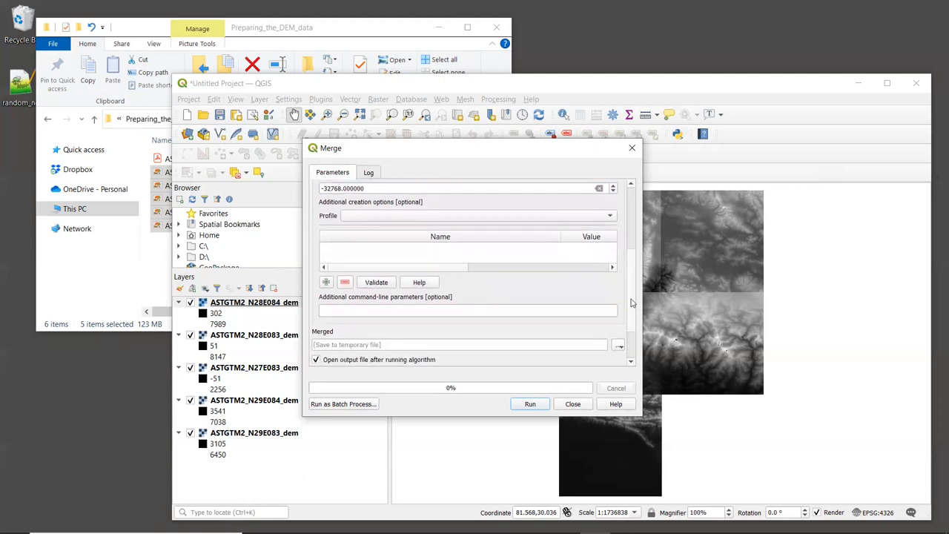
pyautogui.scroll(-3)
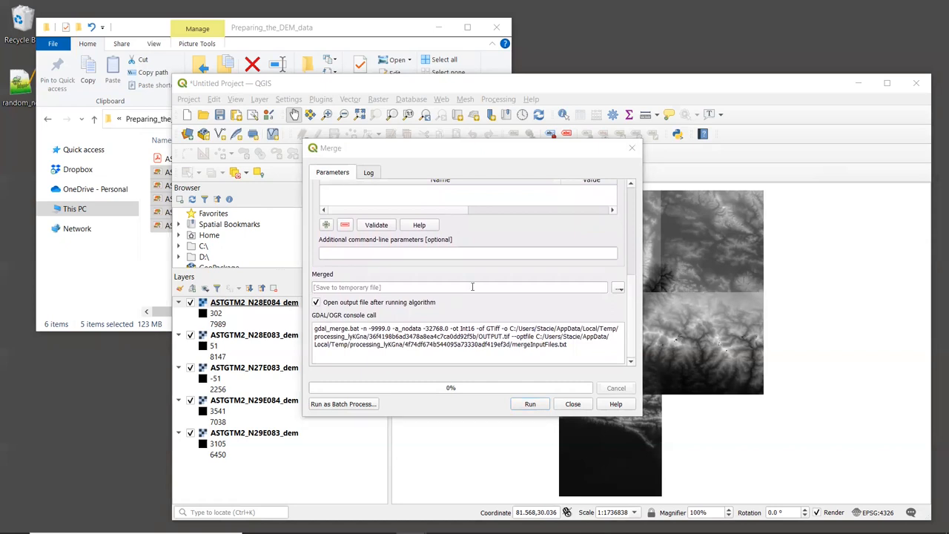
pyautogui.click(460, 287)
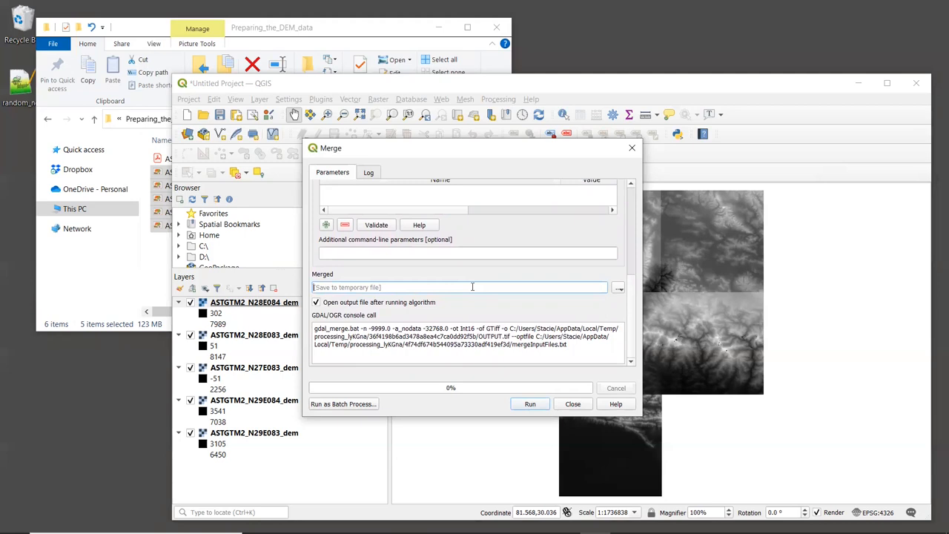
pyautogui.click(619, 288)
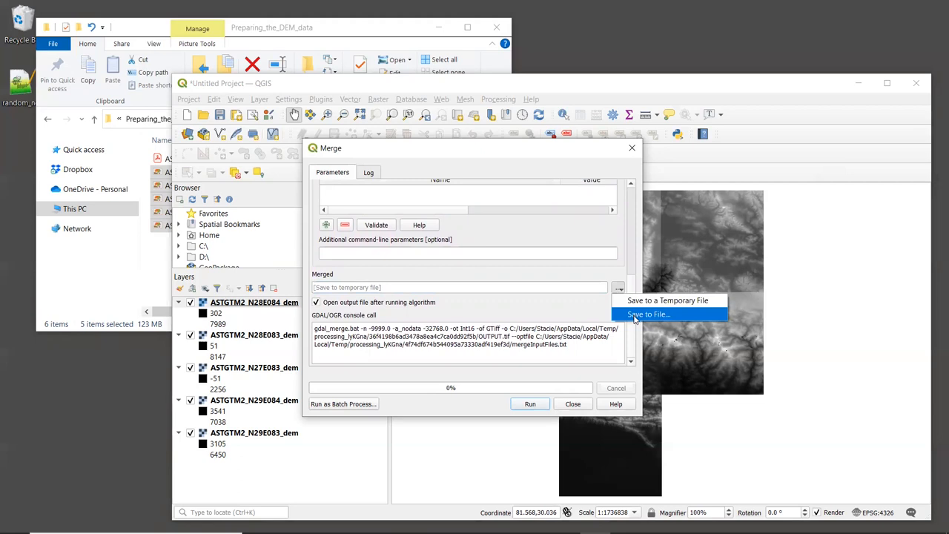
# Step: Choose Save to File and create and enter a new DEM_output folder
pyautogui.click(647, 313)
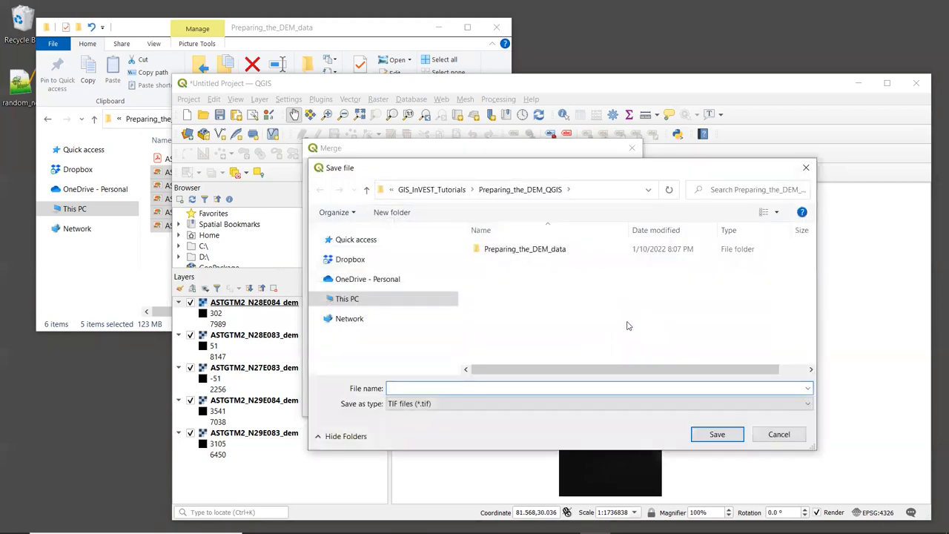
pyautogui.moveTo(559, 296)
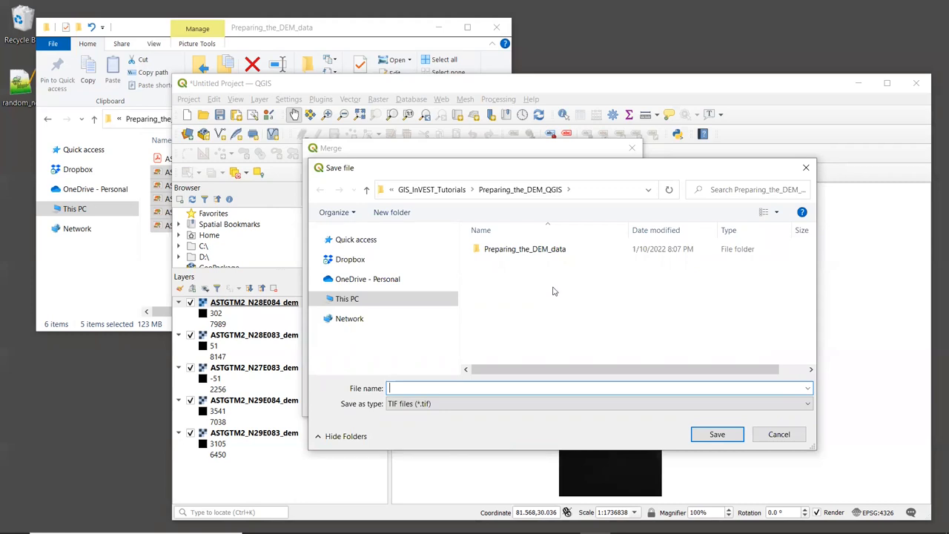
pyautogui.moveTo(529, 281)
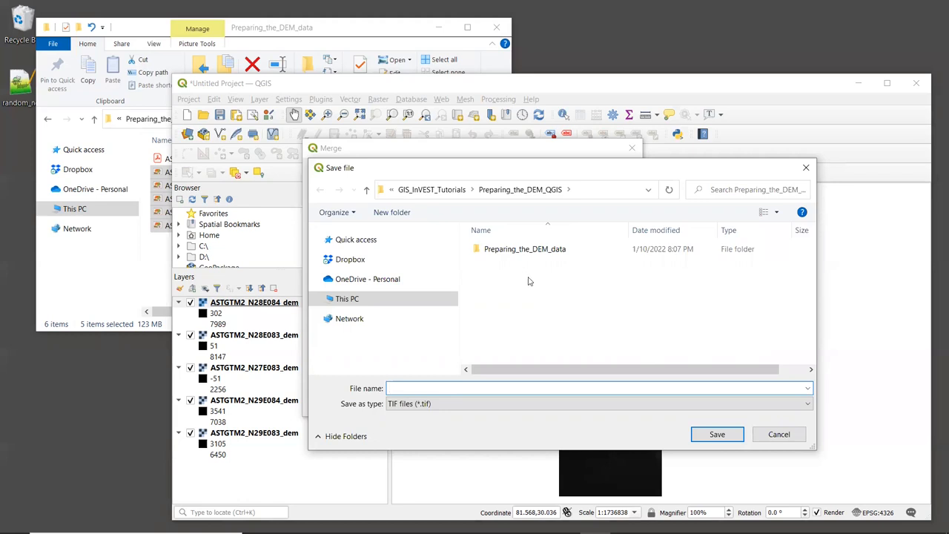
pyautogui.rightClick(528, 282)
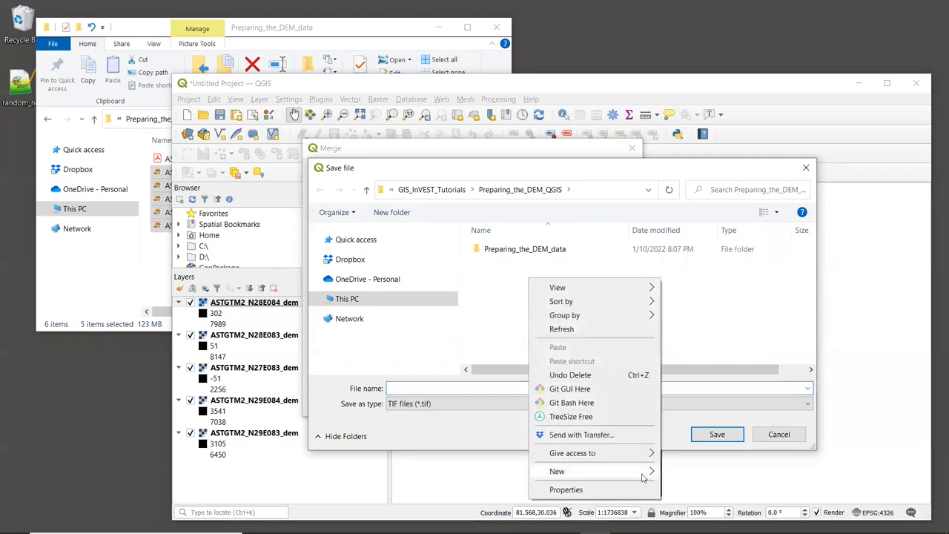
pyautogui.click(557, 471)
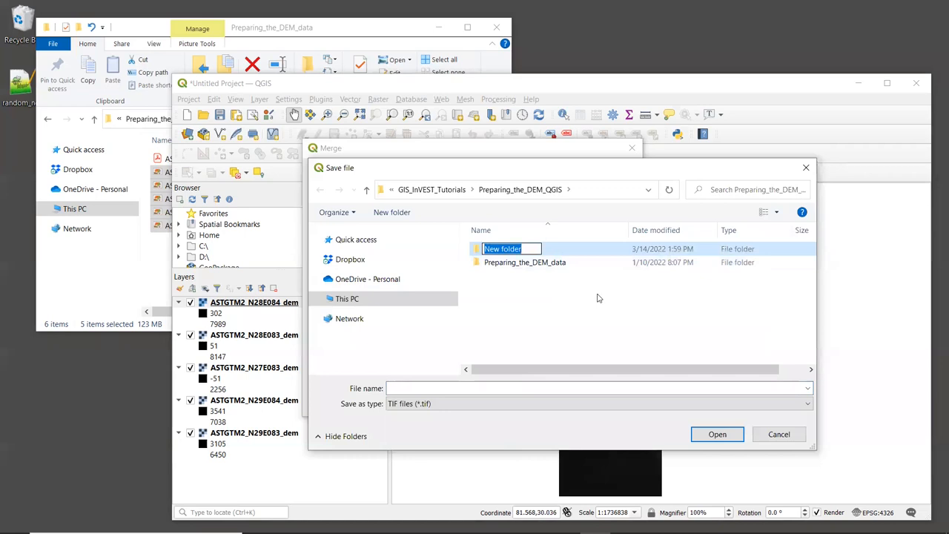
pyautogui.write('D')
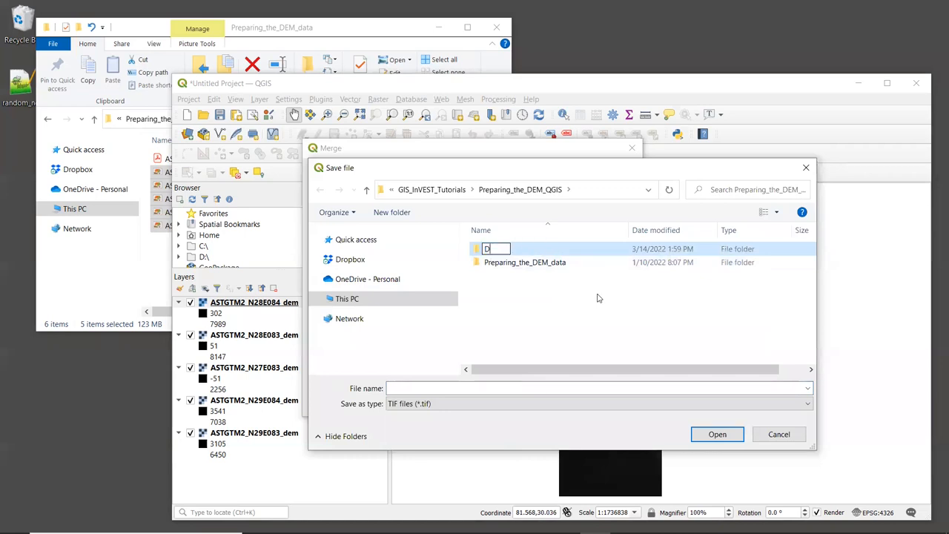
pyautogui.write('EM_')
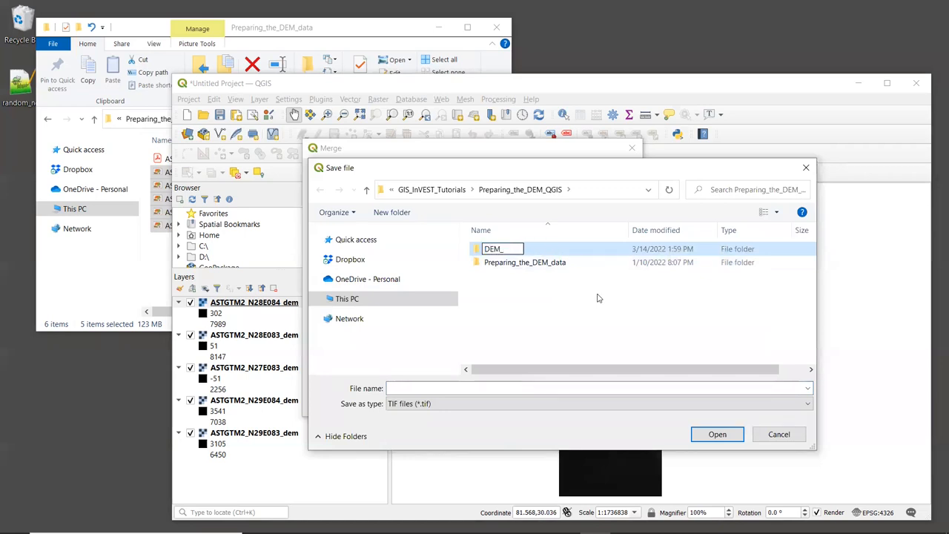
pyautogui.write('output')
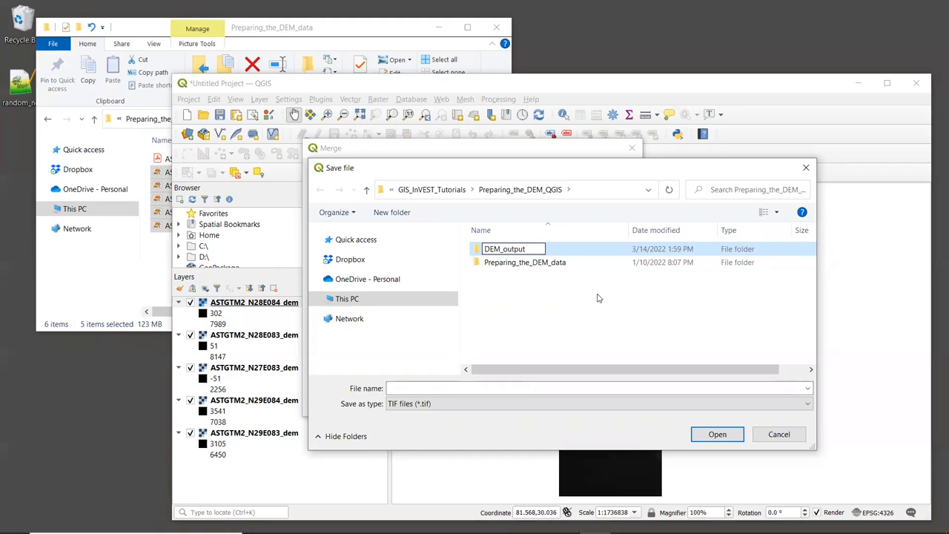
pyautogui.doubleClick(504, 248)
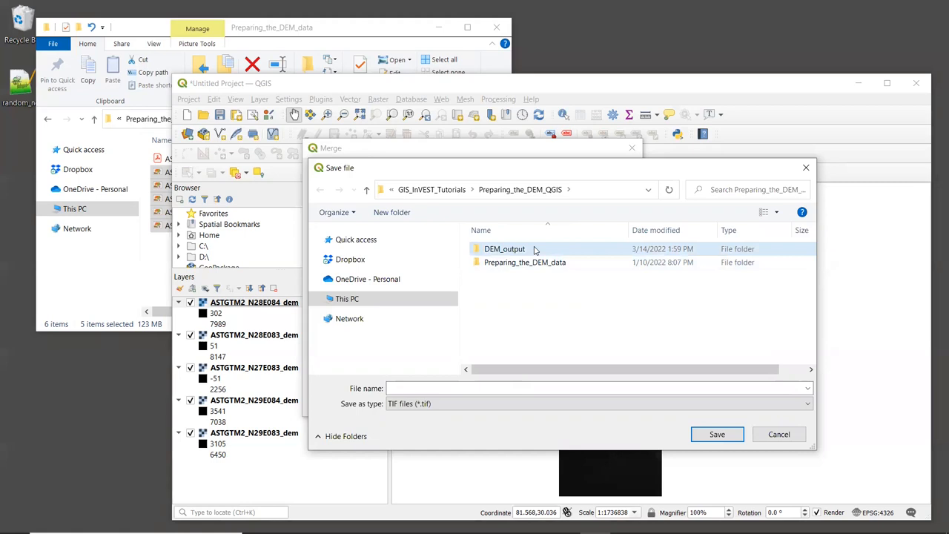
pyautogui.doubleClick(504, 249)
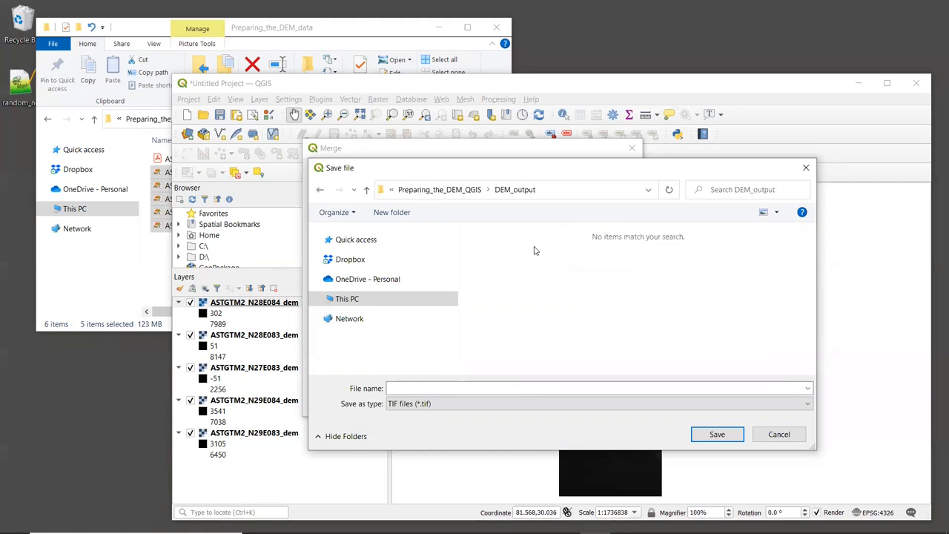
# Step: Name the merged output file DEM_mosaic.tif
pyautogui.click(601, 387)
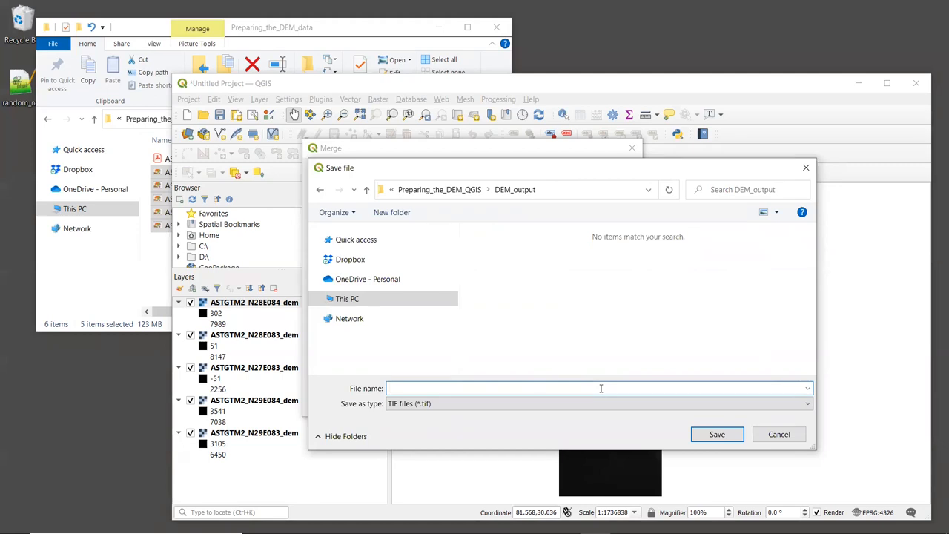
pyautogui.write('DEM')
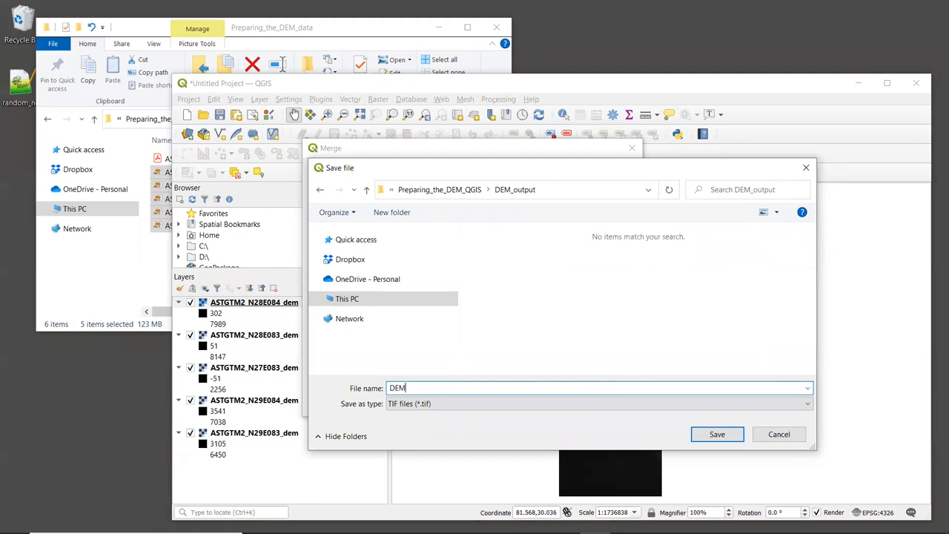
pyautogui.write('_mosaic')
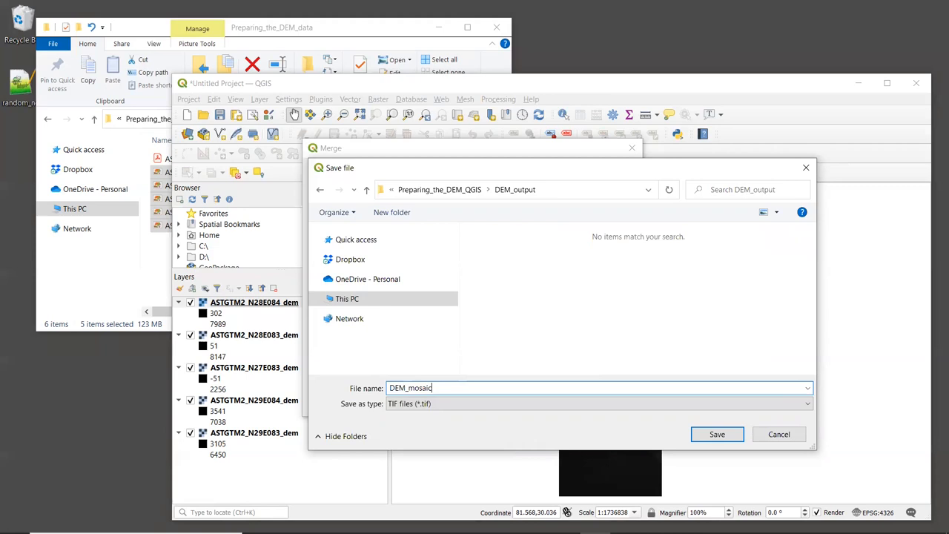
pyautogui.write('.tif')
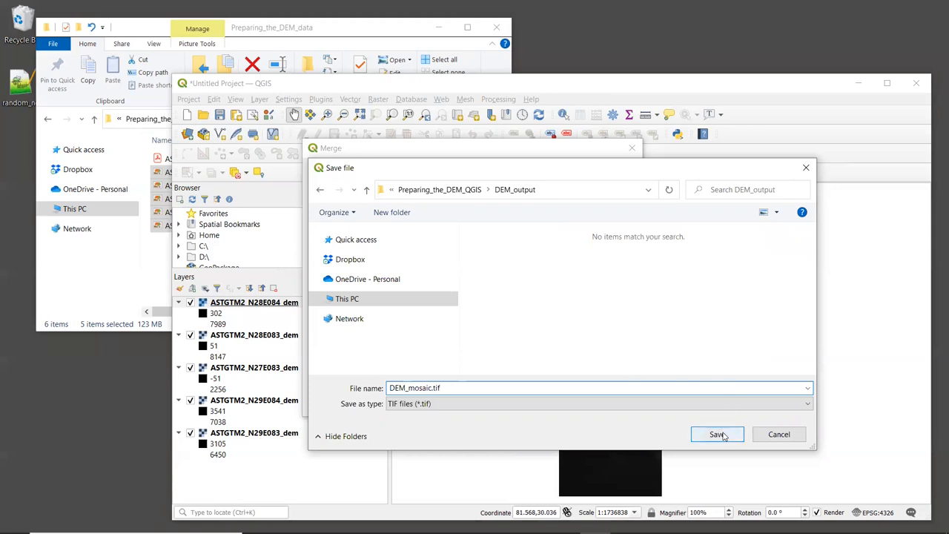
# Step: Run the merge to produce the DEM_mosaic layer and close the tool
pyautogui.click(716, 433)
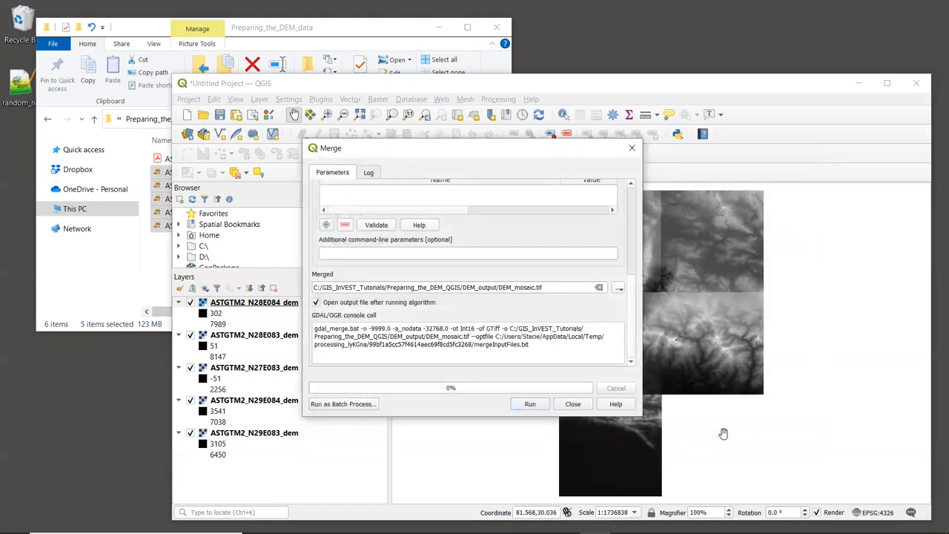
pyautogui.moveTo(689, 334)
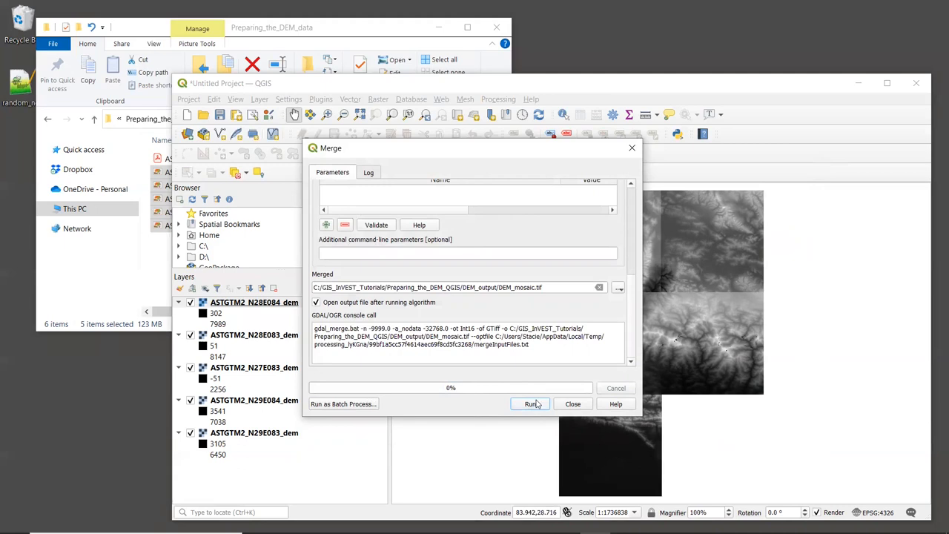
pyautogui.click(530, 403)
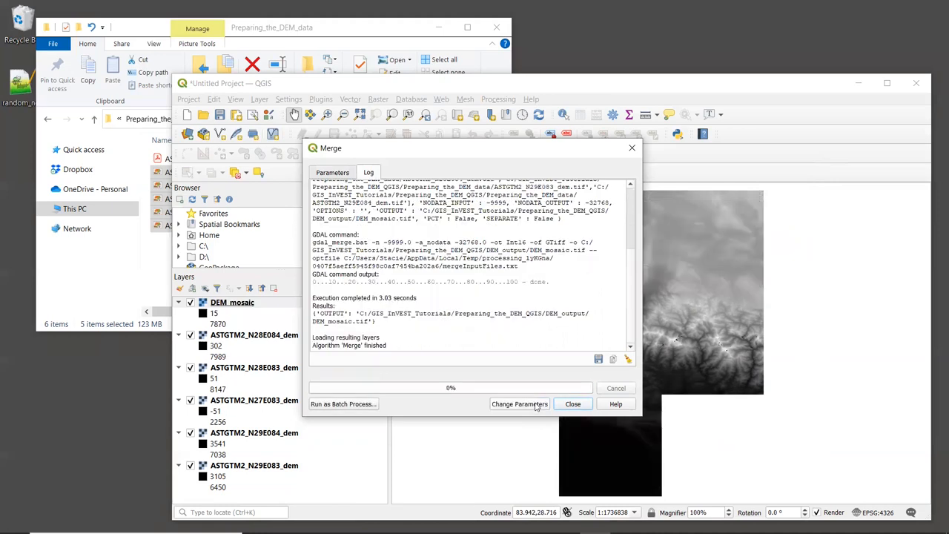
pyautogui.click(573, 403)
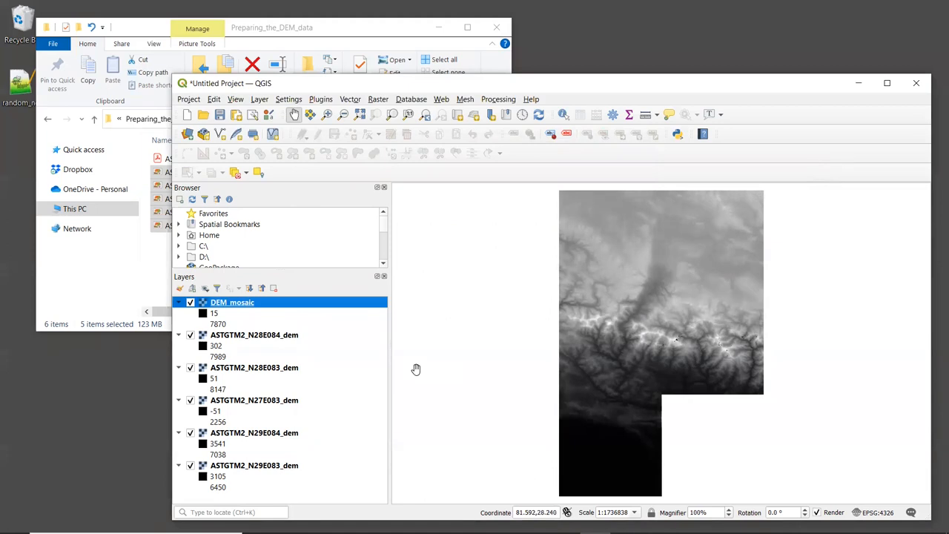
pyautogui.moveTo(613, 330)
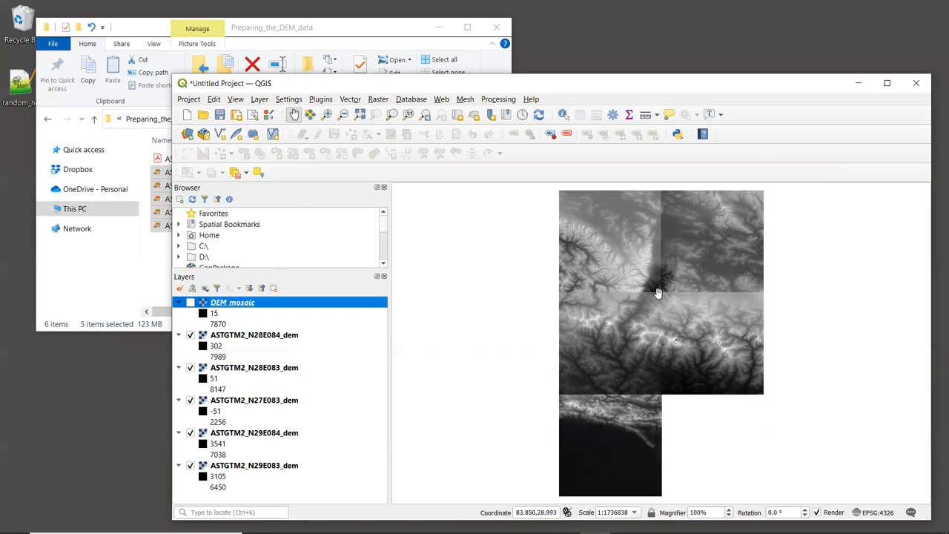
pyautogui.moveTo(717, 297)
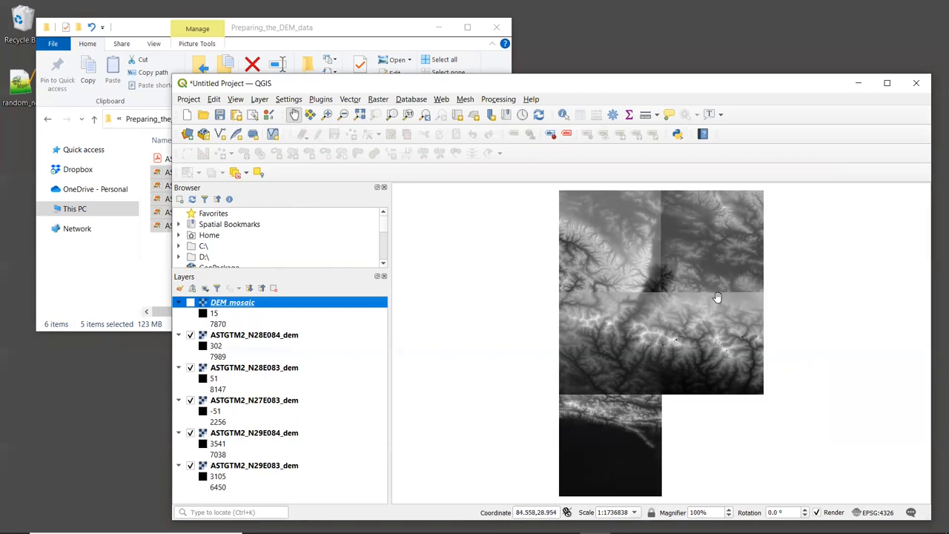
pyautogui.click(191, 302)
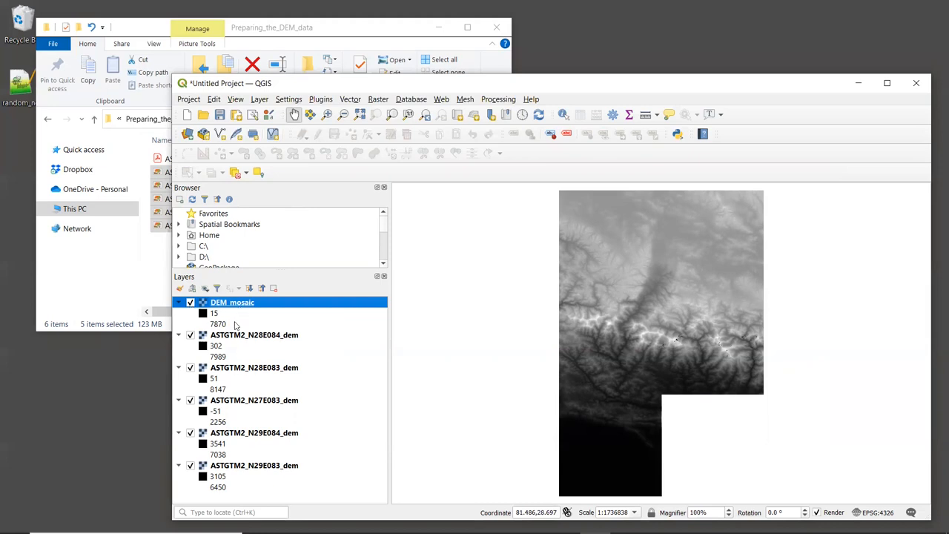
pyautogui.moveTo(256, 324)
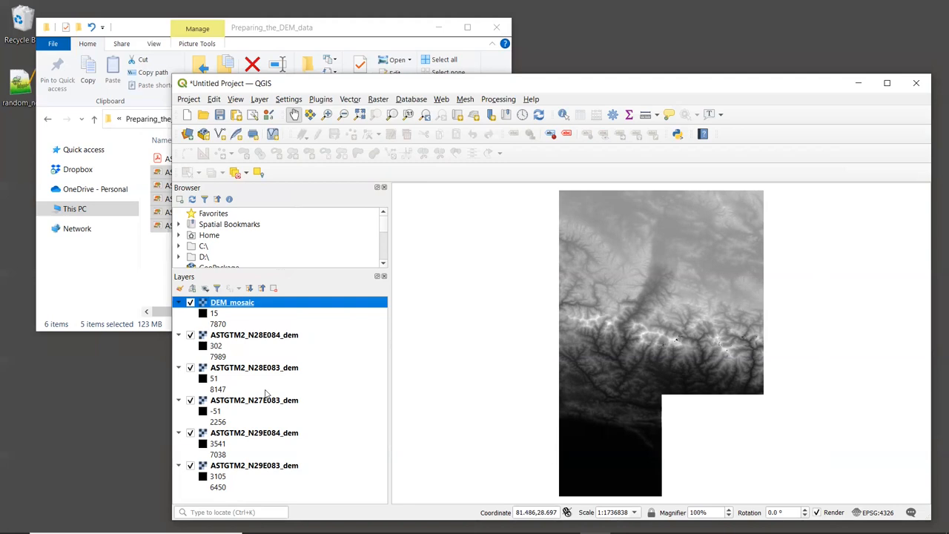
# Step: Set DEM_mosaic symbology Min/Max accuracy to Actual (slower), giving a -51 to 8147 range
pyautogui.rightClick(232, 302)
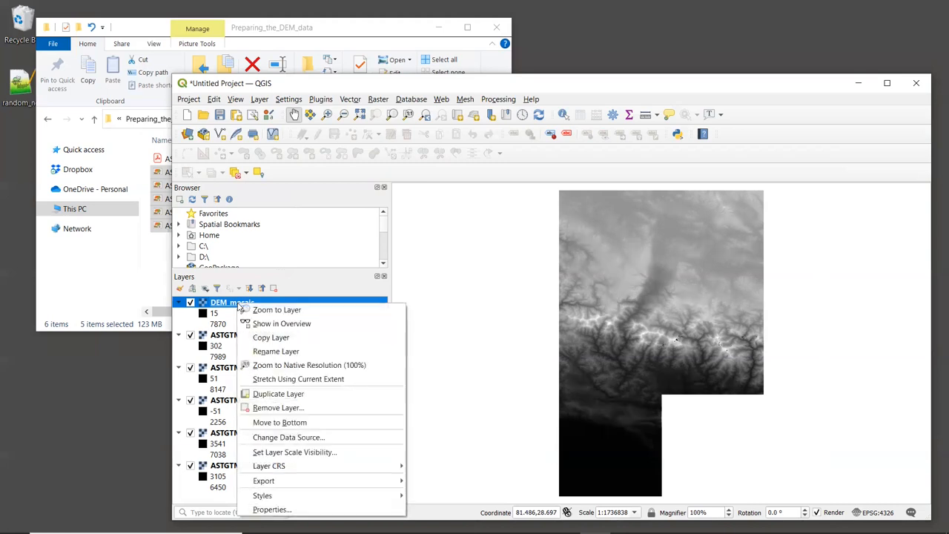
pyautogui.moveTo(272, 510)
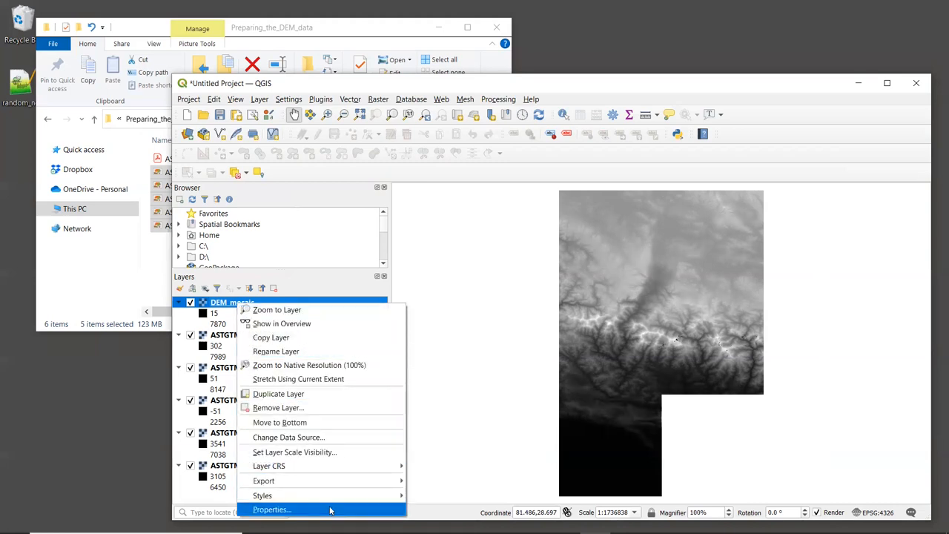
pyautogui.click(272, 510)
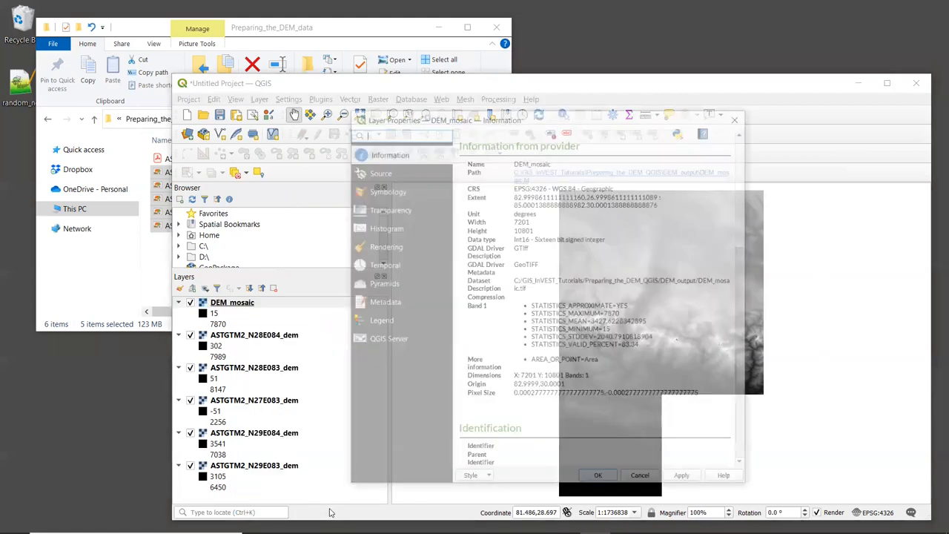
pyautogui.click(388, 189)
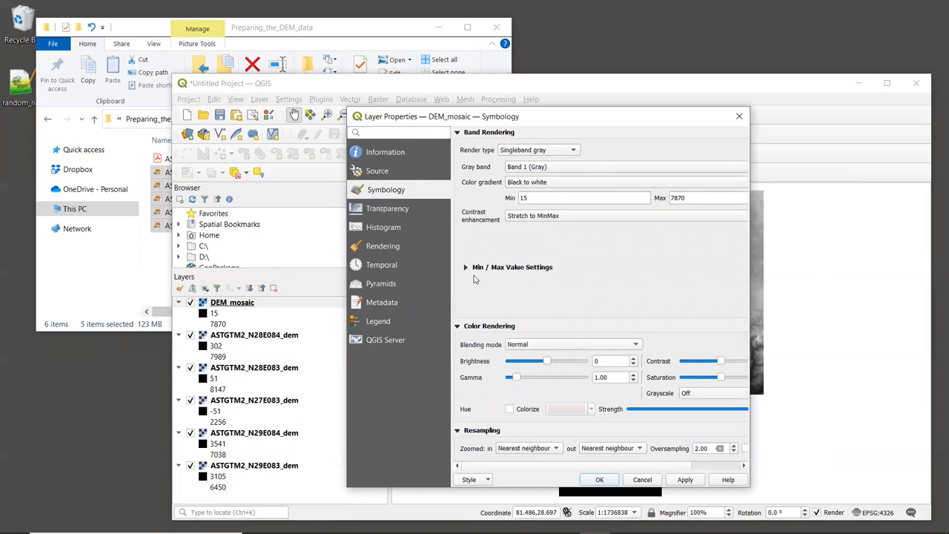
pyautogui.click(466, 267)
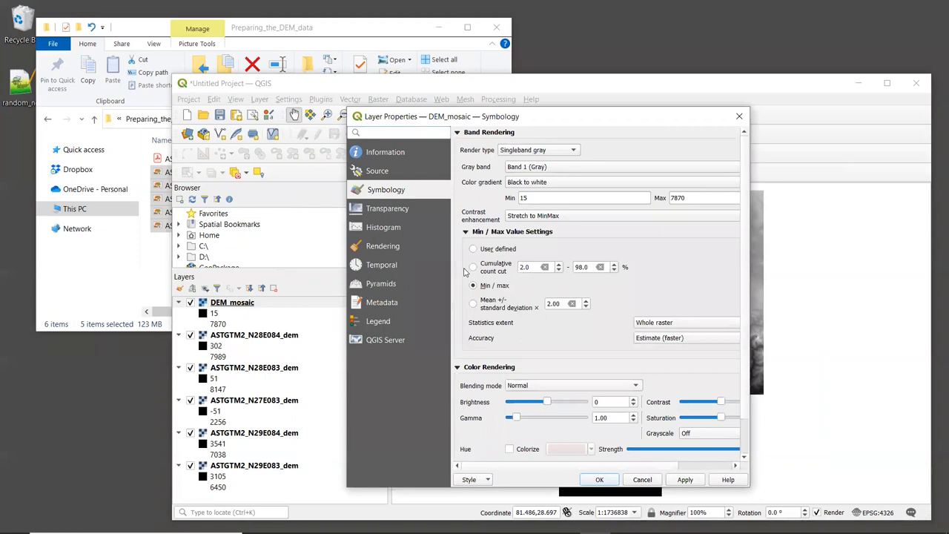
pyautogui.click(474, 286)
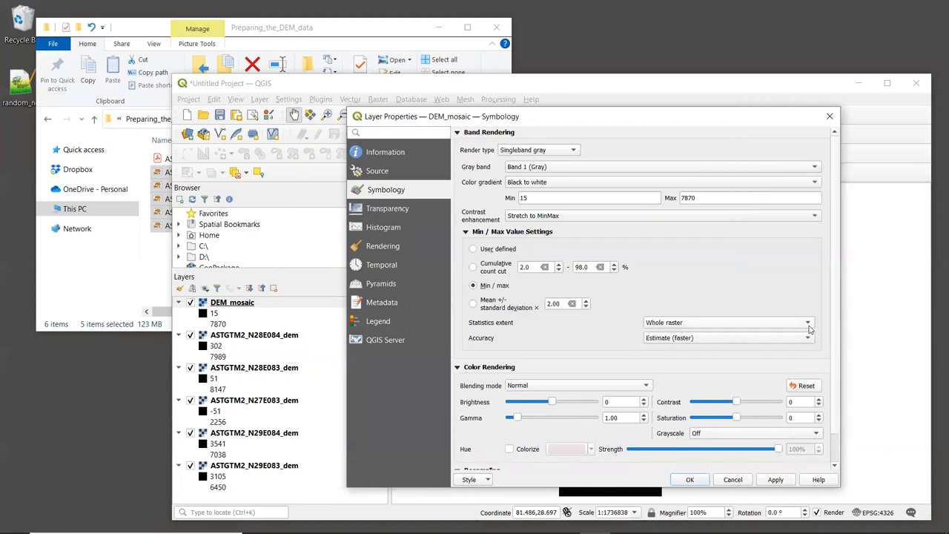
pyautogui.moveTo(522, 356)
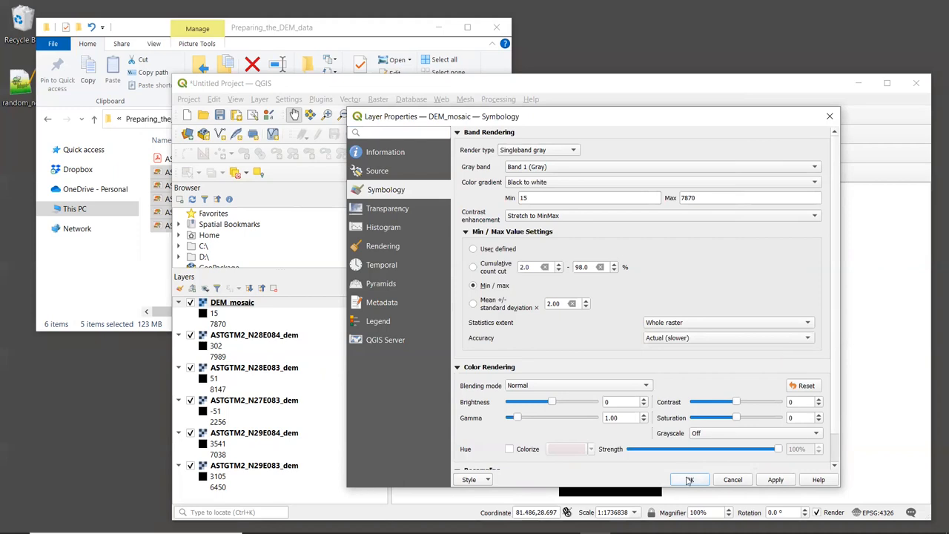
pyautogui.click(689, 479)
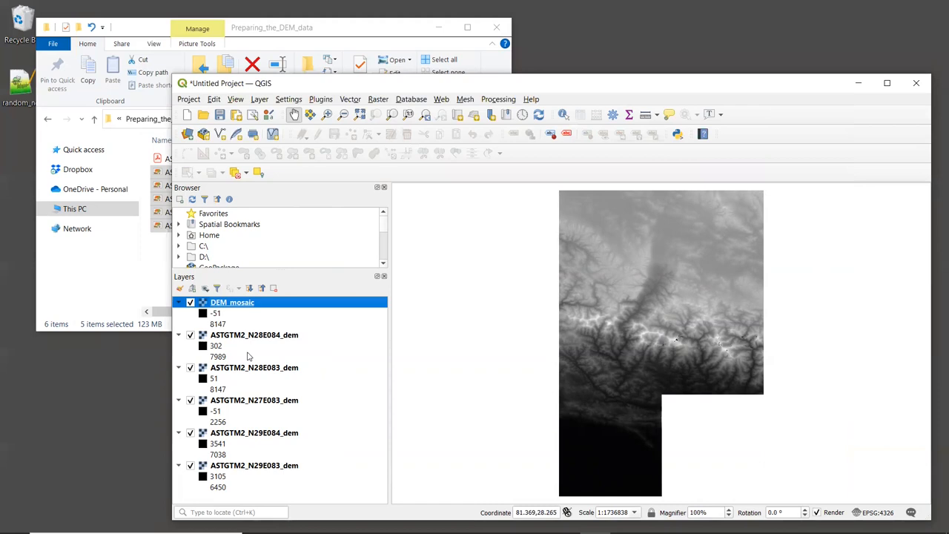
pyautogui.moveTo(280, 378)
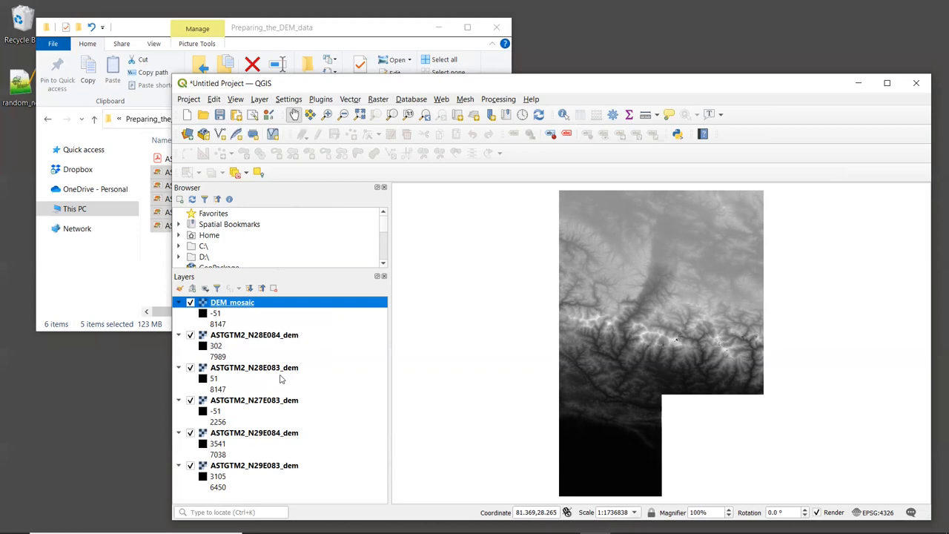
pyautogui.moveTo(683, 188)
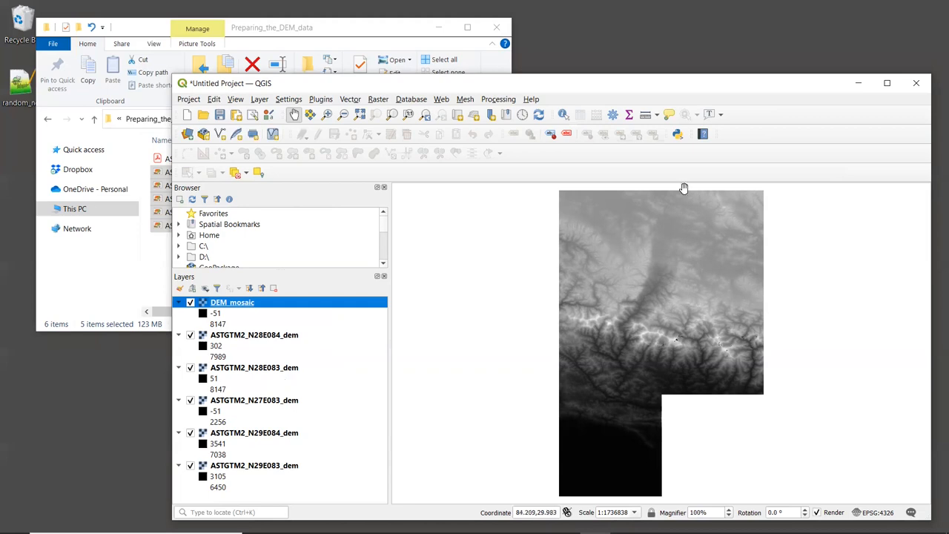
# Step: Launch Warp (Reproject) from Raster > Projections with DEM_mosaic as input
pyautogui.click(378, 98)
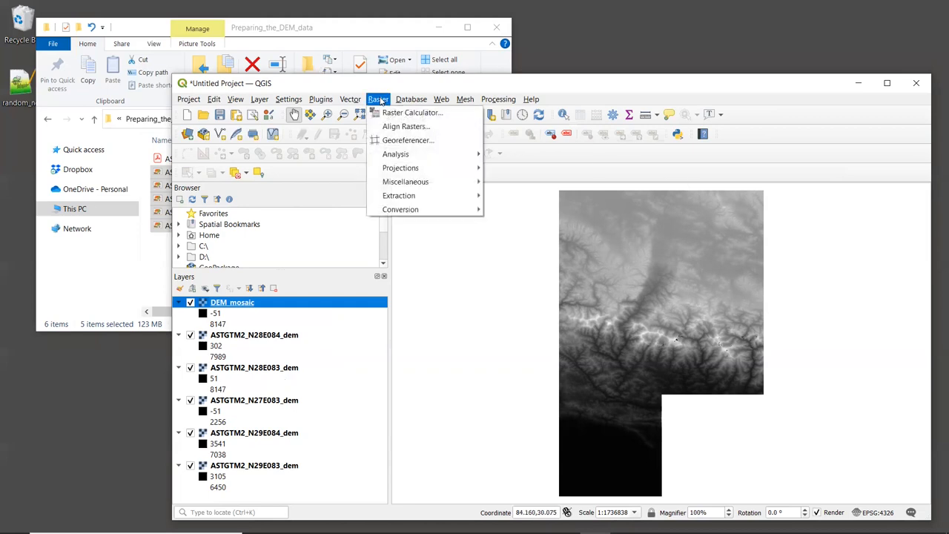
pyautogui.moveTo(405, 182)
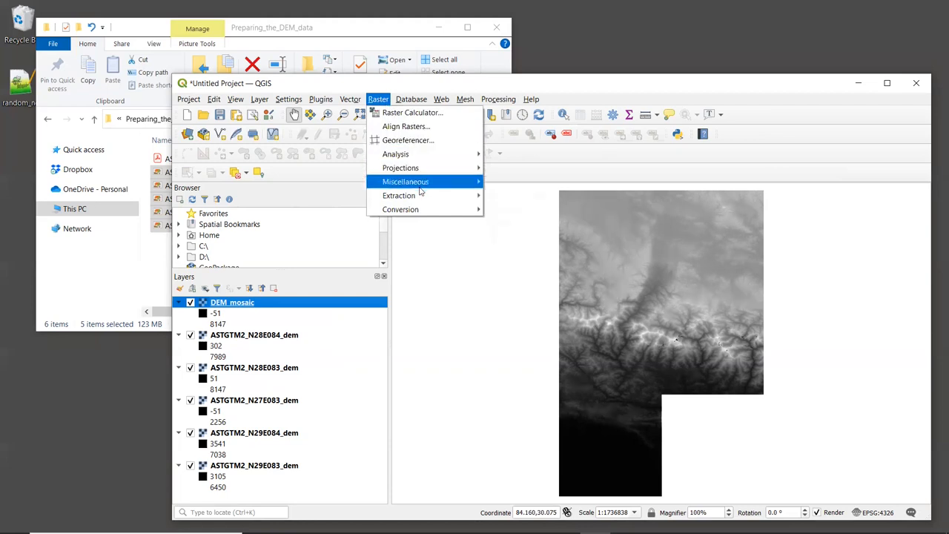
pyautogui.moveTo(401, 168)
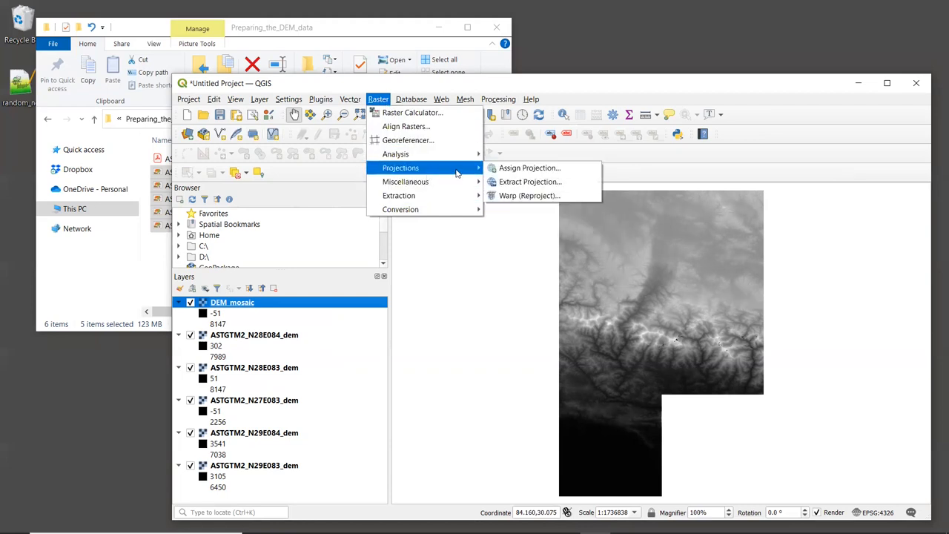
pyautogui.moveTo(530, 195)
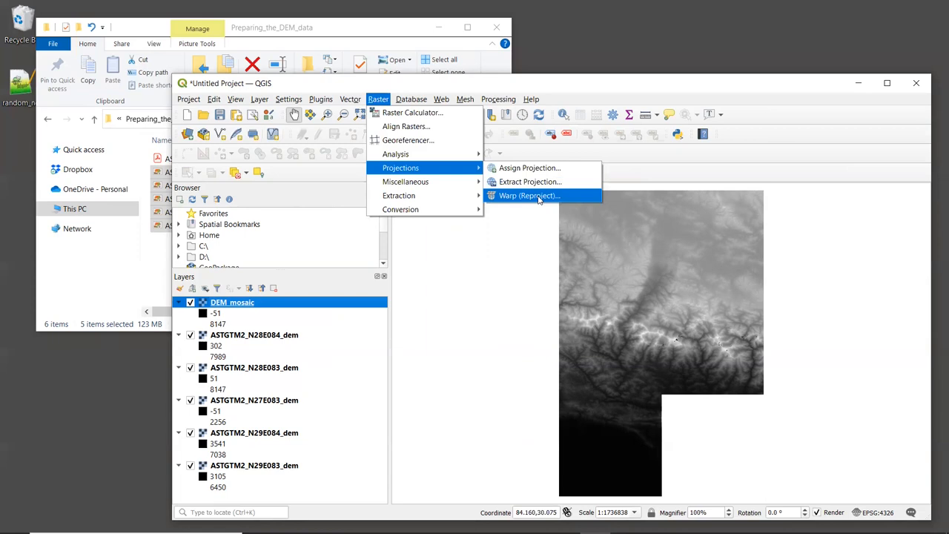
pyautogui.click(529, 195)
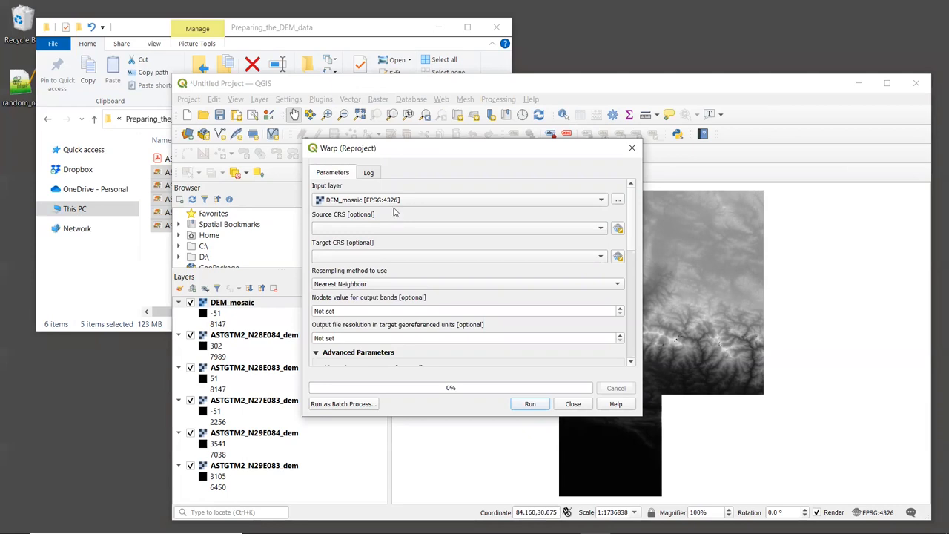
pyautogui.moveTo(396, 208)
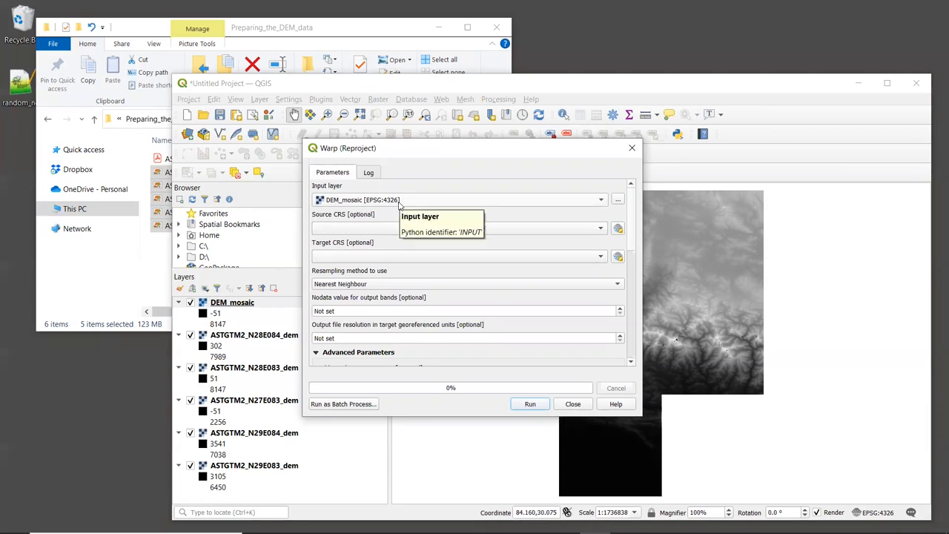
# Step: Bring up the CRS selector for the Warp tool's target projection, with DEM_mosaic as input
pyautogui.click(601, 200)
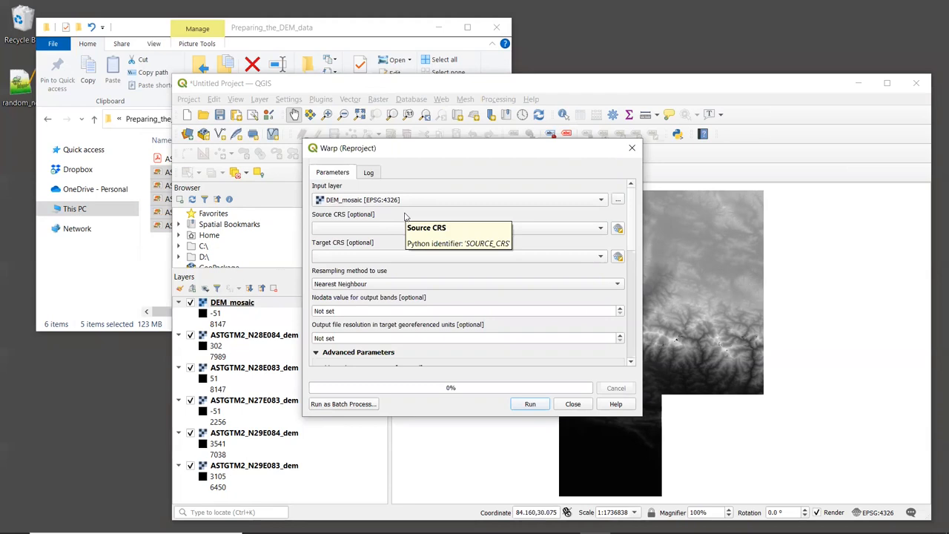
pyautogui.moveTo(378, 235)
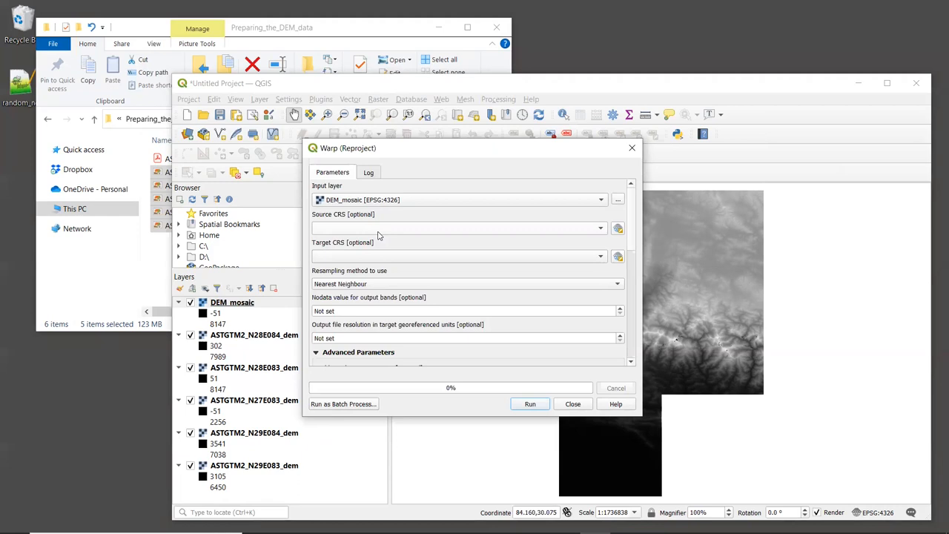
pyautogui.moveTo(376, 258)
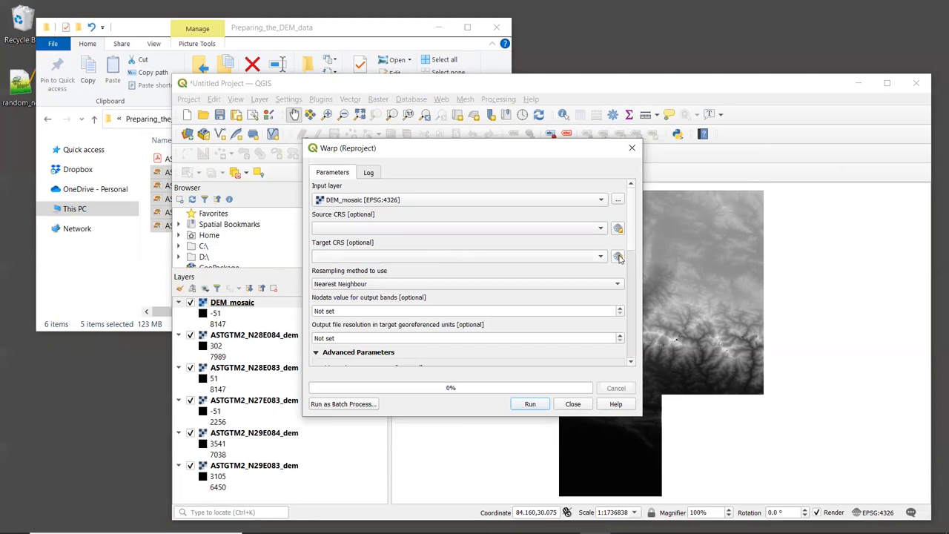
pyautogui.click(617, 256)
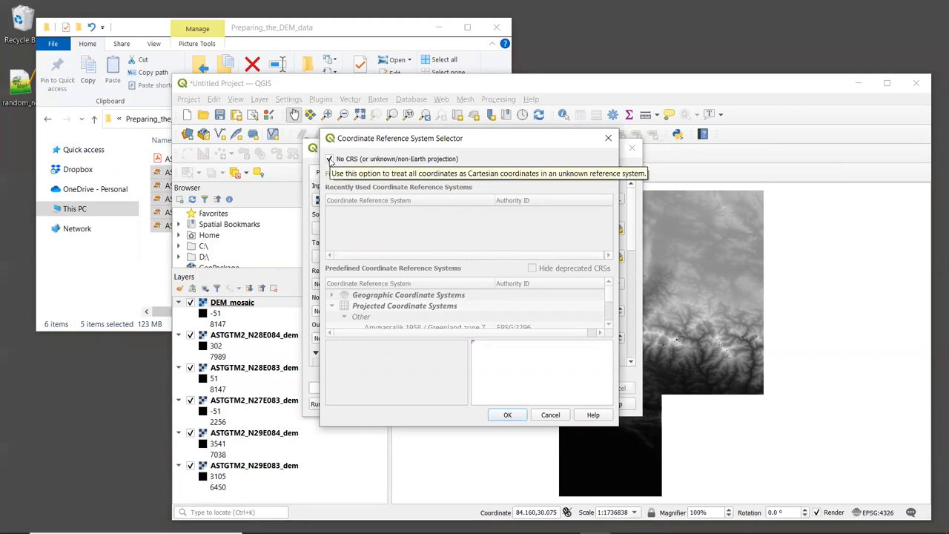
# Step: Filter for 'utm zone 45n' and confirm WGS 84 / UTM zone 45N (EPSG:32645) as target CRS
pyautogui.click(330, 159)
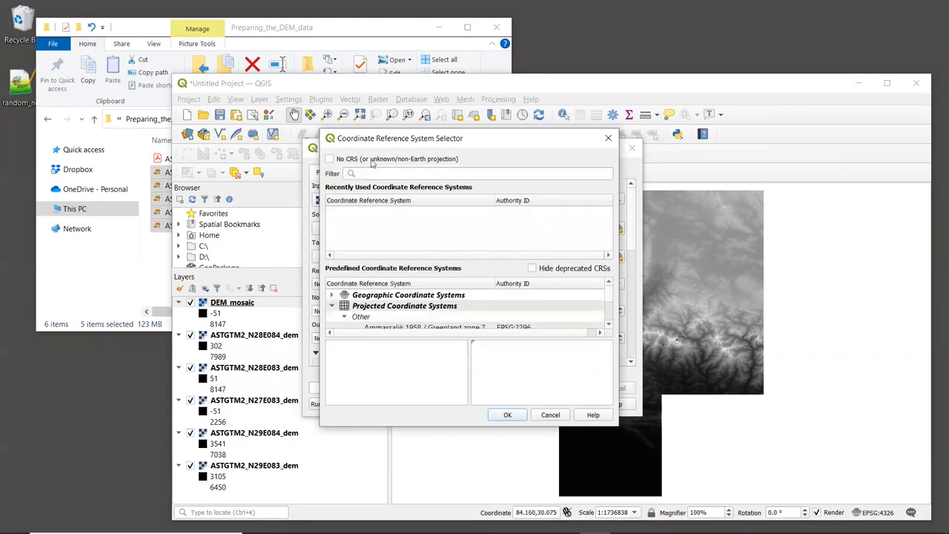
pyautogui.moveTo(400, 221)
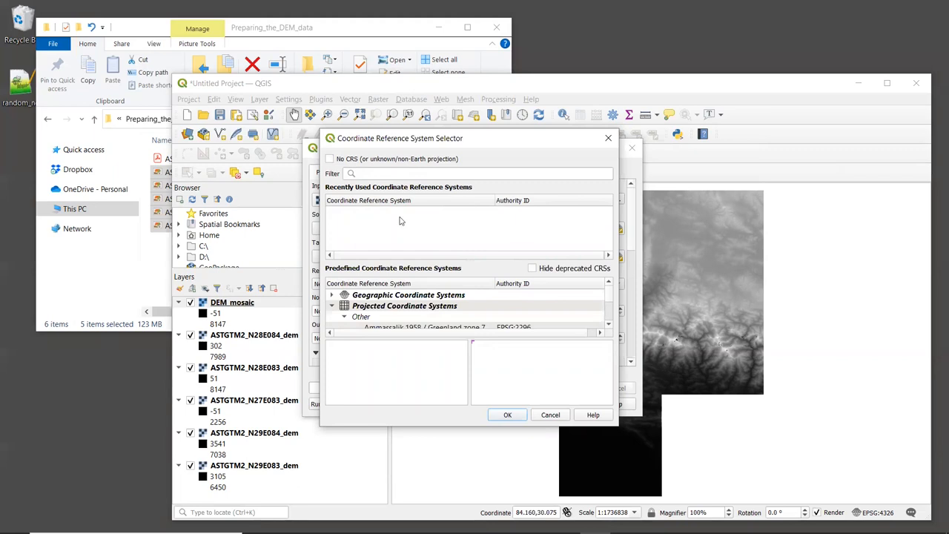
pyautogui.moveTo(618, 429)
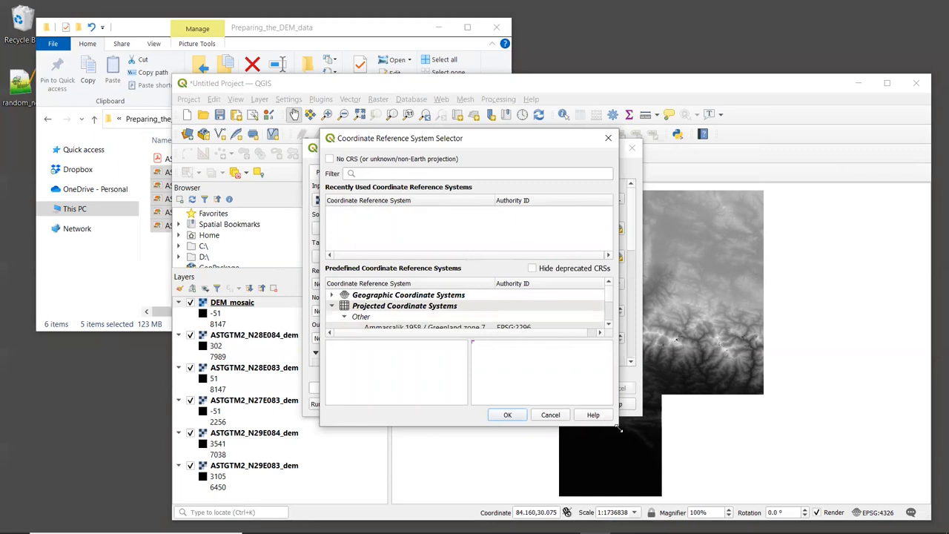
pyautogui.moveTo(619, 426); pyautogui.dragTo(682, 486)
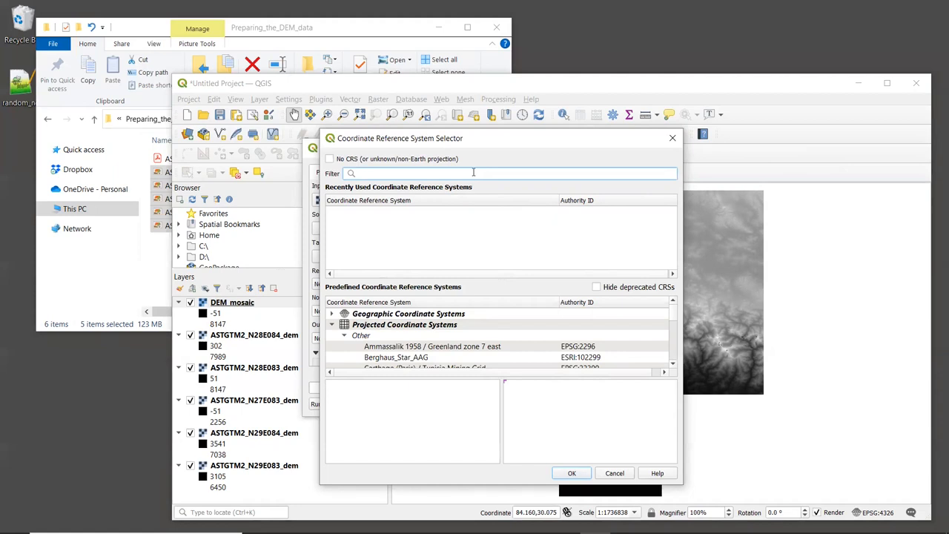
pyautogui.write('utm zone')
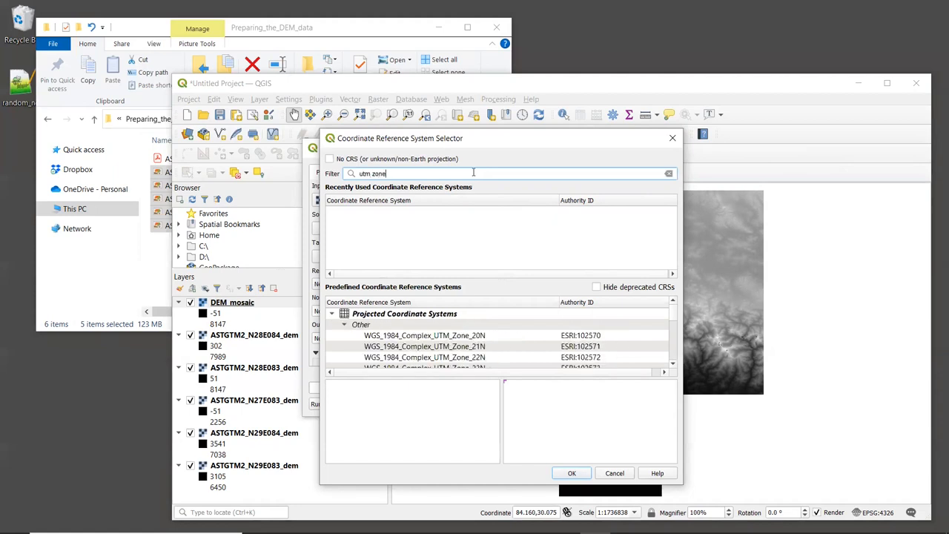
pyautogui.write('45n')
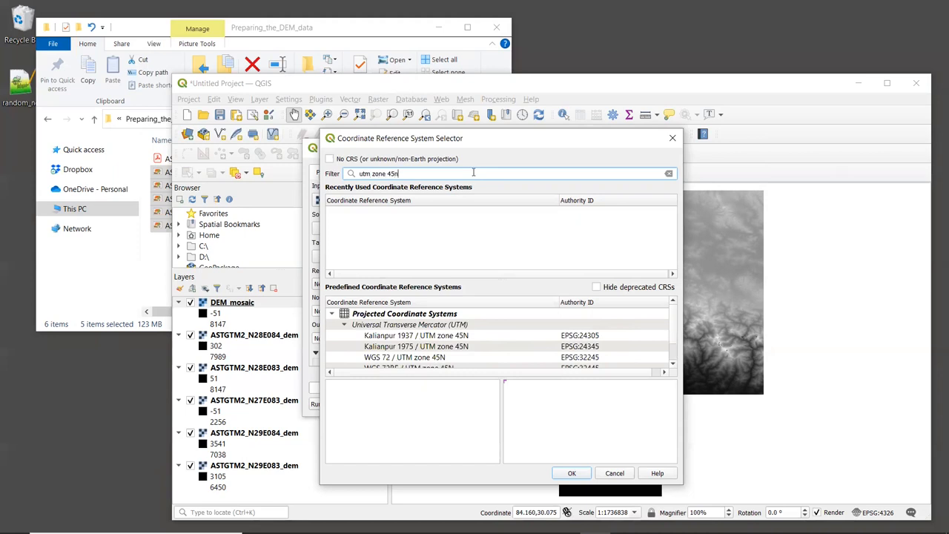
pyautogui.moveTo(496, 338)
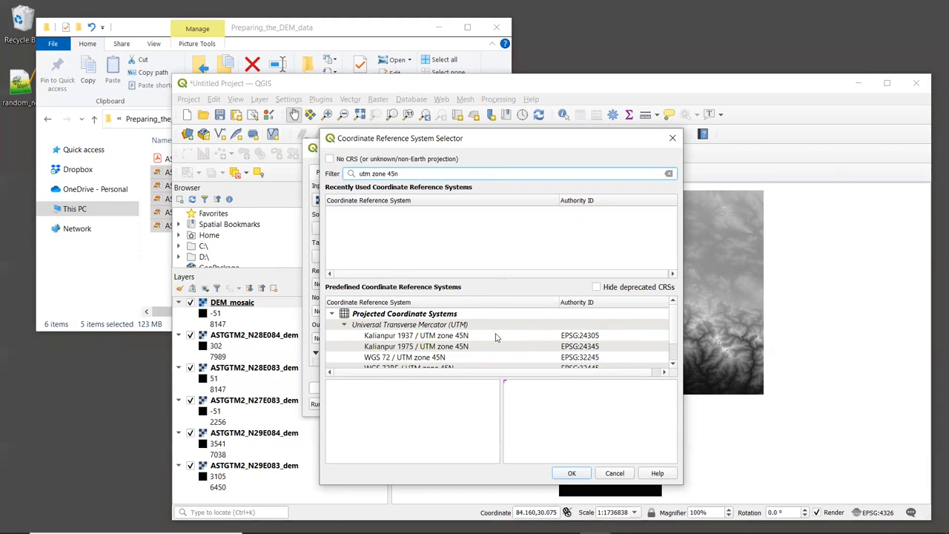
pyautogui.scroll(-3)
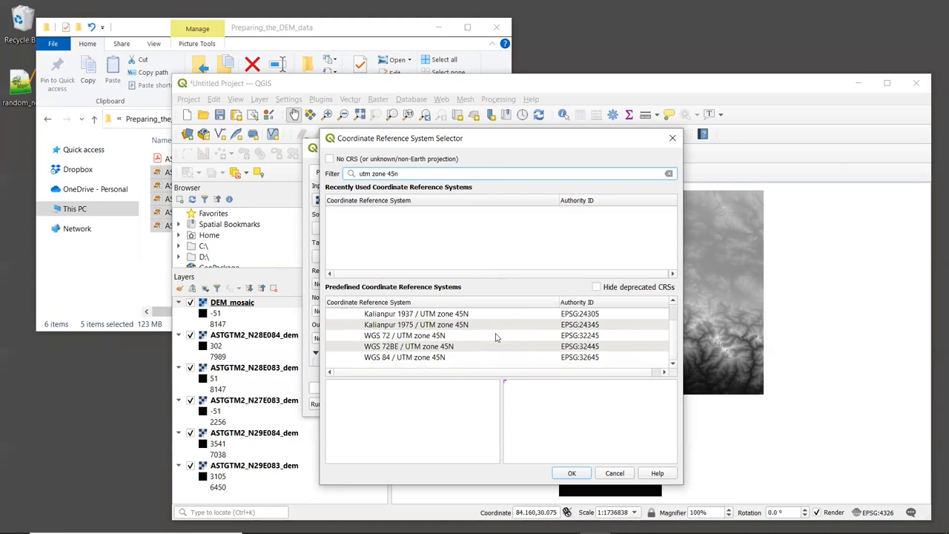
pyautogui.click(404, 357)
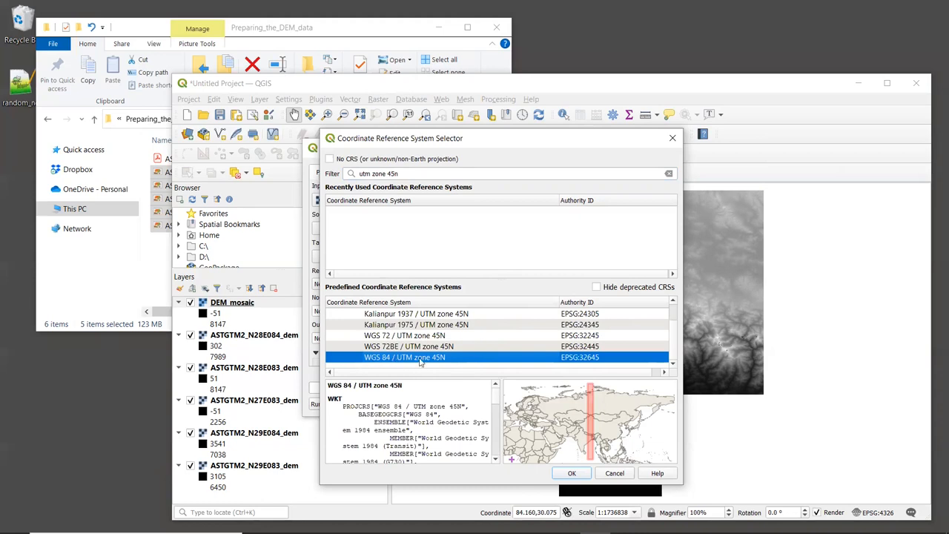
pyautogui.moveTo(446, 363)
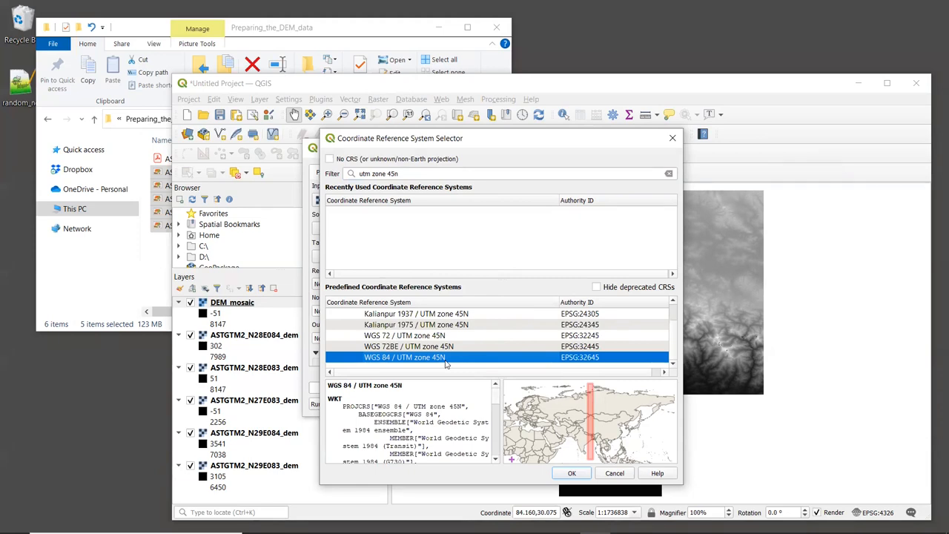
pyautogui.moveTo(558, 407)
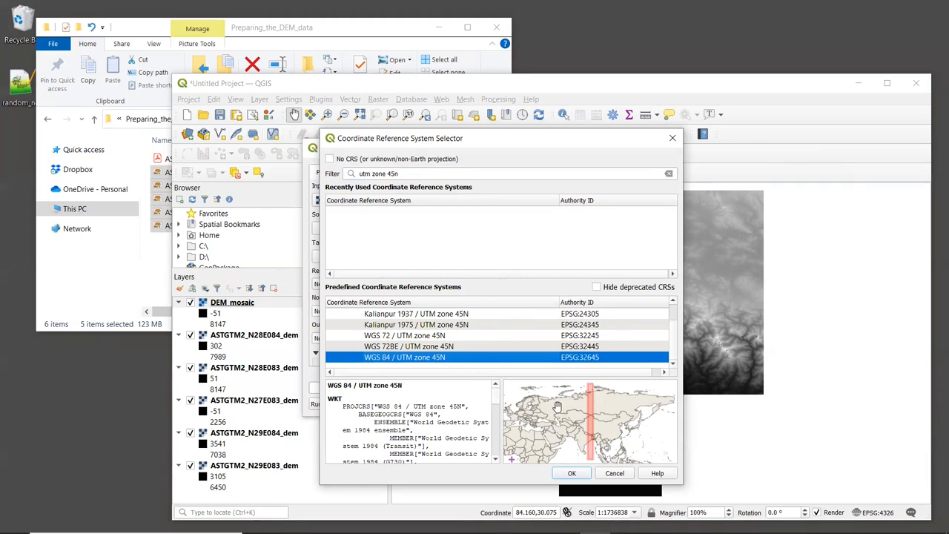
pyautogui.moveTo(629, 421)
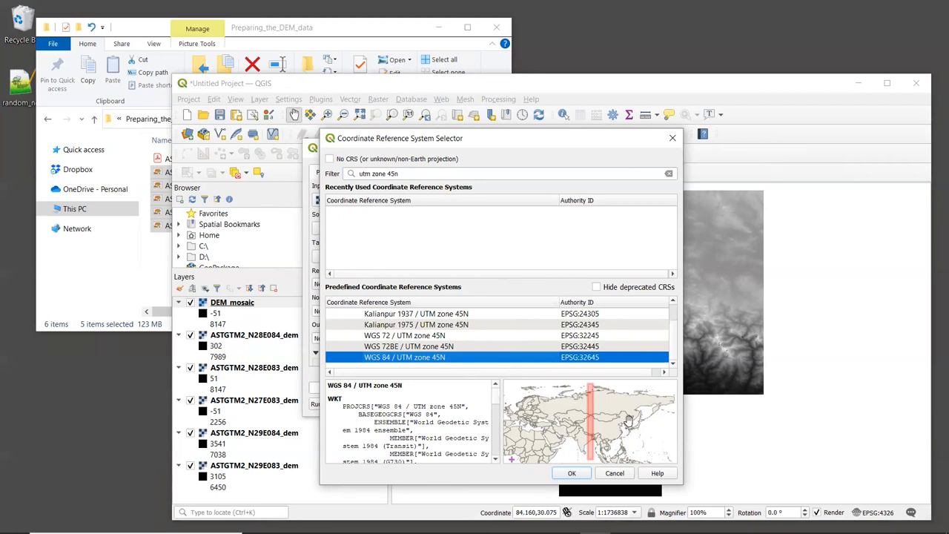
pyautogui.moveTo(621, 426)
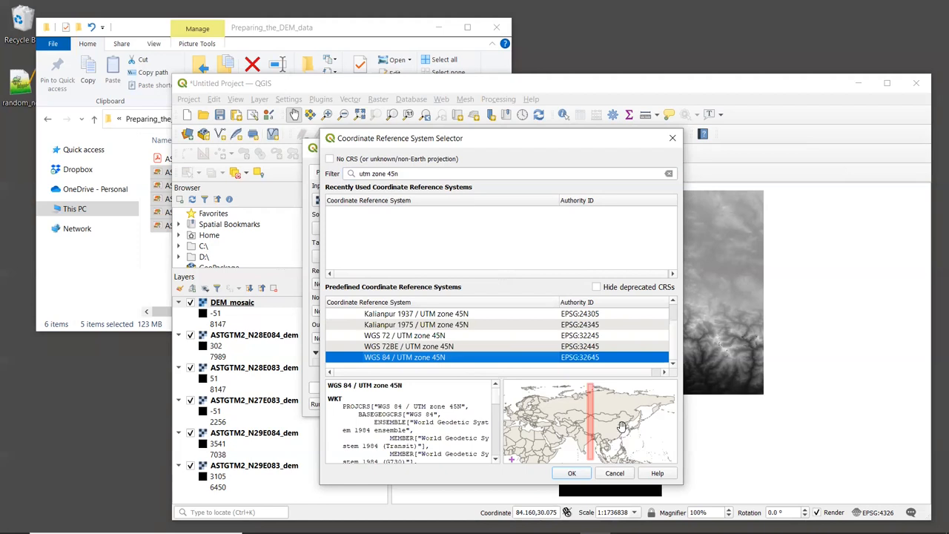
pyautogui.click(572, 473)
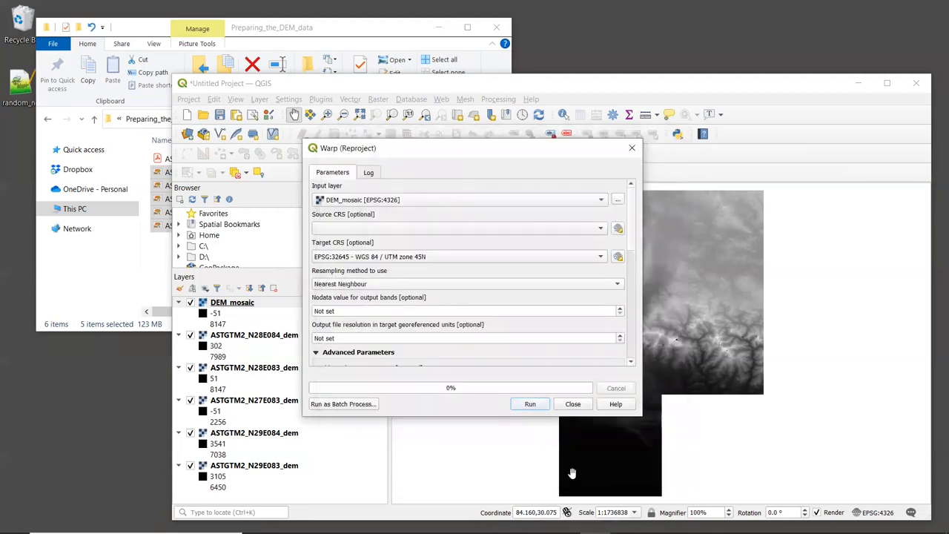
pyautogui.moveTo(575, 470)
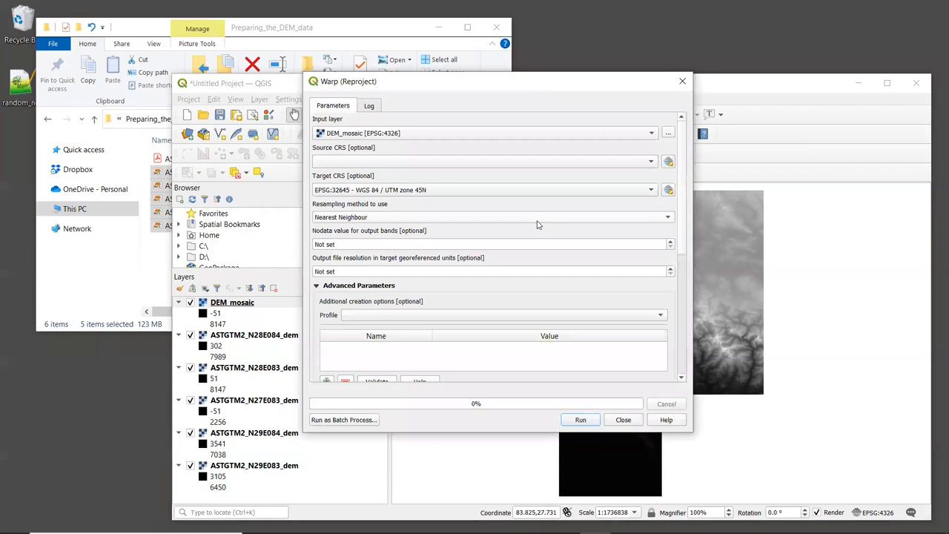
pyautogui.moveTo(530, 222)
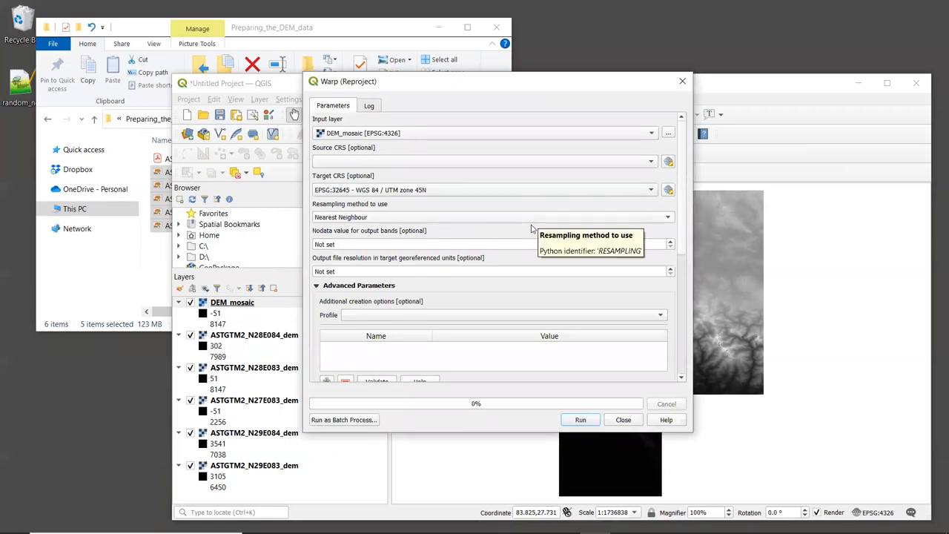
pyautogui.moveTo(456, 220)
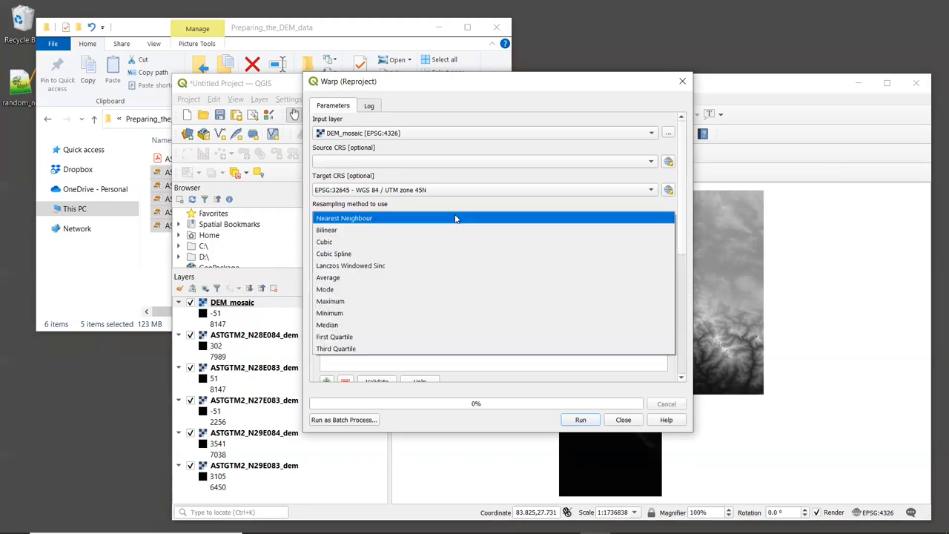
# Step: Switch the Warp resampling method from Nearest Neighbour to Bilinear
pyautogui.click(326, 230)
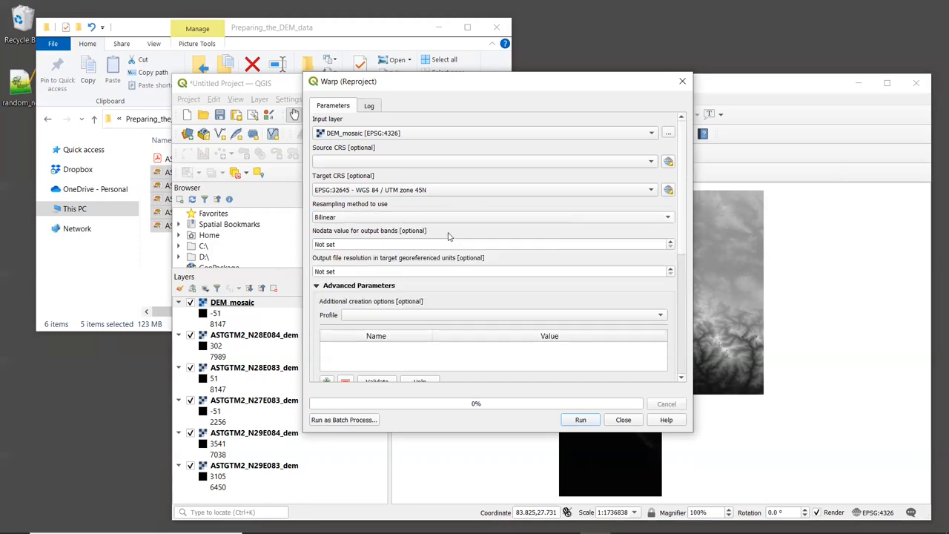
pyautogui.moveTo(458, 224)
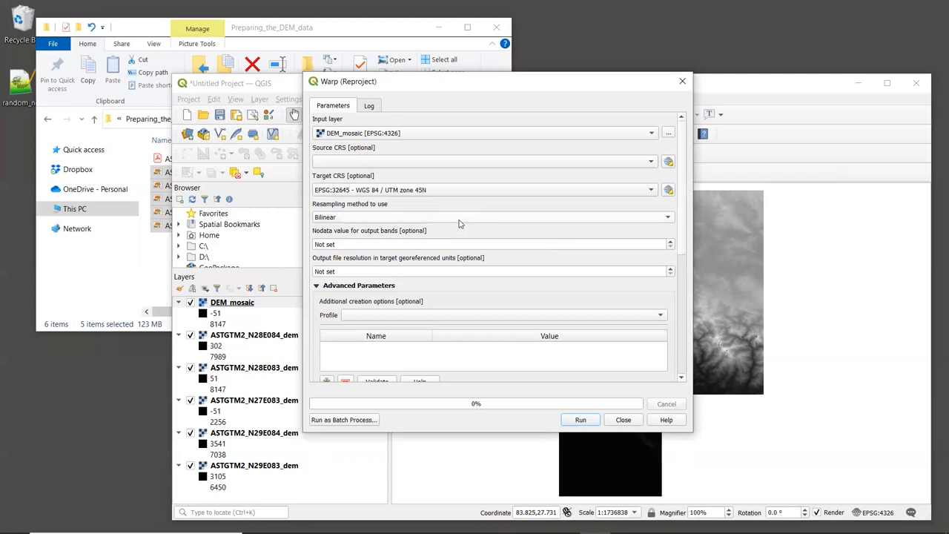
pyautogui.moveTo(460, 217)
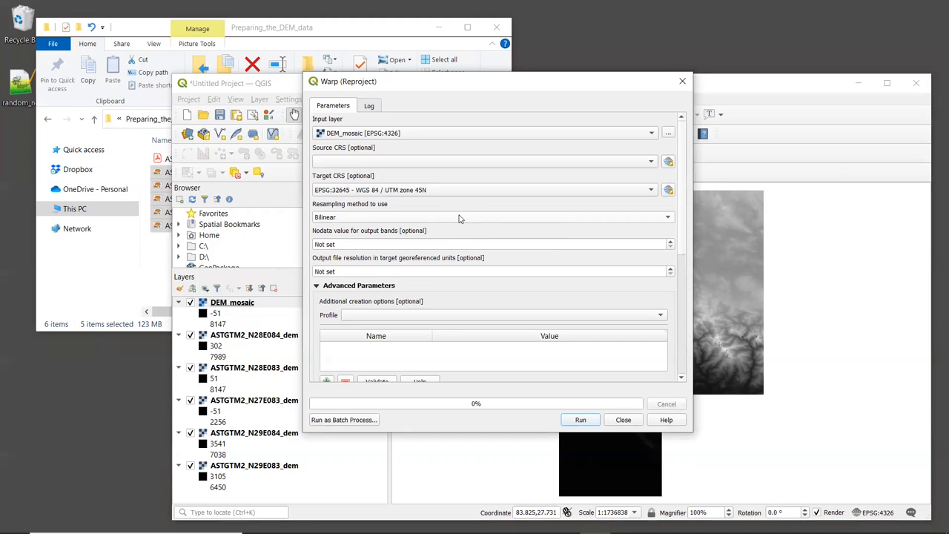
pyautogui.moveTo(463, 242)
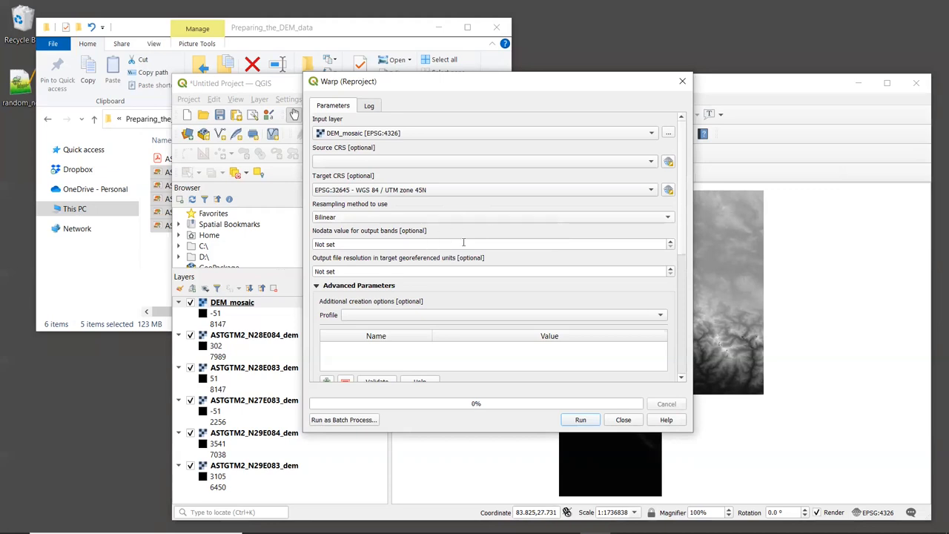
pyautogui.moveTo(482, 245)
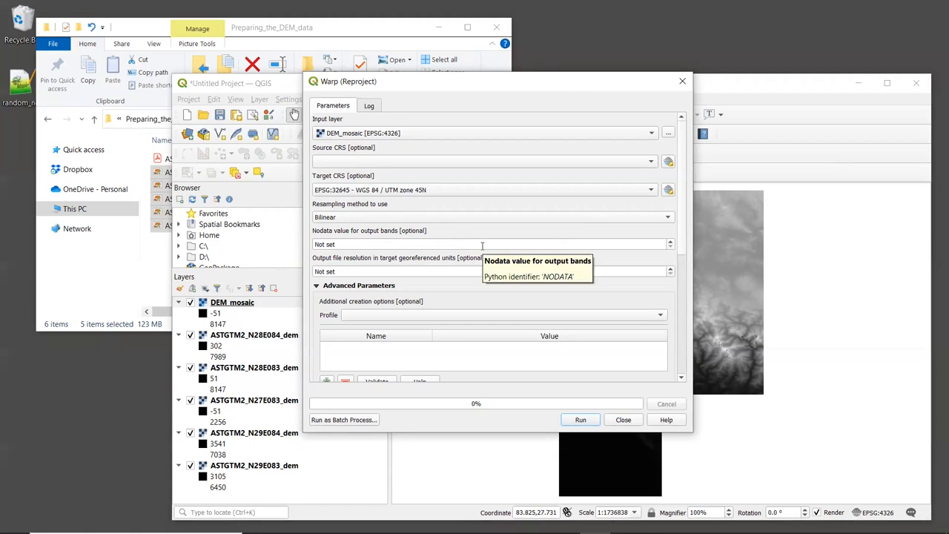
pyautogui.moveTo(498, 291)
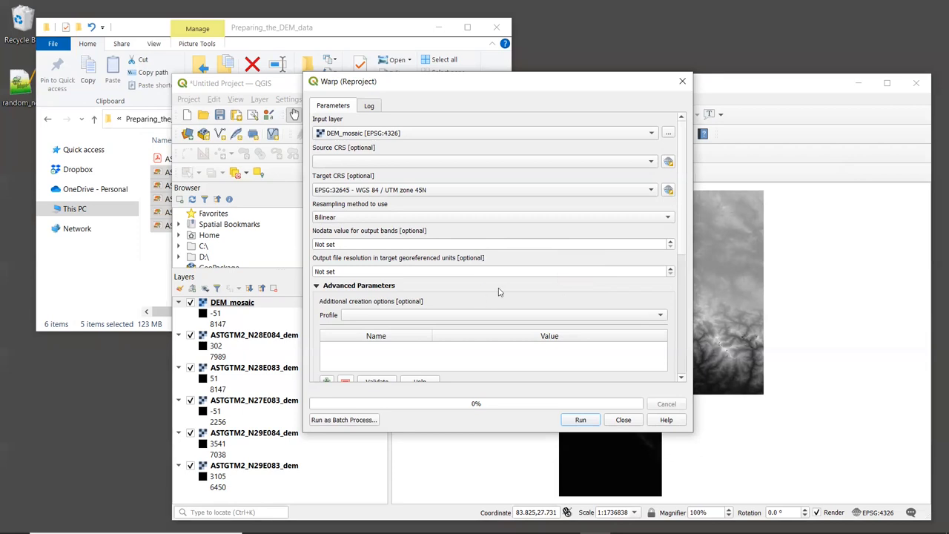
pyautogui.scroll(-3)
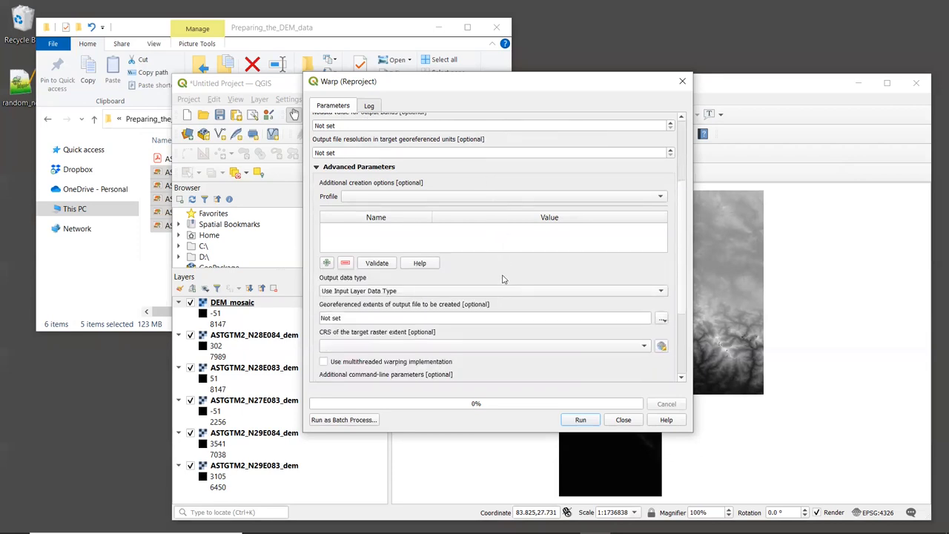
# Step: Enter an output resolution of 30 target georeferenced units (-tr 30.0 30.0)
pyautogui.scroll(-3)
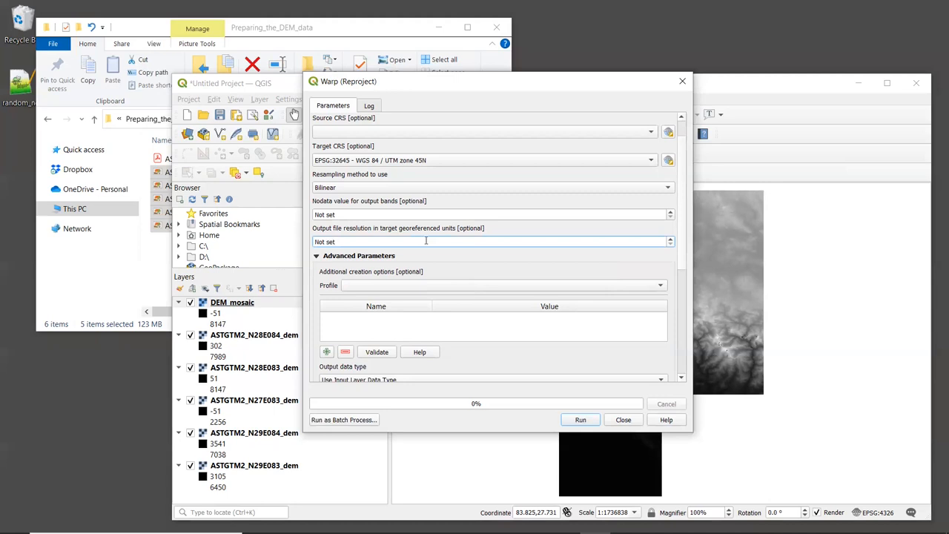
pyautogui.write('3')
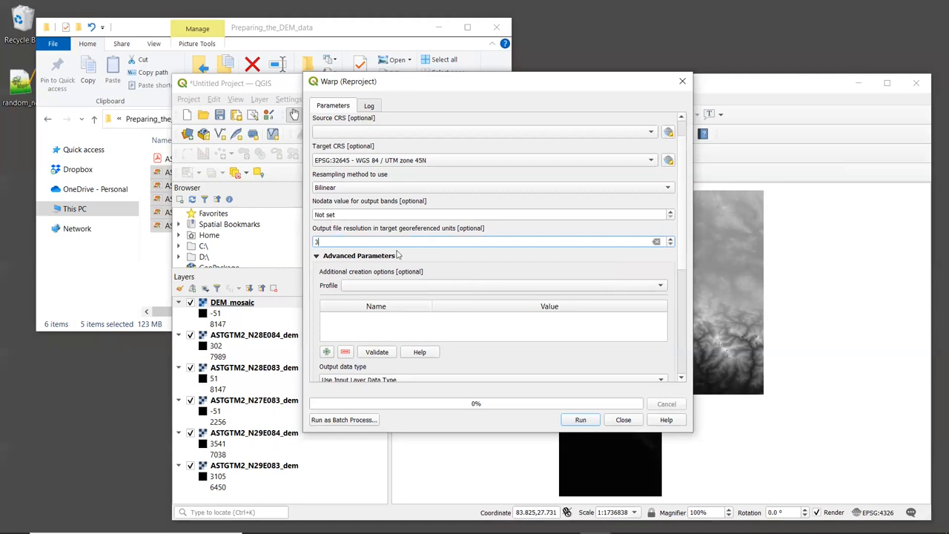
pyautogui.write('0')
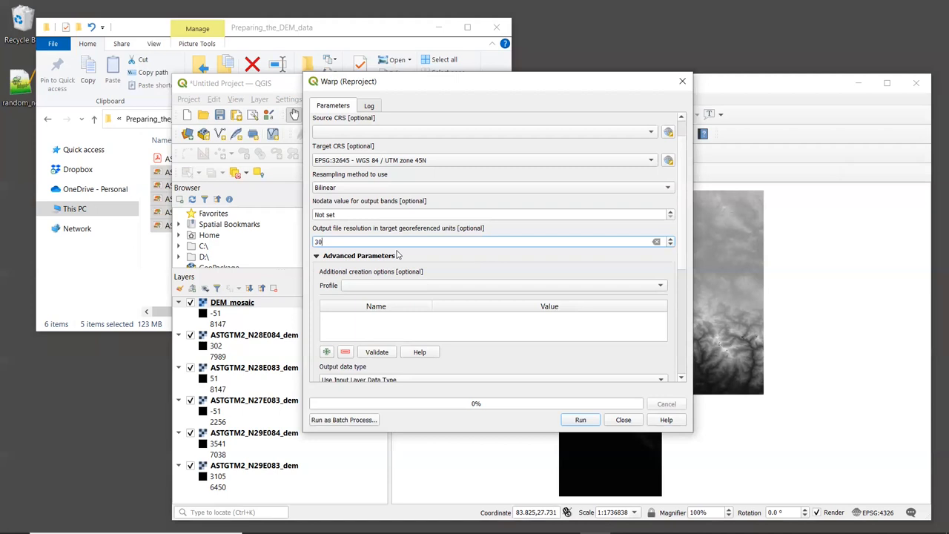
pyautogui.scroll(-3)
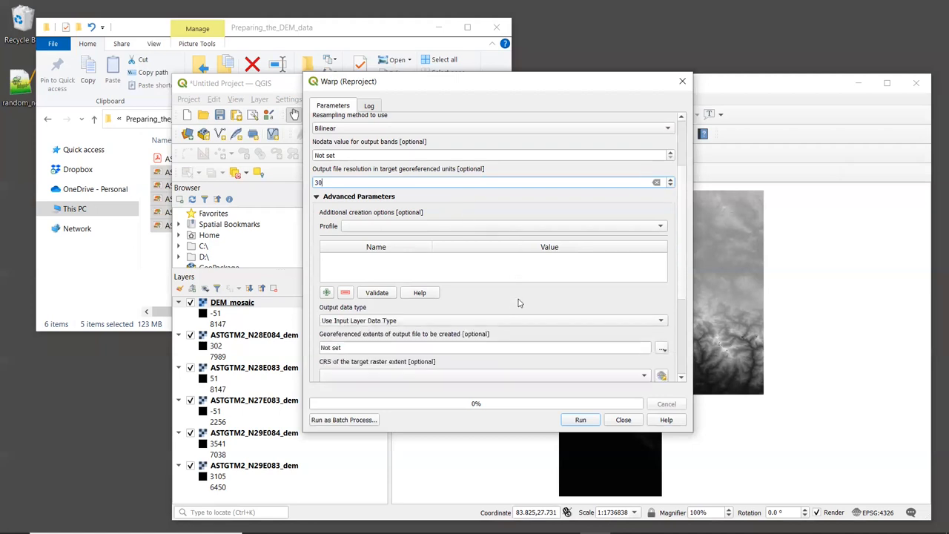
pyautogui.scroll(-3)
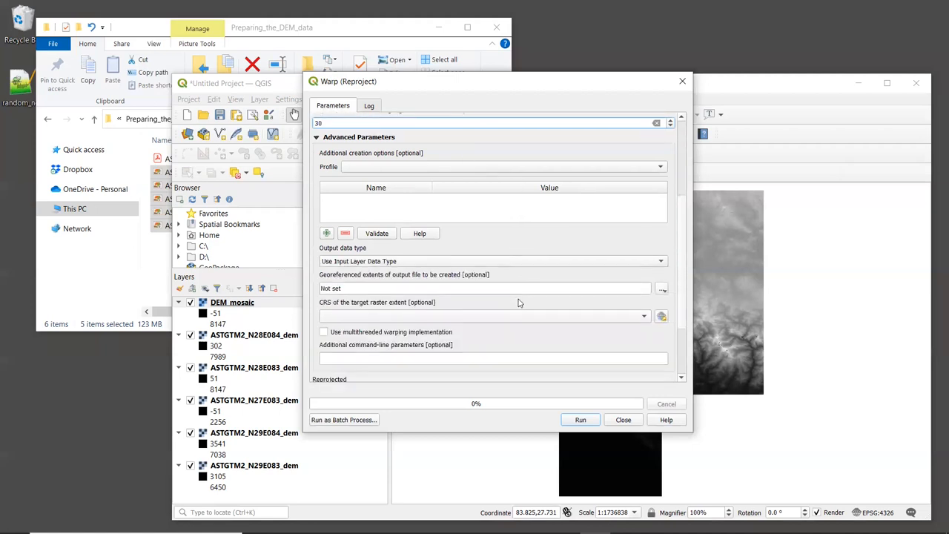
pyautogui.scroll(-3)
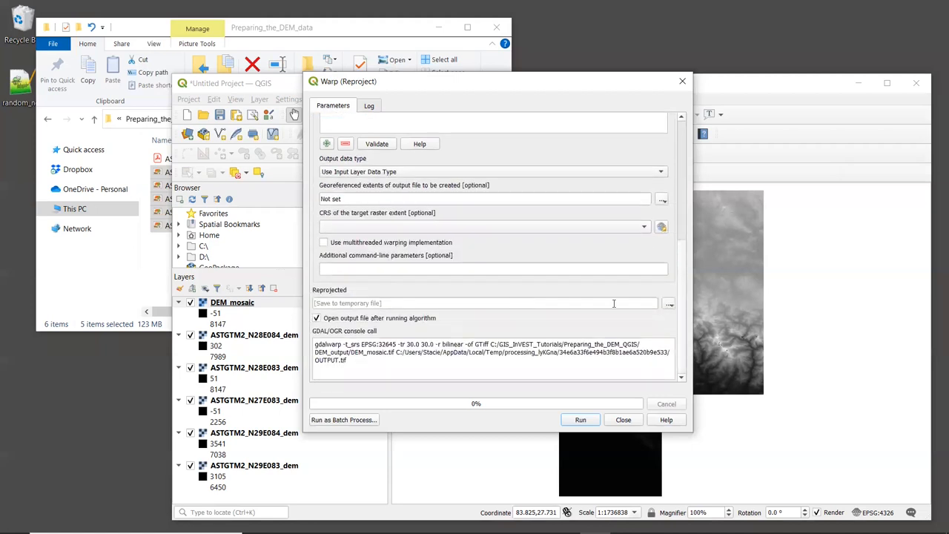
pyautogui.moveTo(668, 303)
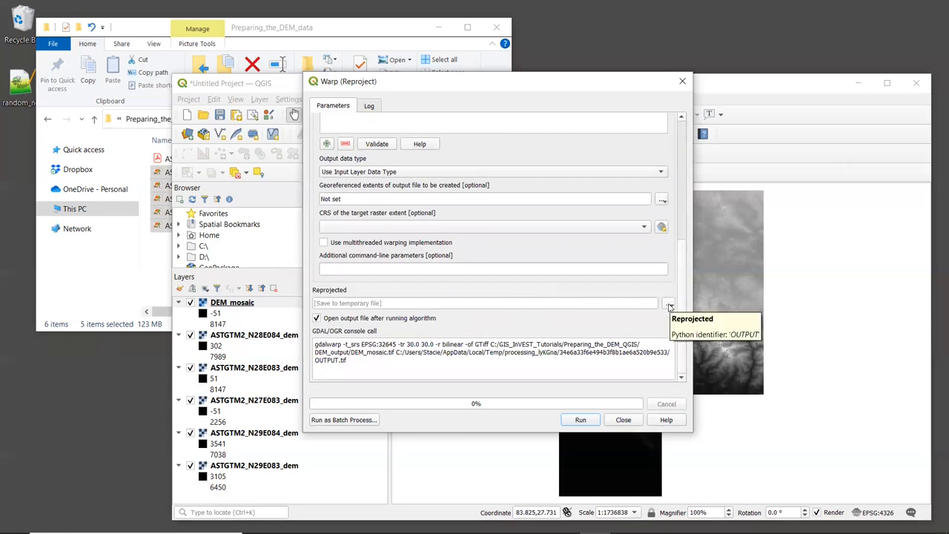
# Step: Save the reprojected output to DEM_output/DEM_projected.tif, opening it after running
pyautogui.click(668, 303)
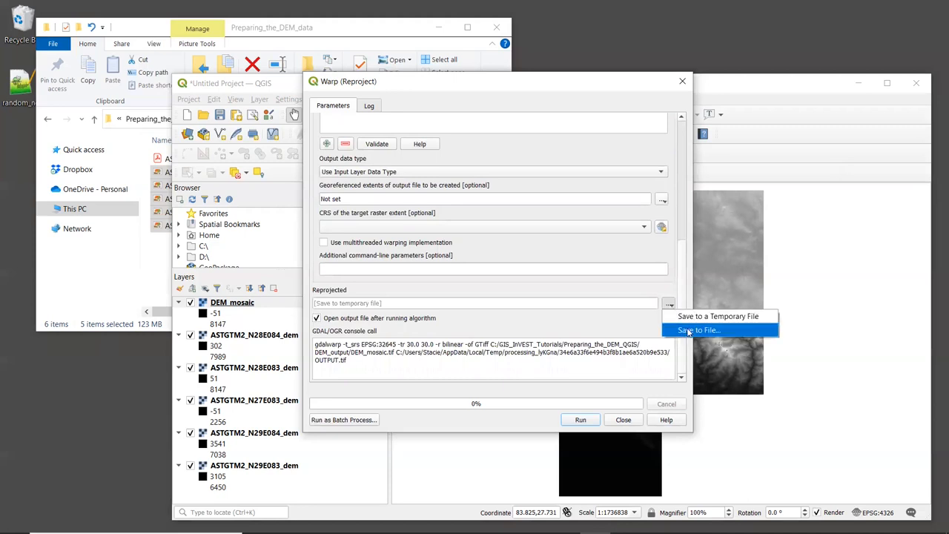
pyautogui.click(697, 330)
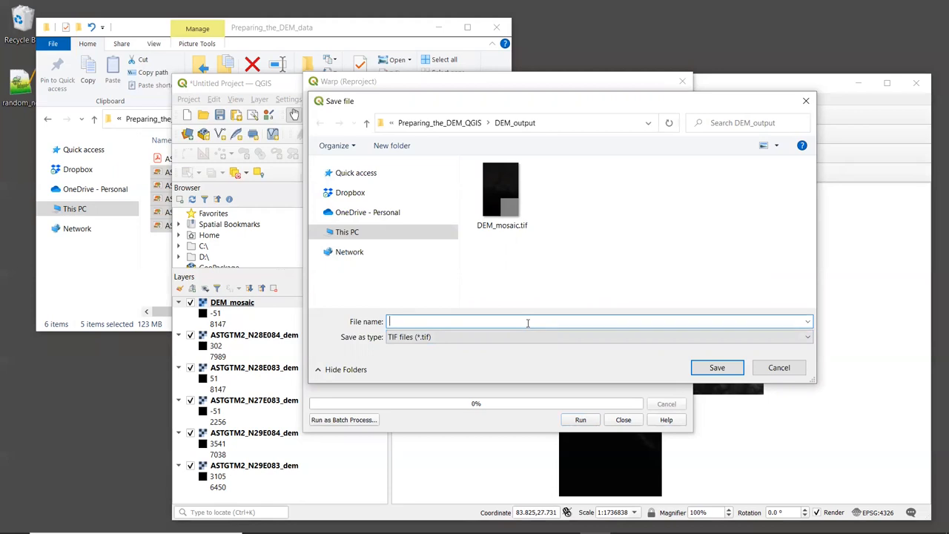
pyautogui.write('DEM_projected.tif')
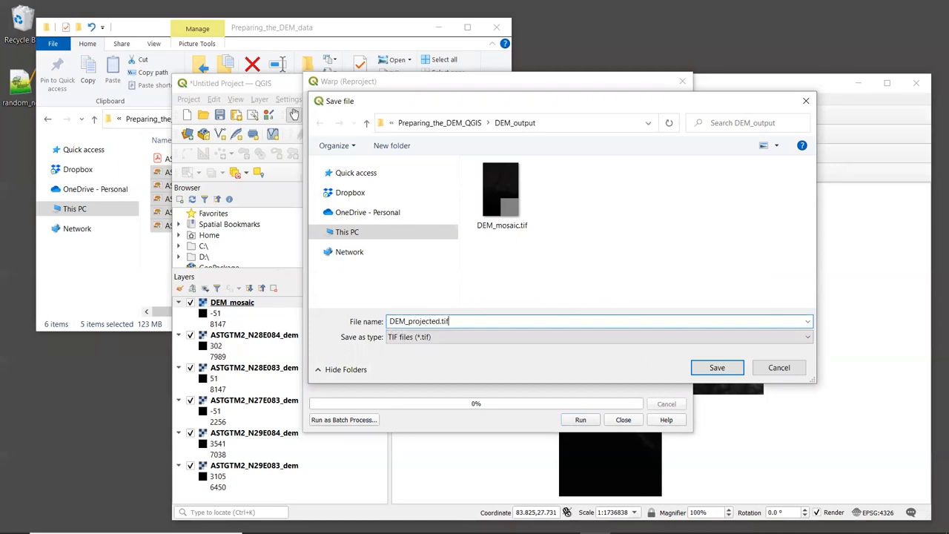
pyautogui.click(716, 367)
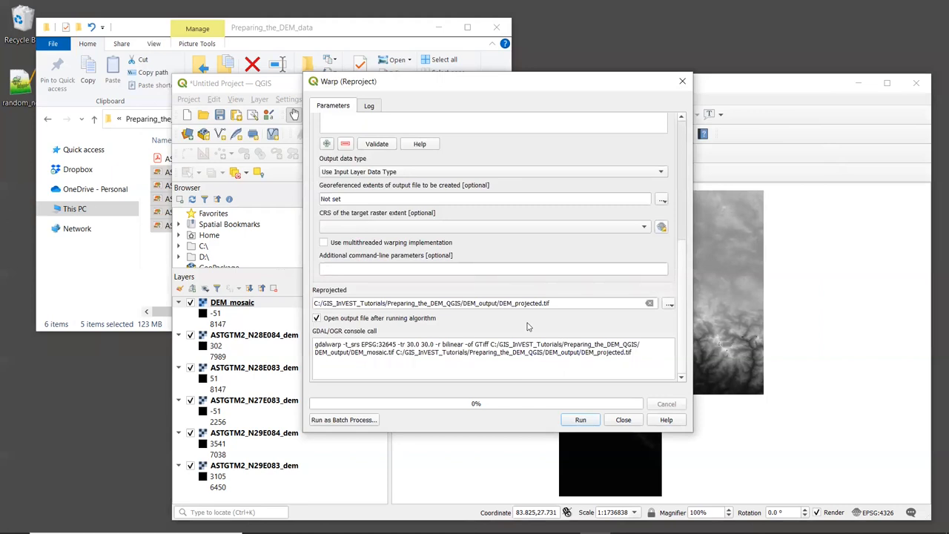
# Step: Run the reprojection to produce the DEM_projected layer and close the Warp dialog
pyautogui.click(580, 419)
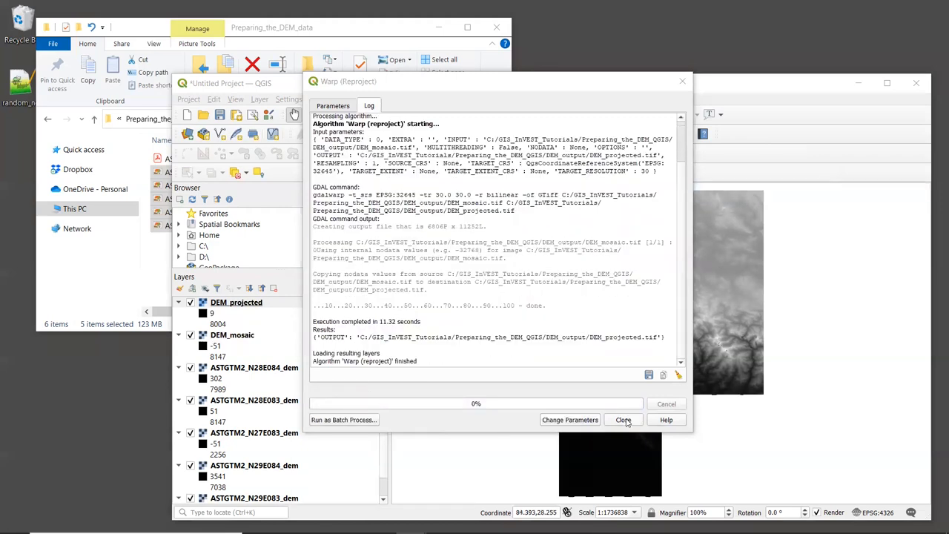
pyautogui.click(623, 419)
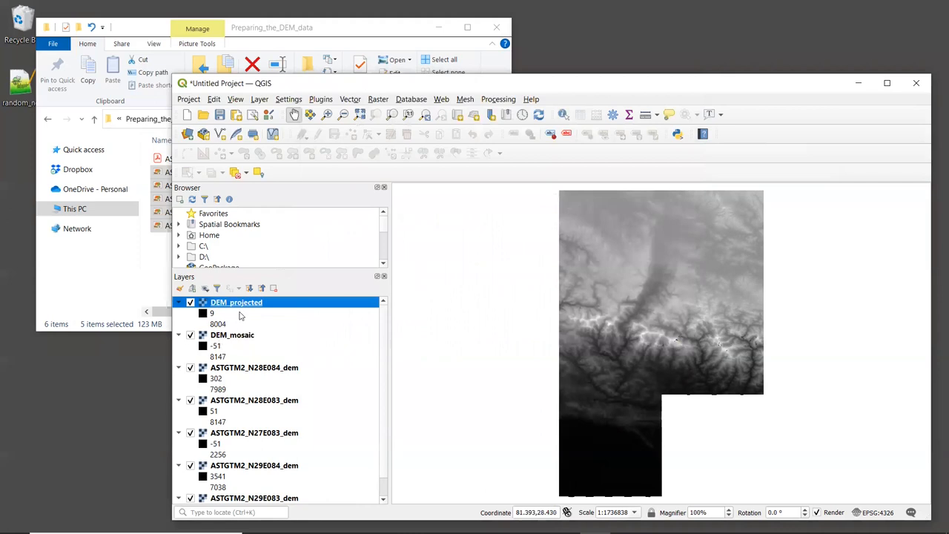
pyautogui.moveTo(243, 310)
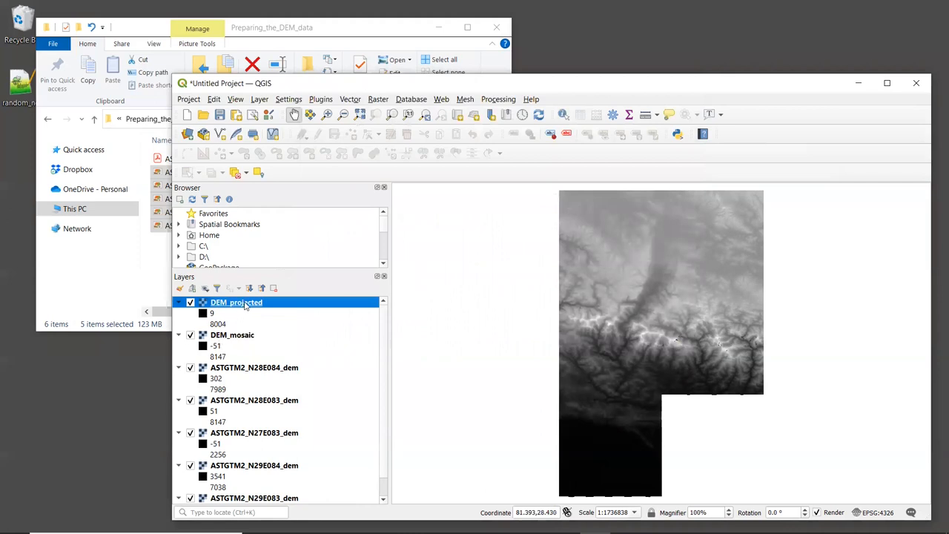
pyautogui.moveTo(236, 301)
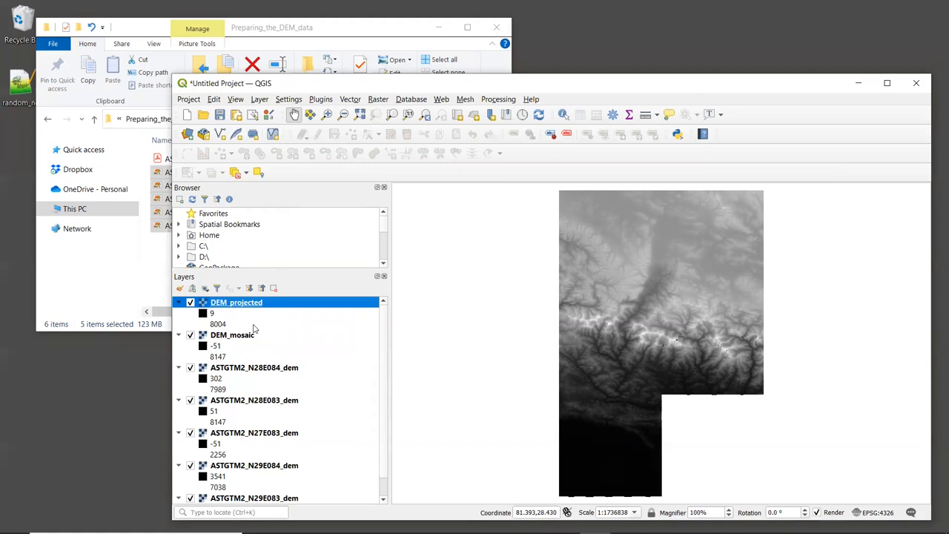
pyautogui.moveTo(255, 327)
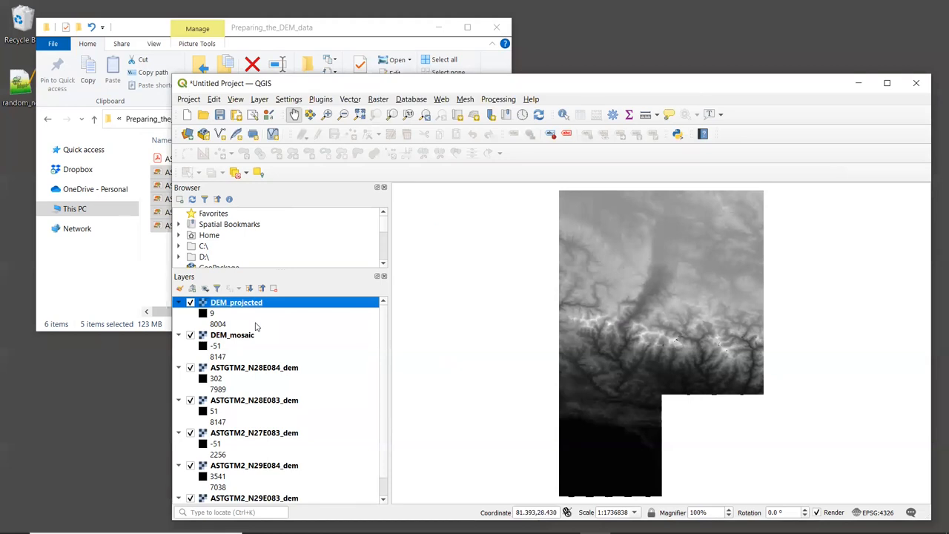
pyautogui.moveTo(262, 320)
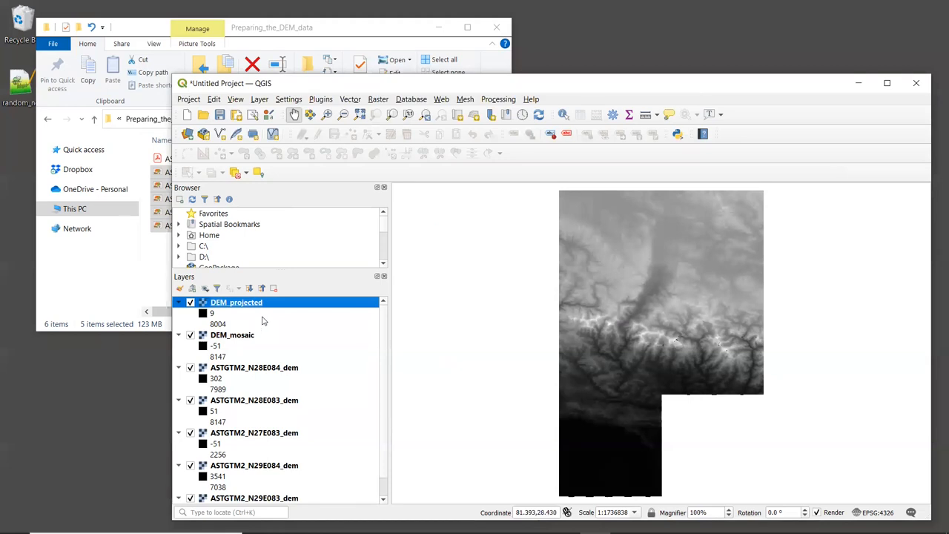
# Step: Search the Processing Toolbox for 'fill sinks' and launch SAGA Fill Sinks (Wang & Liu)
pyautogui.click(498, 99)
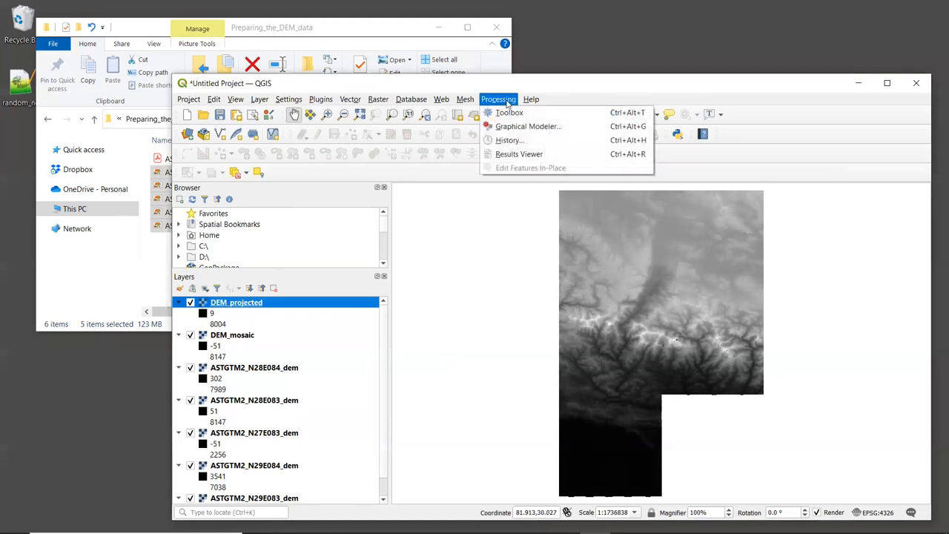
pyautogui.moveTo(509, 112)
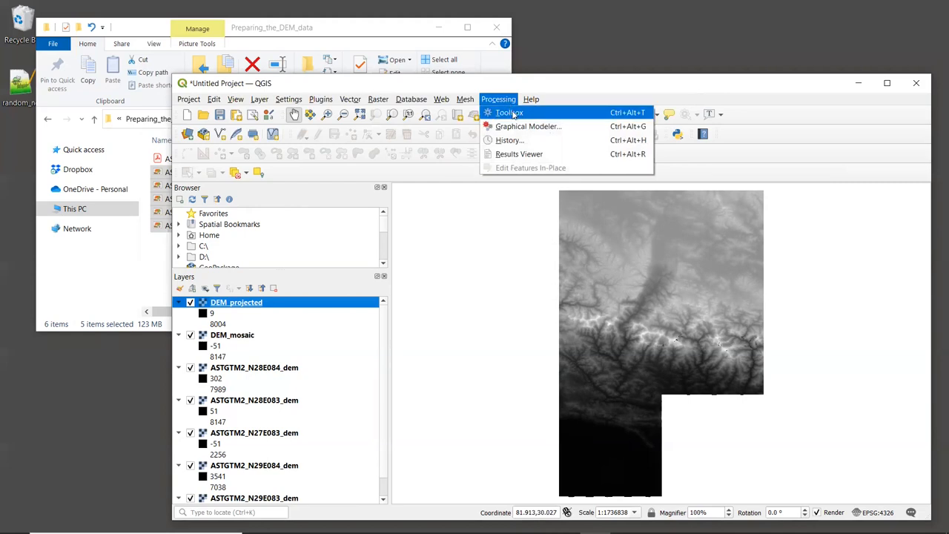
pyautogui.click(509, 112)
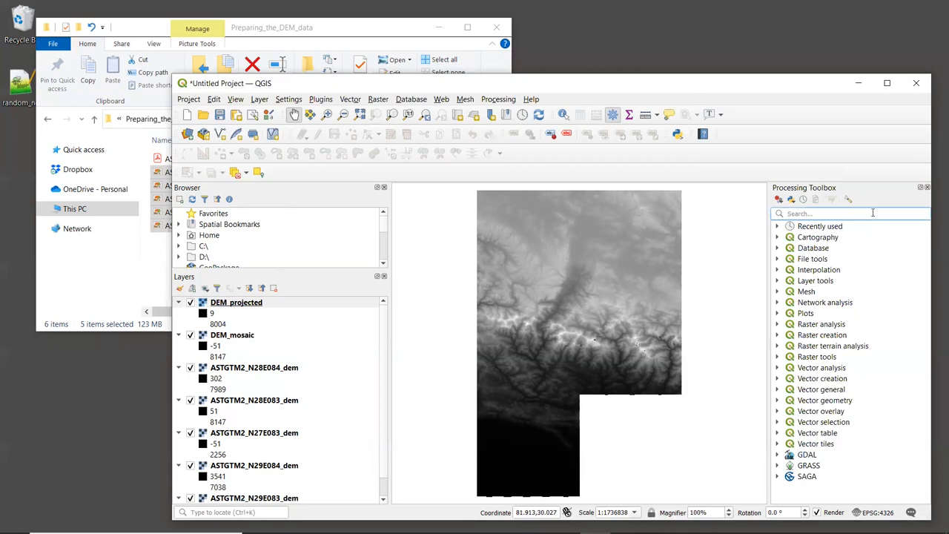
pyautogui.write('fill sinks')
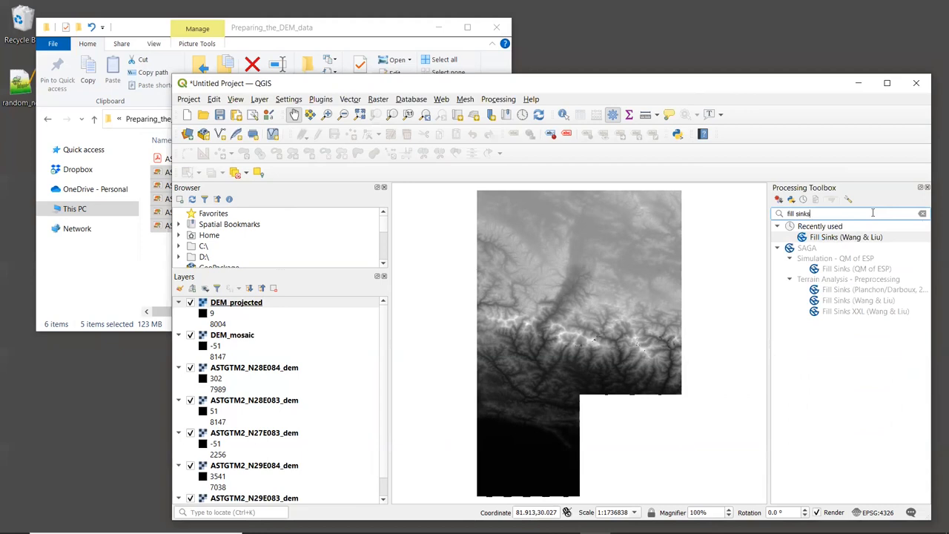
pyautogui.moveTo(874, 262)
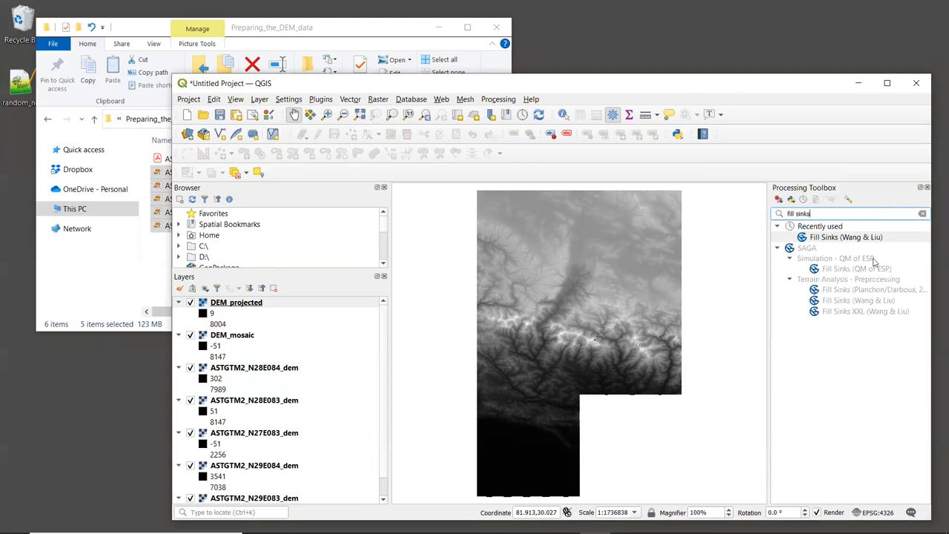
pyautogui.click(858, 300)
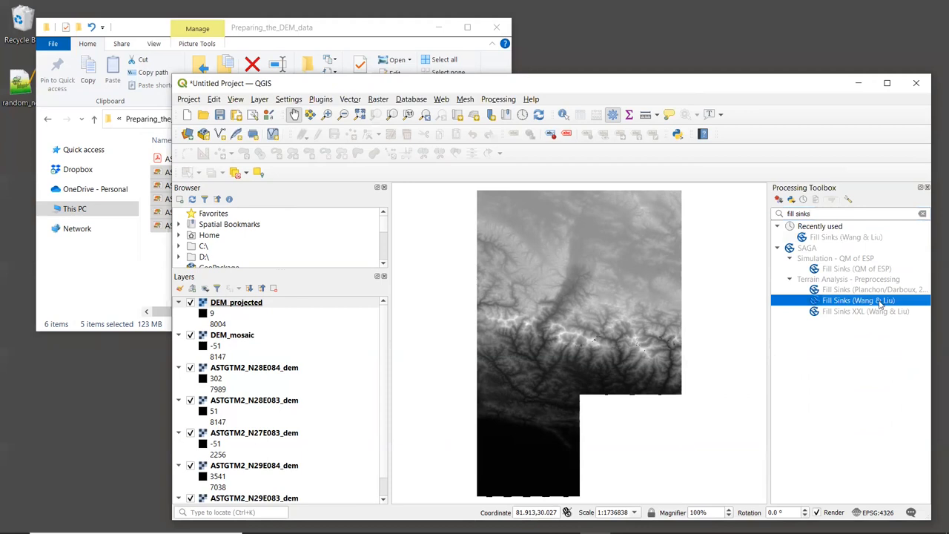
pyautogui.moveTo(859, 301)
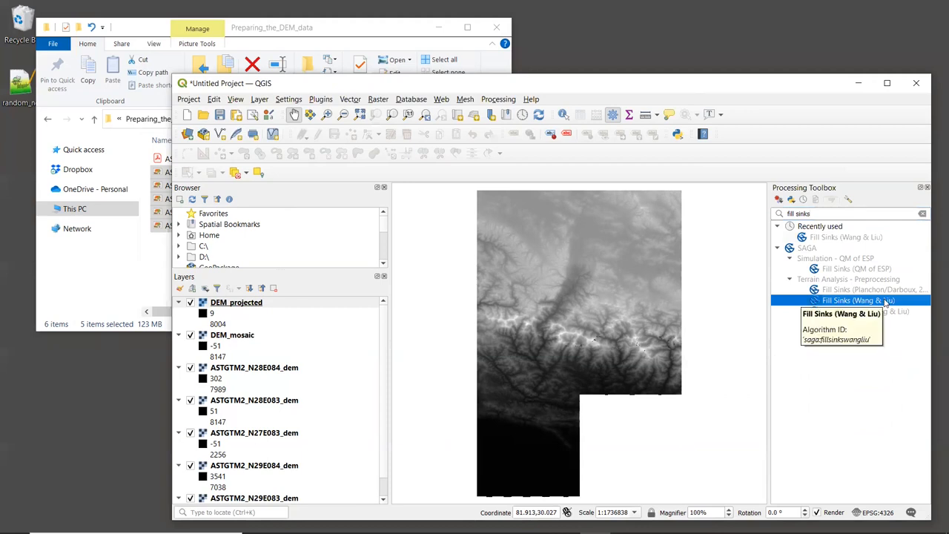
pyautogui.doubleClick(857, 300)
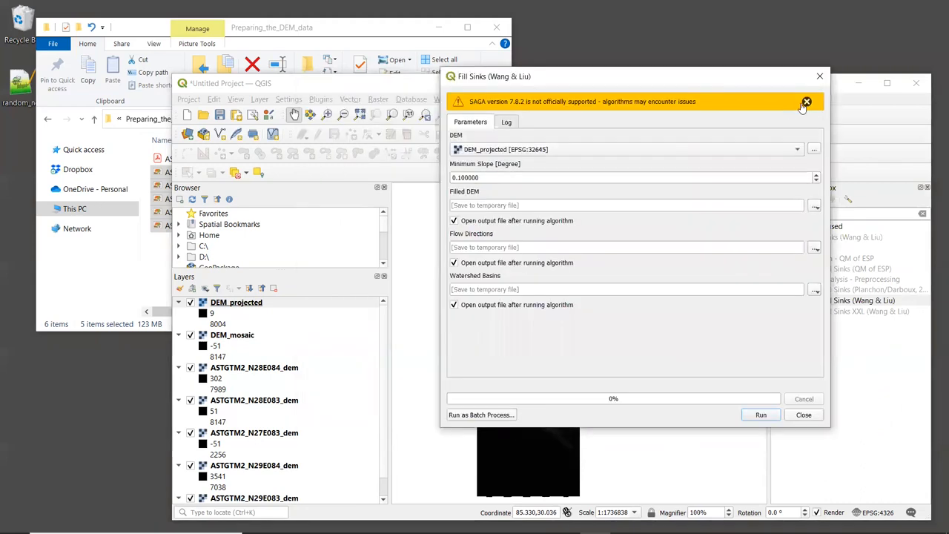
# Step: Dismiss the SAGA warning, choose DEM_projected as input DEM and start saving the filled DEM to a file
pyautogui.click(807, 102)
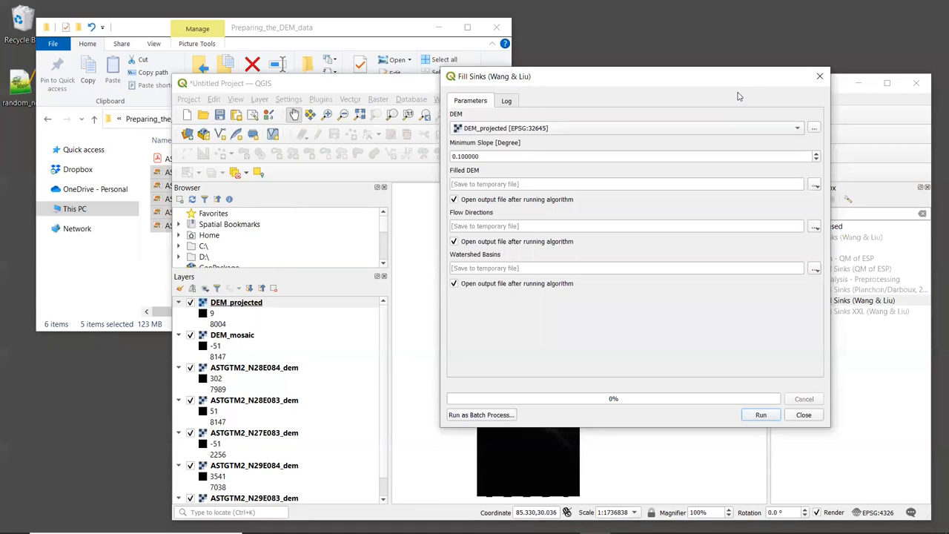
pyautogui.moveTo(545, 128)
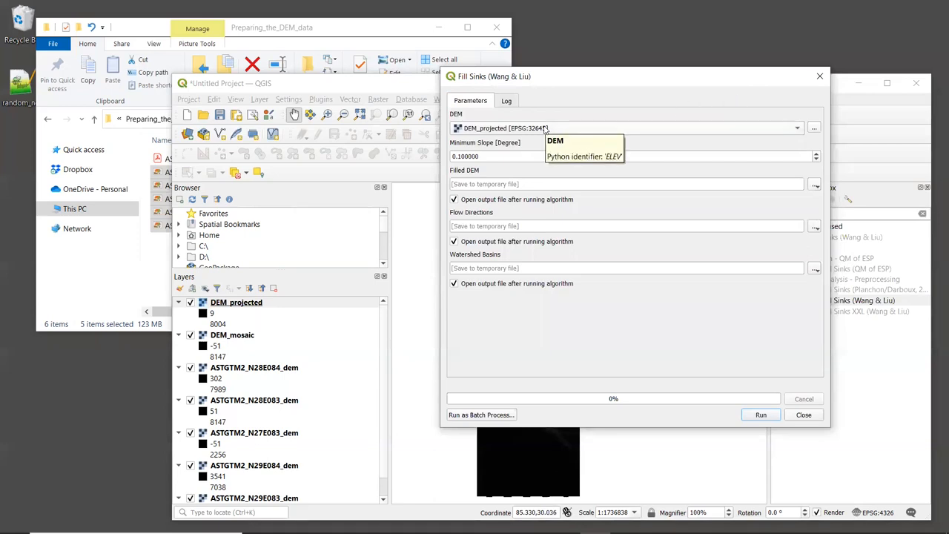
pyautogui.click(797, 128)
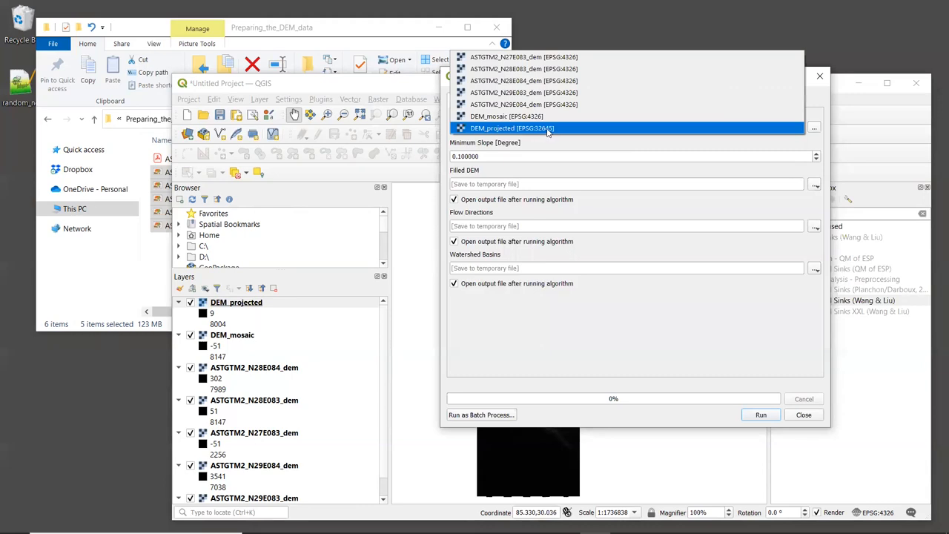
pyautogui.click(513, 128)
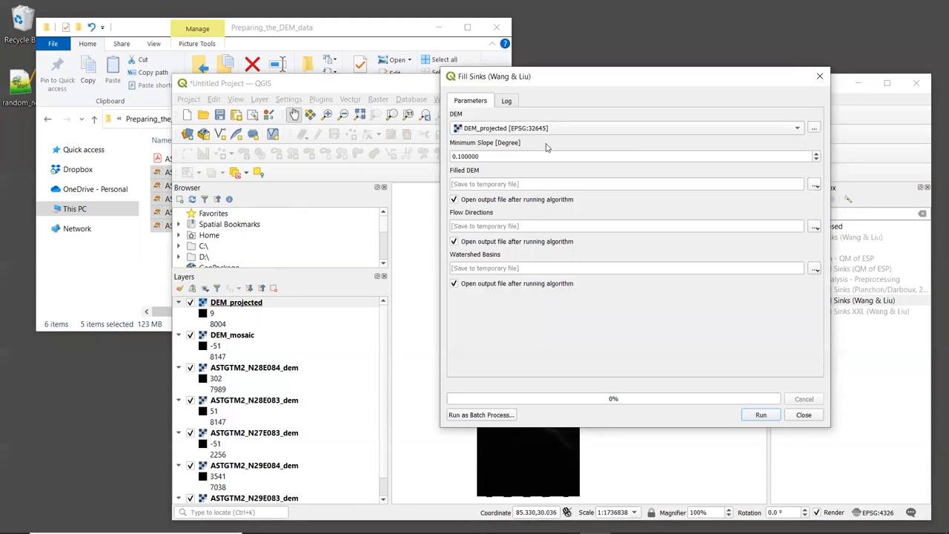
pyautogui.moveTo(548, 145)
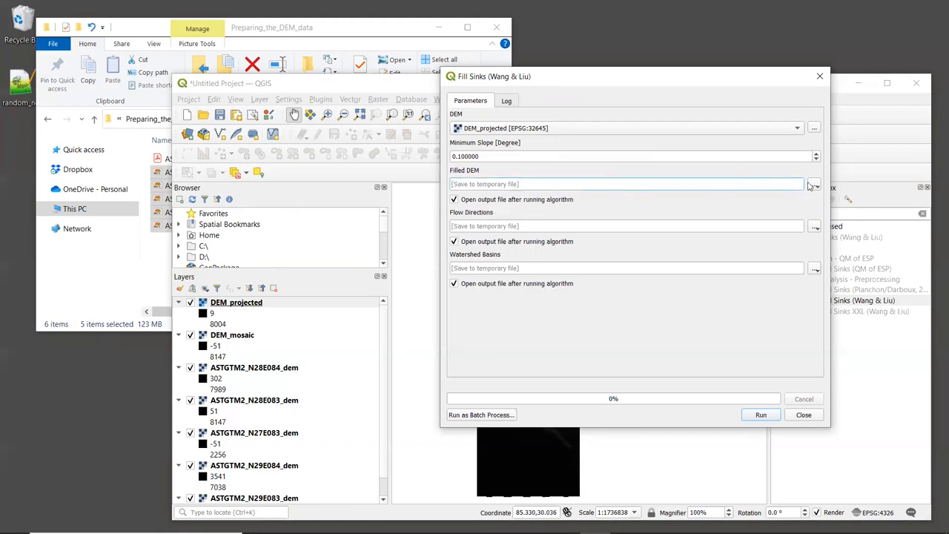
pyautogui.click(813, 183)
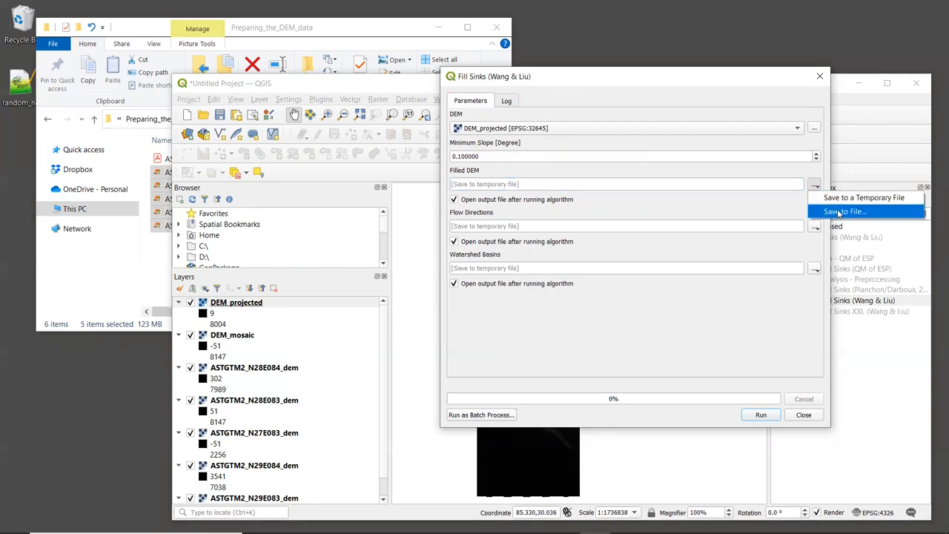
pyautogui.click(843, 211)
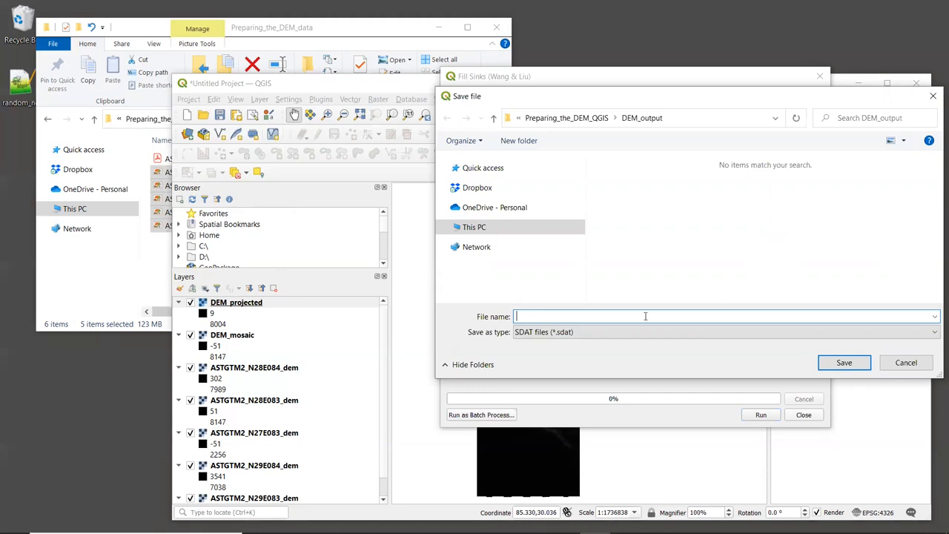
# Step: Name the filled DEM output DEM_fill.sdat in the DEM_output folder
pyautogui.write('DEM')
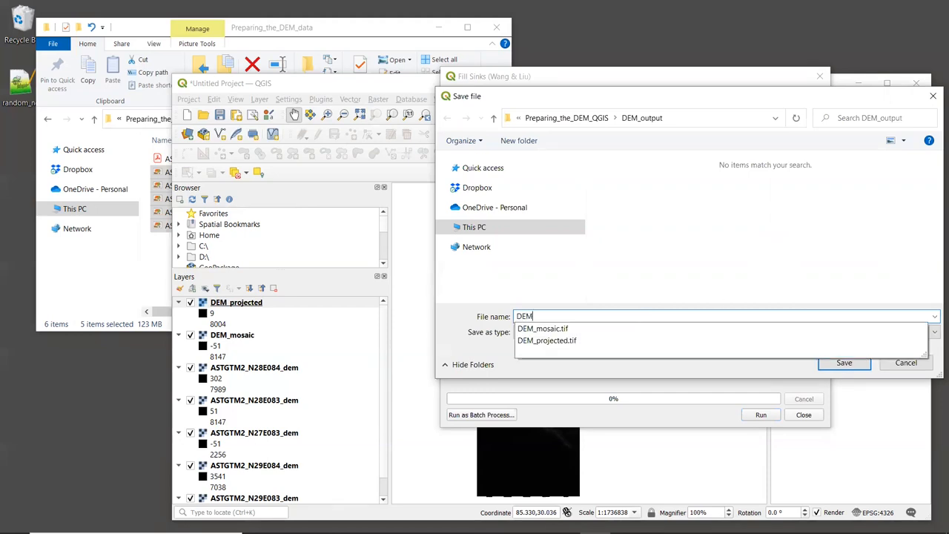
pyautogui.write('_fill')
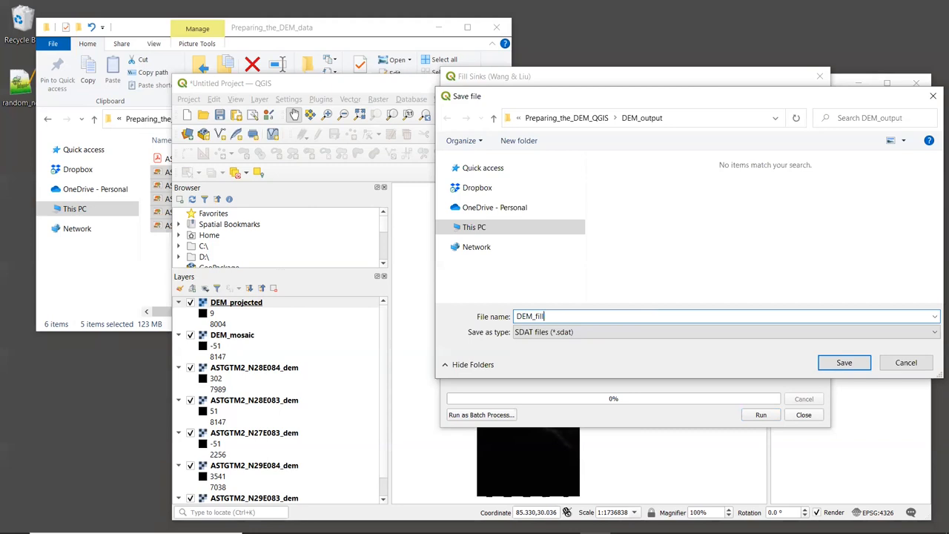
pyautogui.write('.sdat')
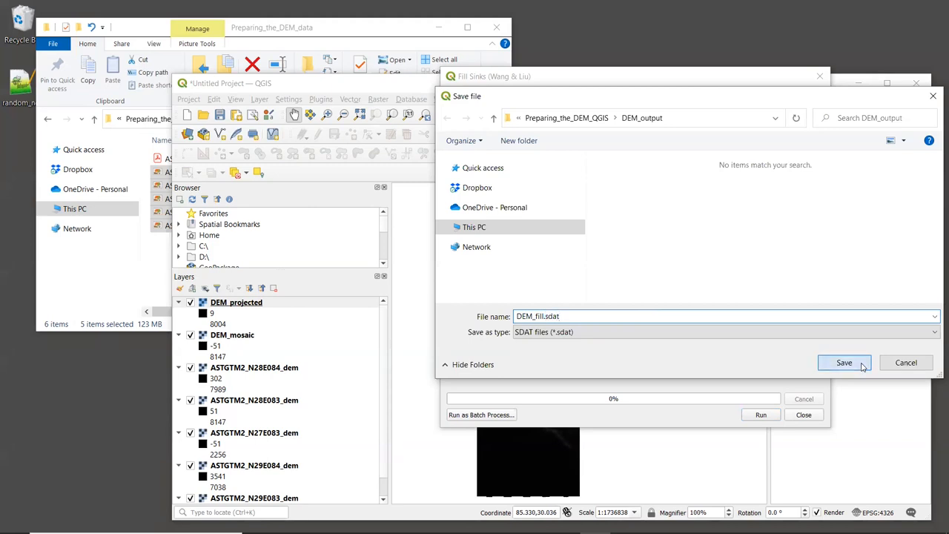
pyautogui.click(844, 362)
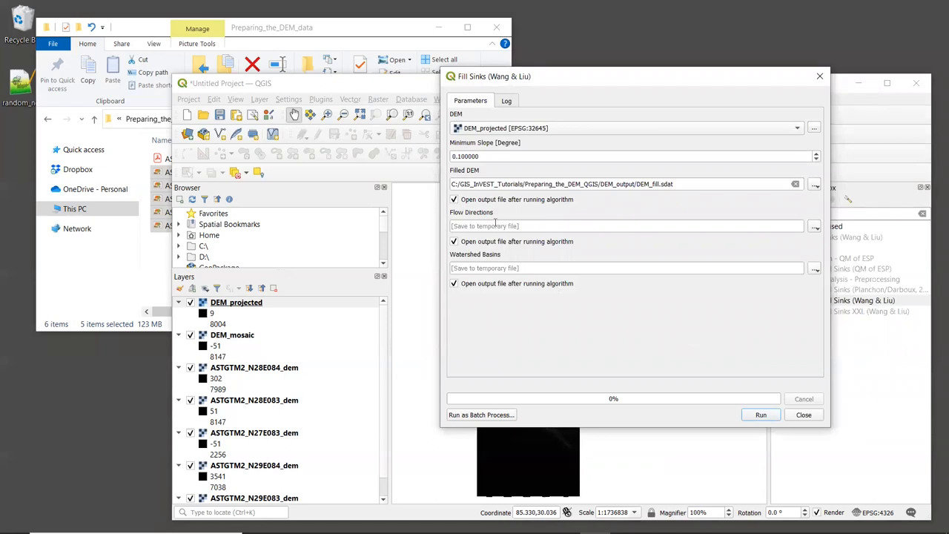
pyautogui.moveTo(493, 226)
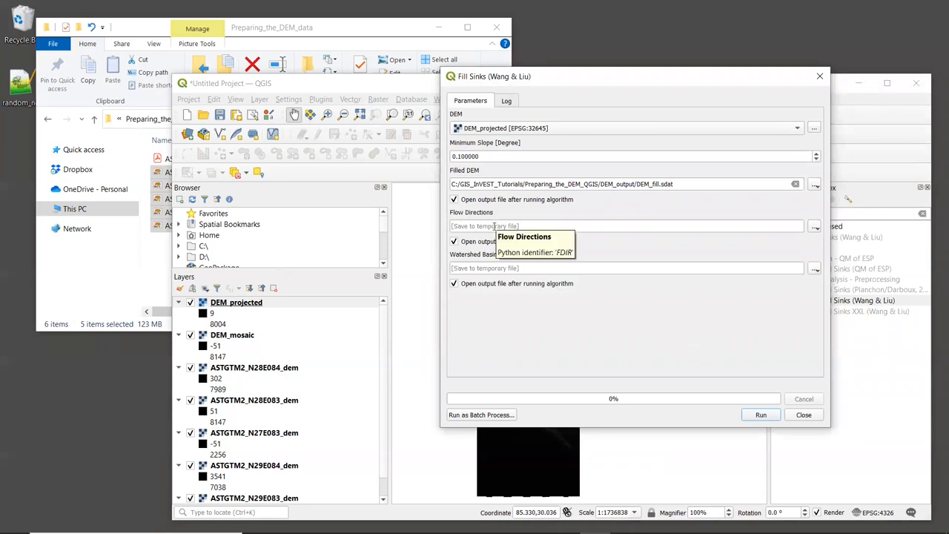
pyautogui.moveTo(472, 247)
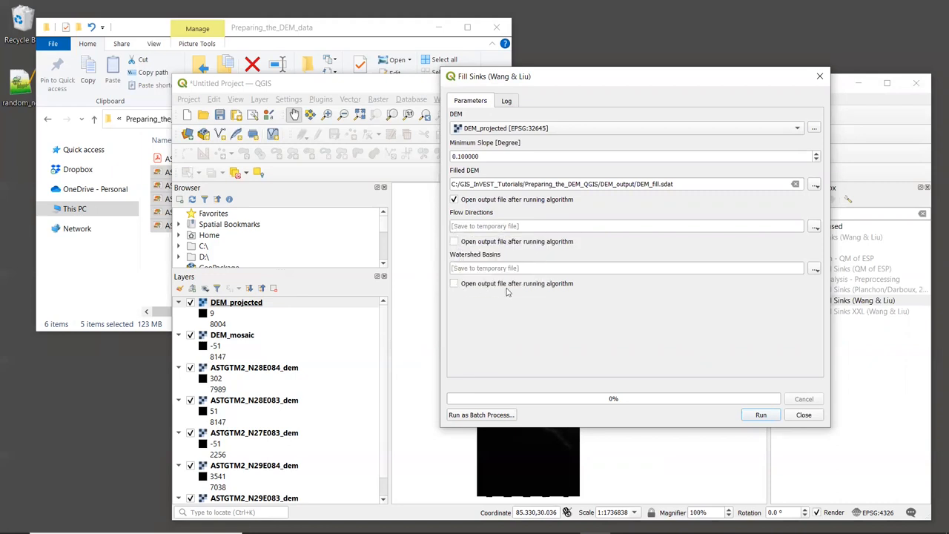
pyautogui.moveTo(614, 308)
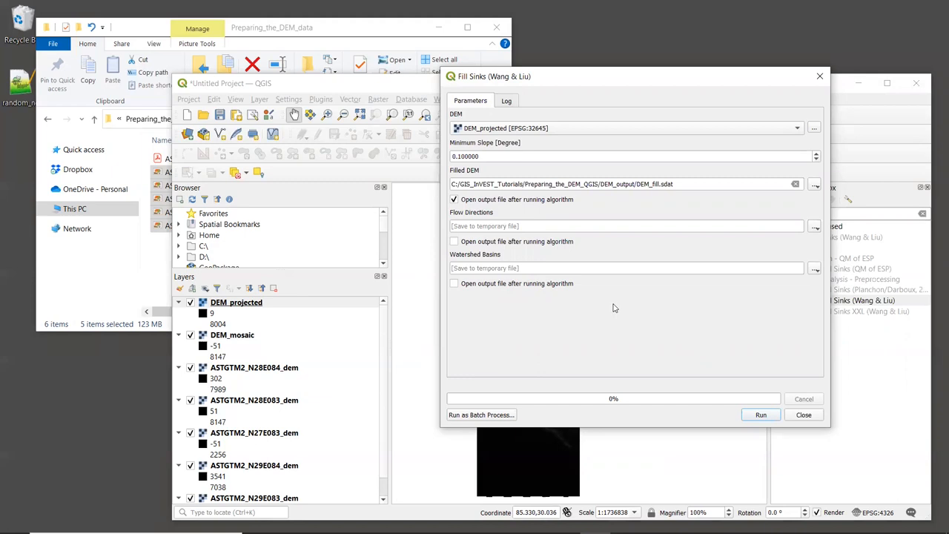
pyautogui.moveTo(519, 202)
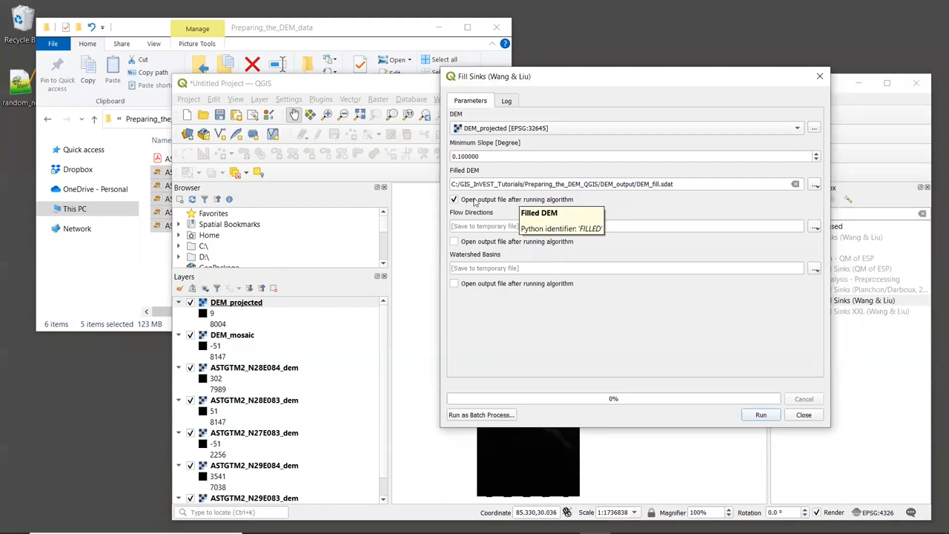
pyautogui.moveTo(586, 203)
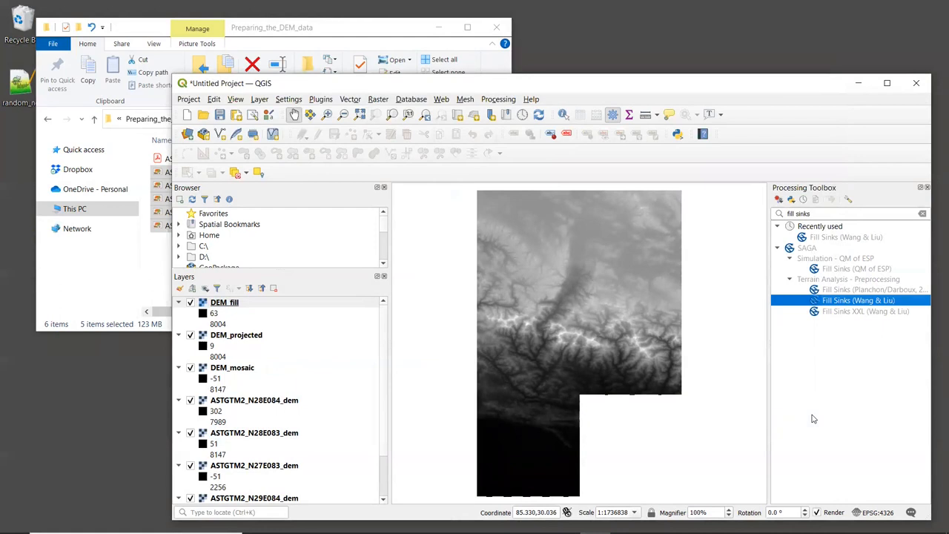
pyautogui.moveTo(333, 364)
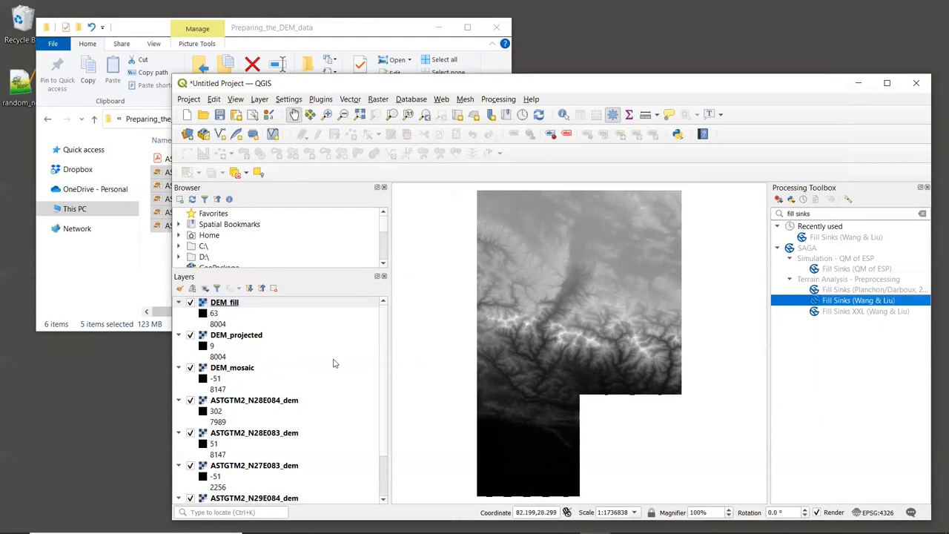
pyautogui.moveTo(260, 321)
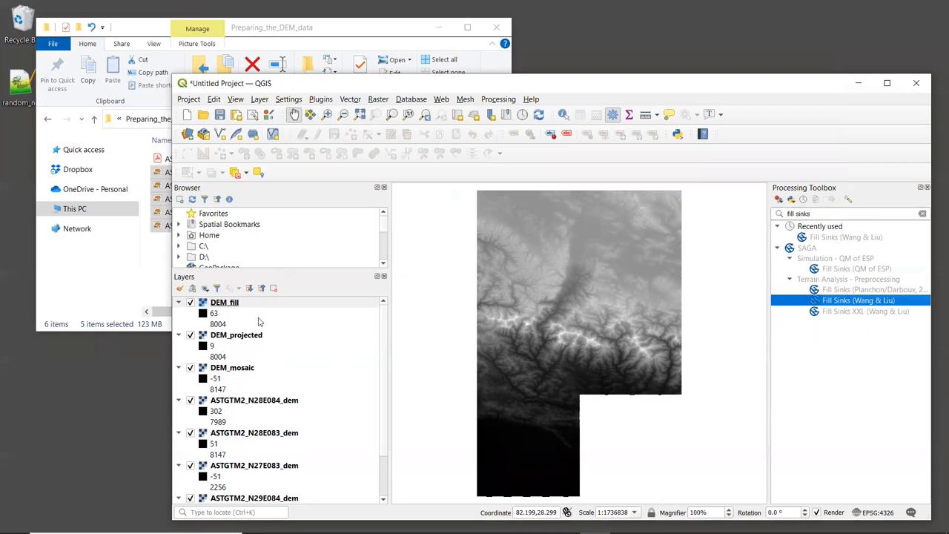
pyautogui.moveTo(213, 324)
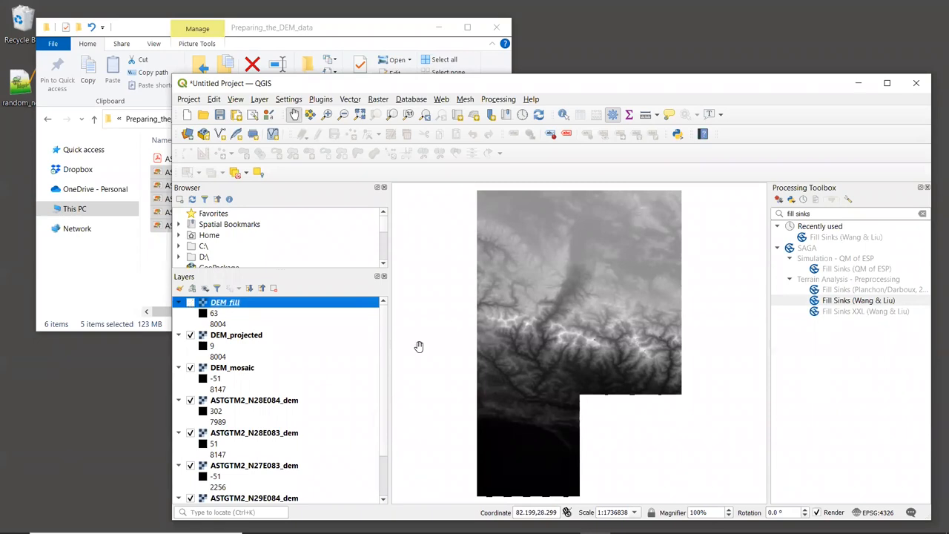
pyautogui.moveTo(647, 335)
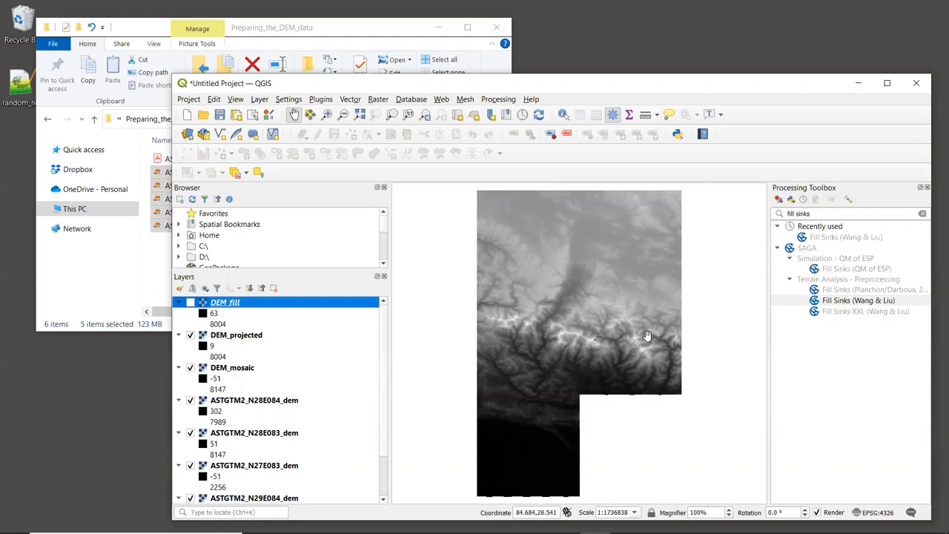
pyautogui.moveTo(581, 316)
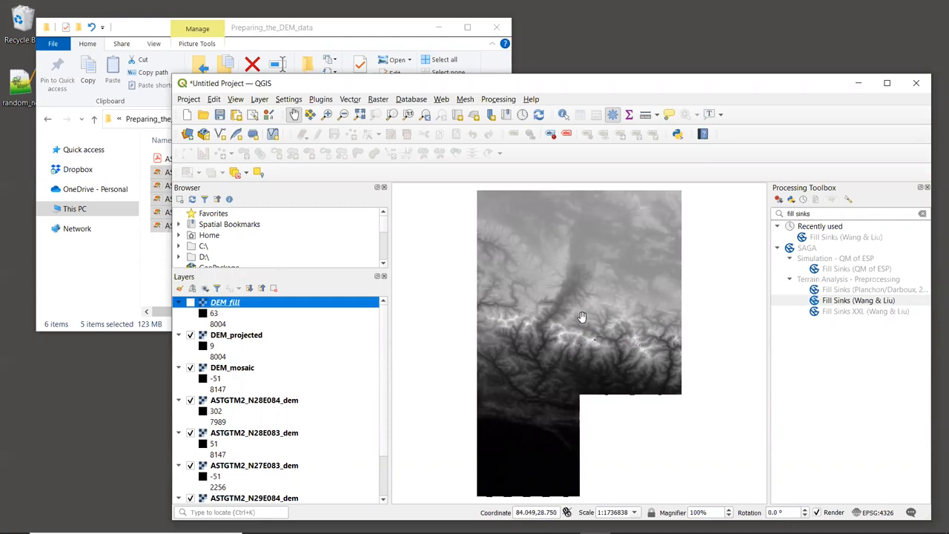
pyautogui.moveTo(592, 342)
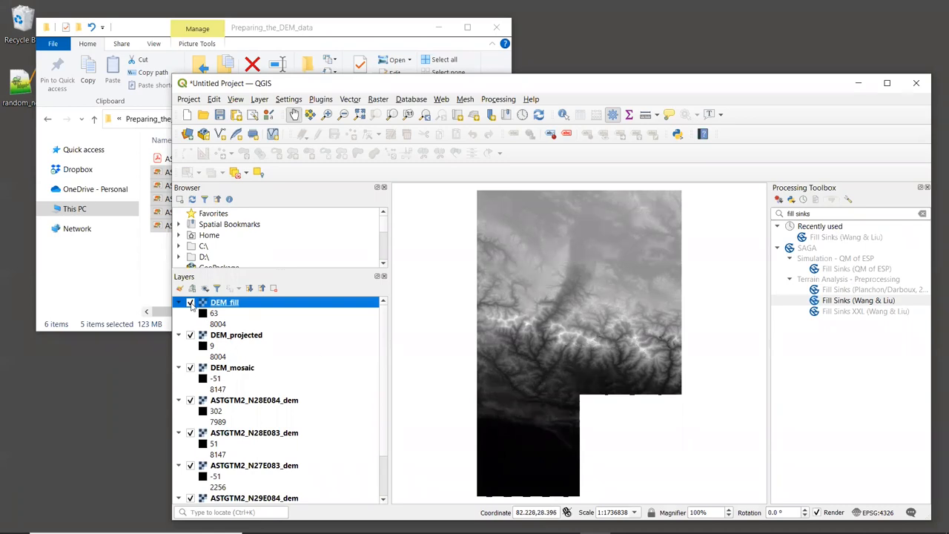
# Step: Uncheck the DEM_fill layer so DEM_projected shows, zooming in on the valley terrain
pyautogui.click(190, 301)
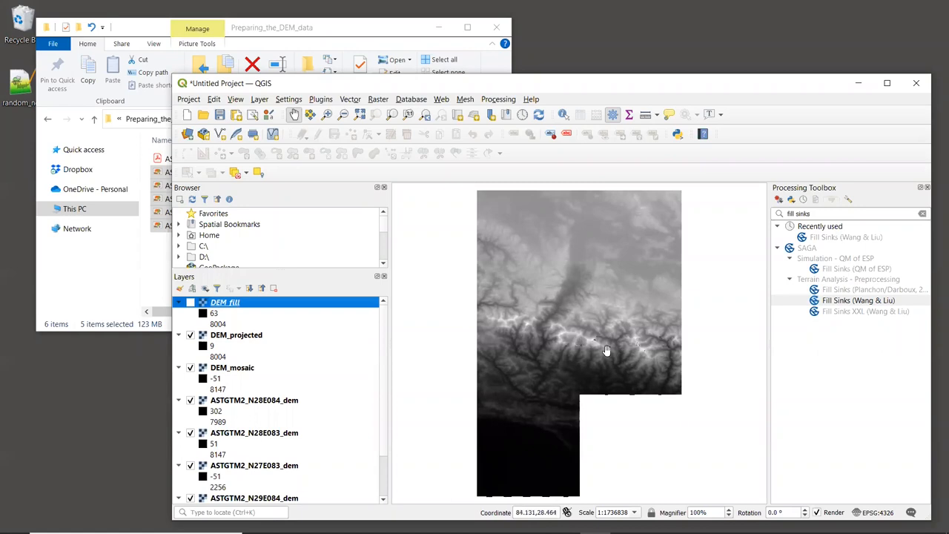
pyautogui.moveTo(591, 342)
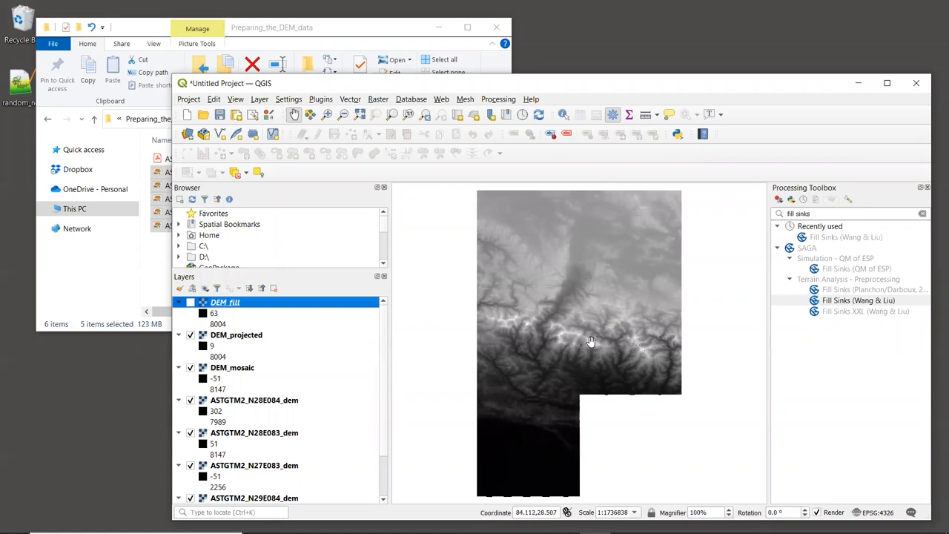
pyautogui.scroll(3)
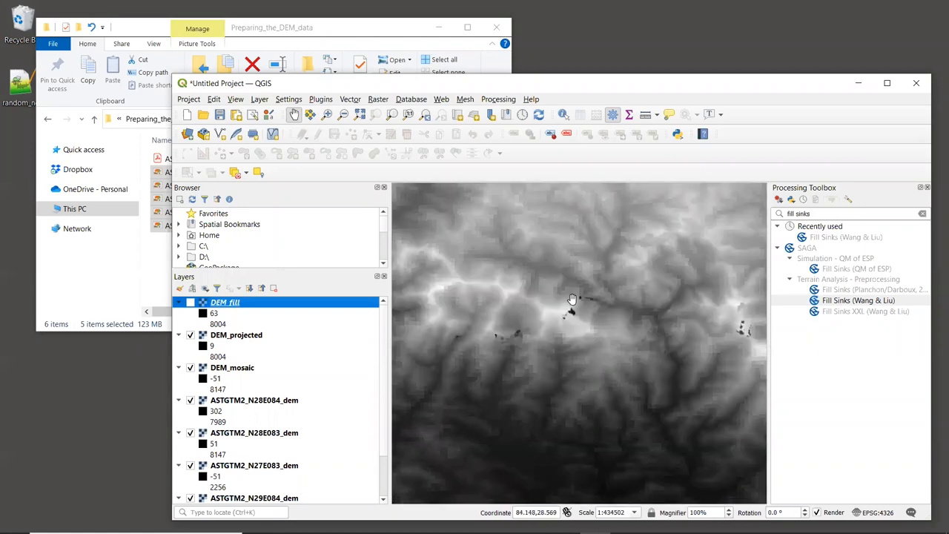
# Step: Zoom and pan onto the dark sink patches in DEM_projected and activate Identify Features
pyautogui.scroll(3)
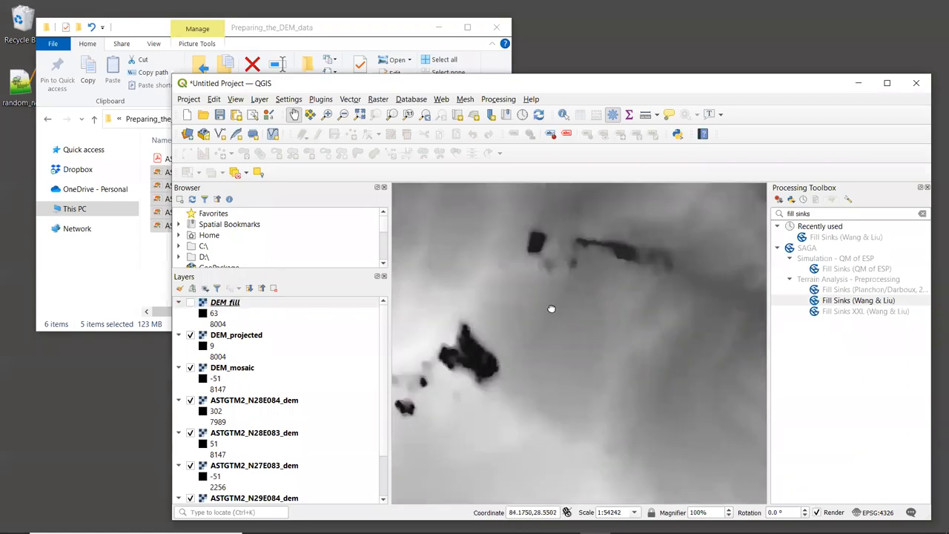
pyautogui.moveTo(551, 308); pyautogui.dragTo(606, 347)
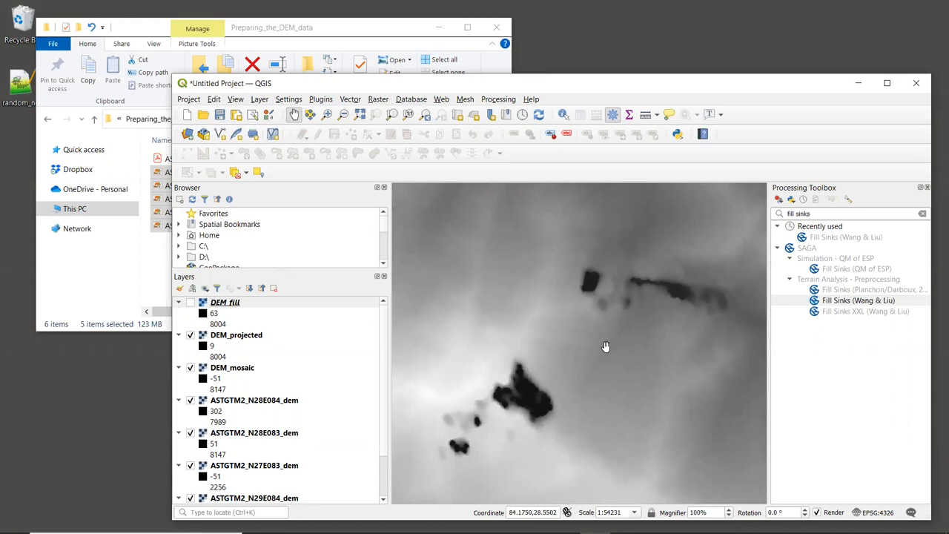
pyautogui.moveTo(341, 109)
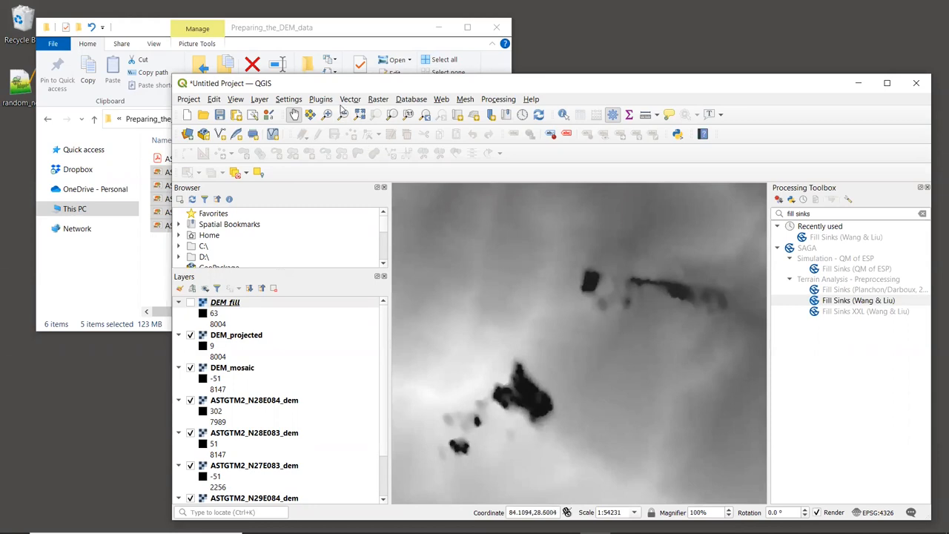
pyautogui.click(563, 114)
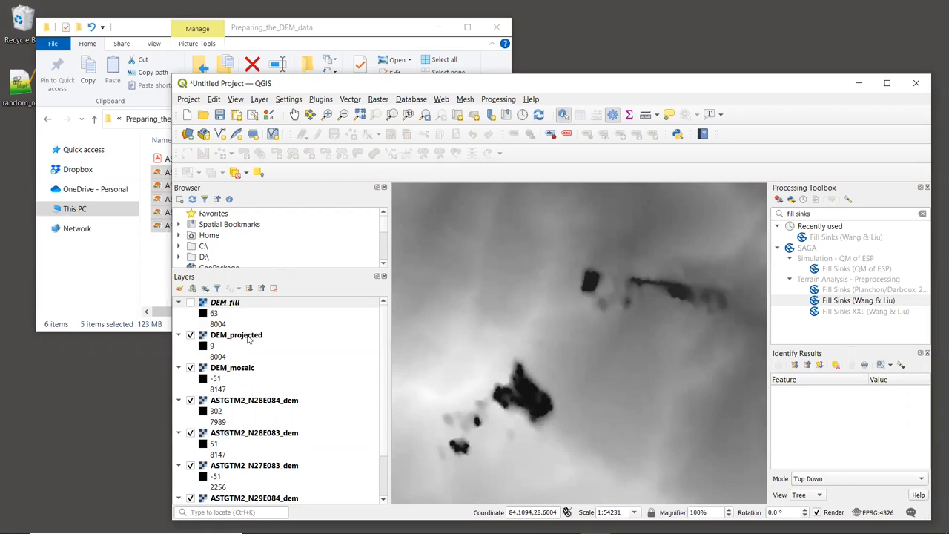
pyautogui.moveTo(235, 334)
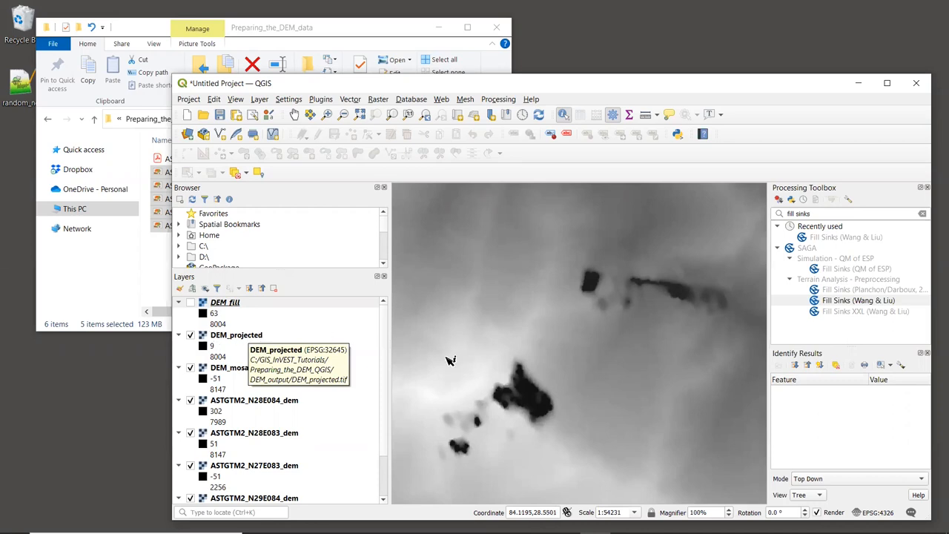
pyautogui.moveTo(534, 398)
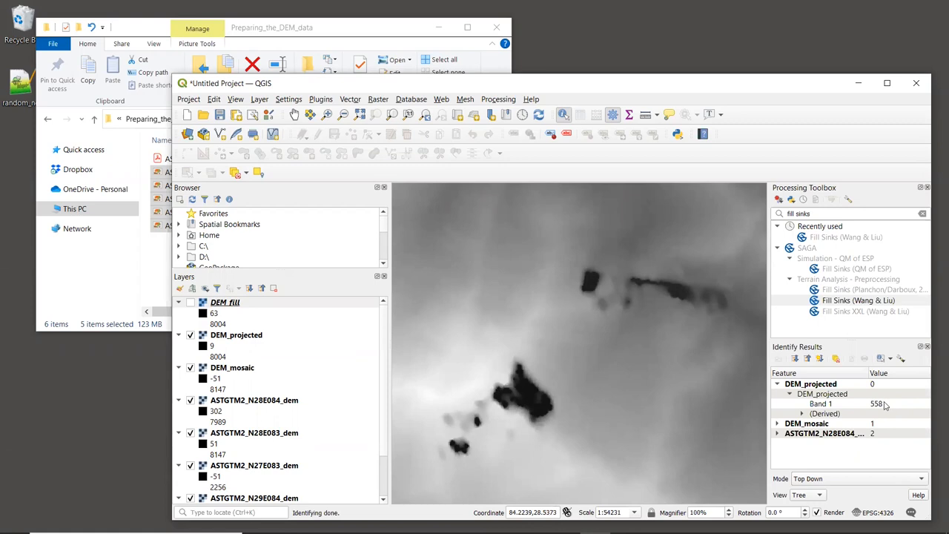
pyautogui.moveTo(877, 416)
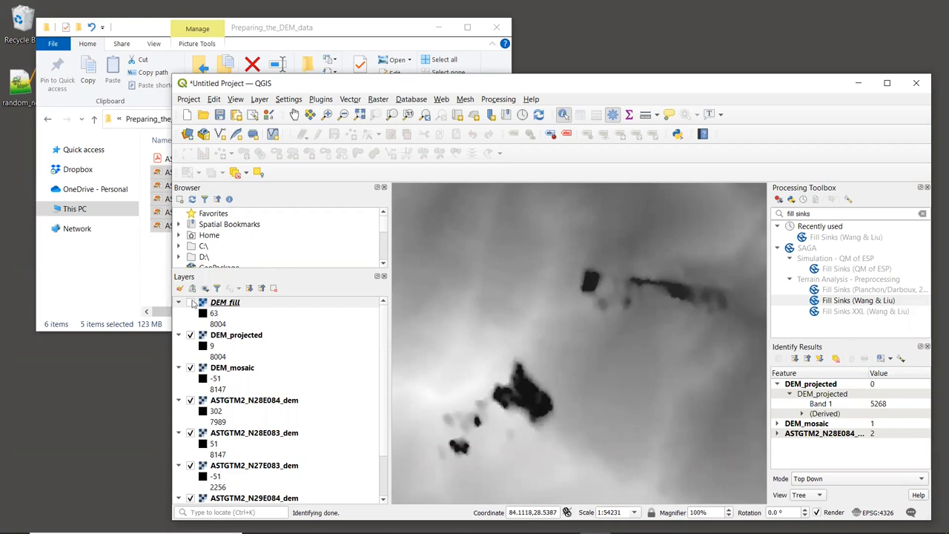
# Step: Show DEM_fill again and identify its Band 1 value 5128.529 at the former sink
pyautogui.click(224, 301)
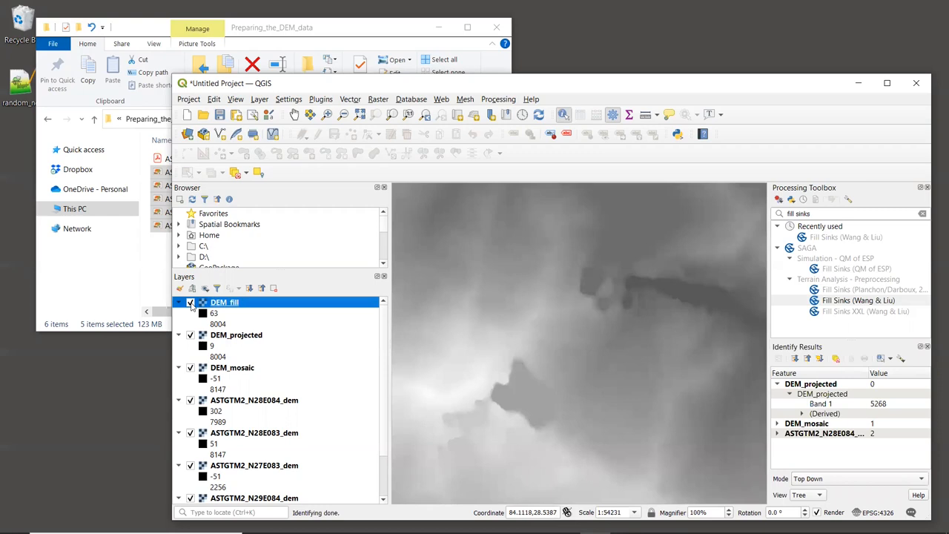
pyautogui.moveTo(531, 396)
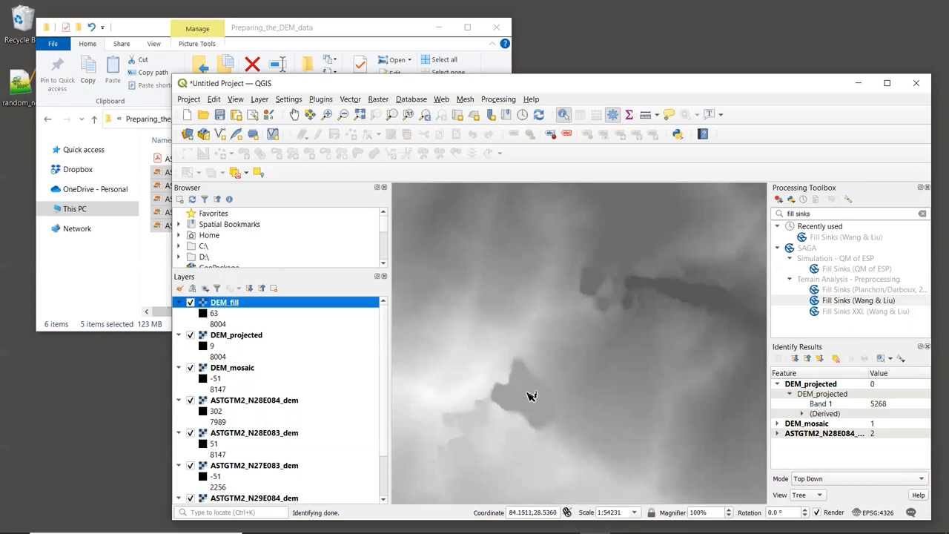
pyautogui.click(531, 395)
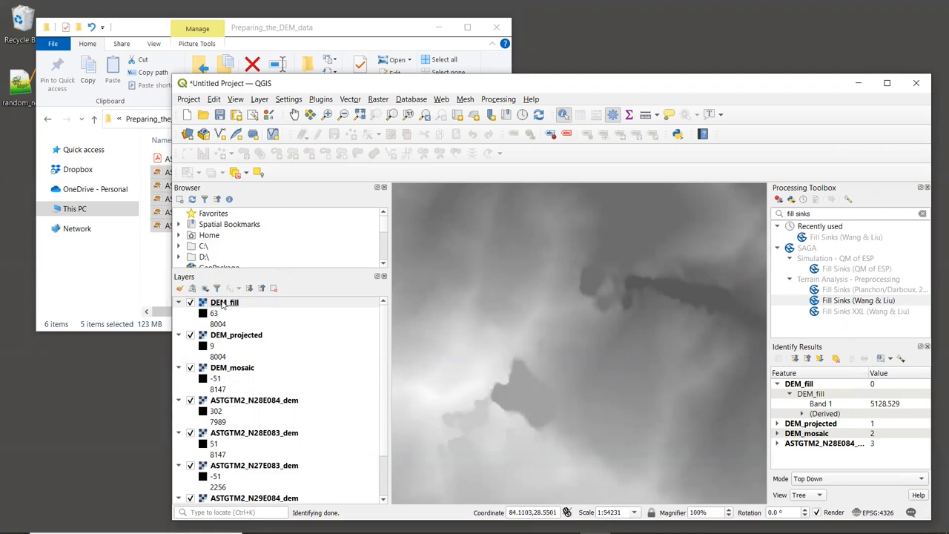
# Step: Start Export > Save As for the DEM_fill layer, with GeoTIFF in EPSG:32645
pyautogui.rightClick(224, 303)
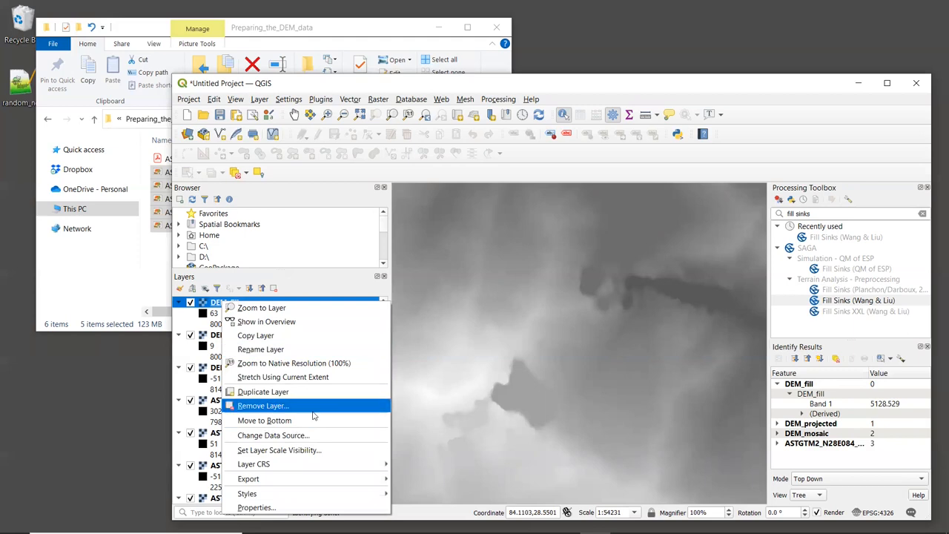
pyautogui.moveTo(248, 478)
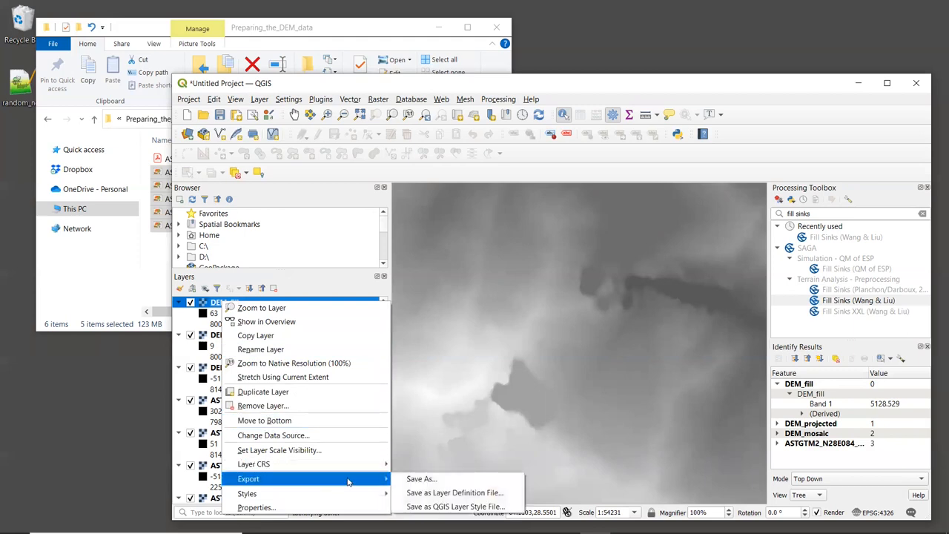
pyautogui.moveTo(421, 478)
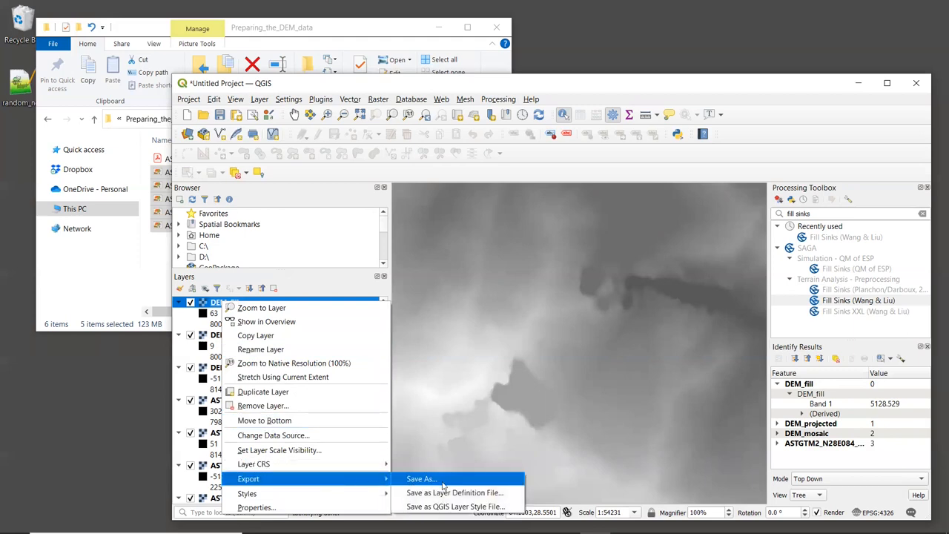
pyautogui.click(421, 478)
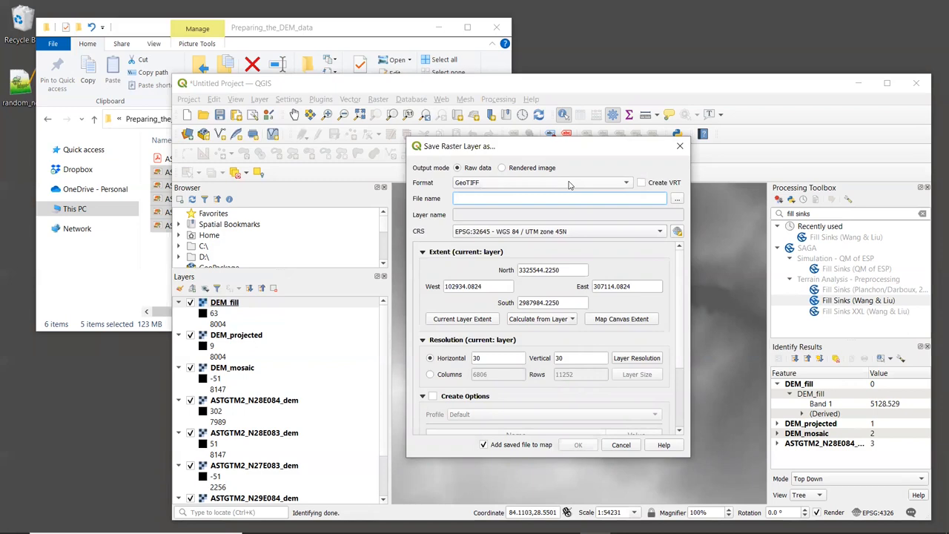
pyautogui.moveTo(597, 191)
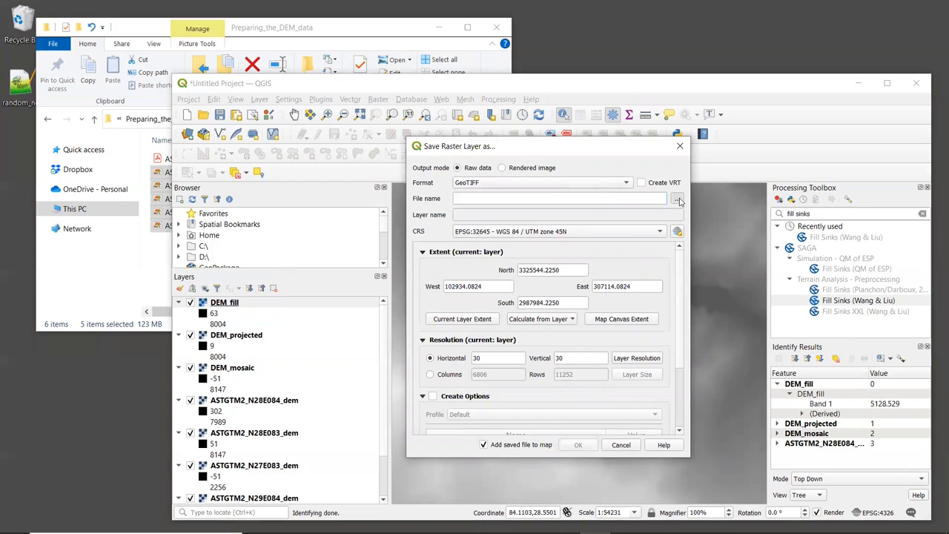
# Step: Set the export file name to DEM_fill.tif in the DEM_output folder
pyautogui.click(677, 198)
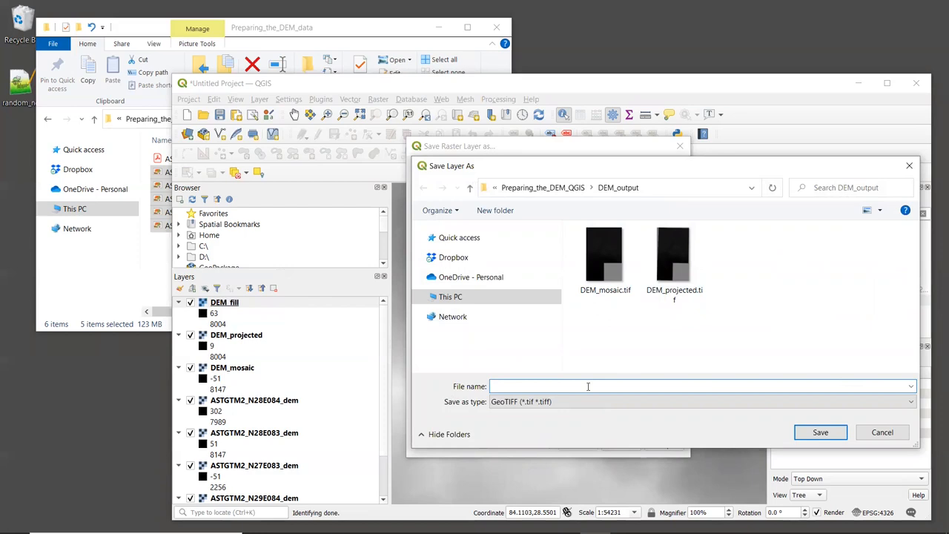
pyautogui.write('DEM_fill.ti')
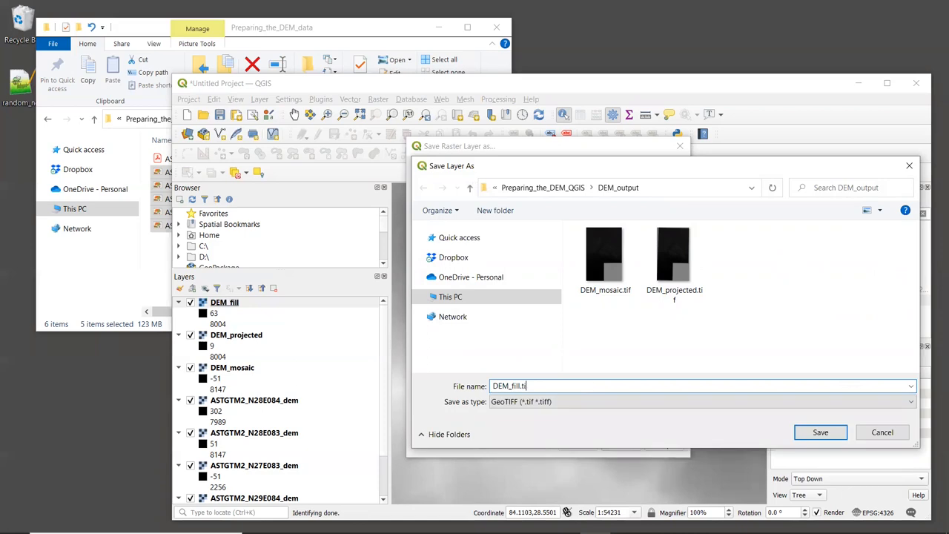
pyautogui.click(820, 432)
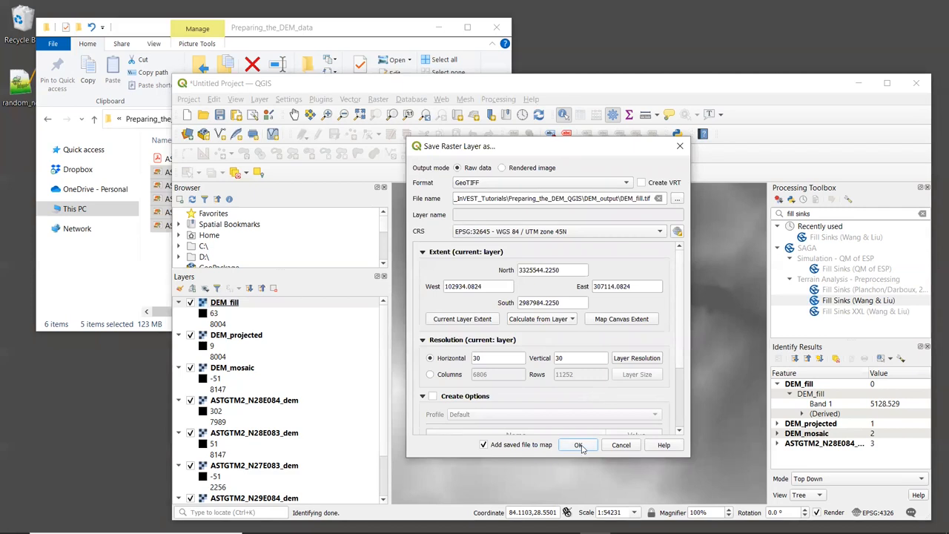
# Step: Run the GeoTIFF export, adding DEM_fill.tif as a new layer, and dismiss the success message
pyautogui.click(578, 444)
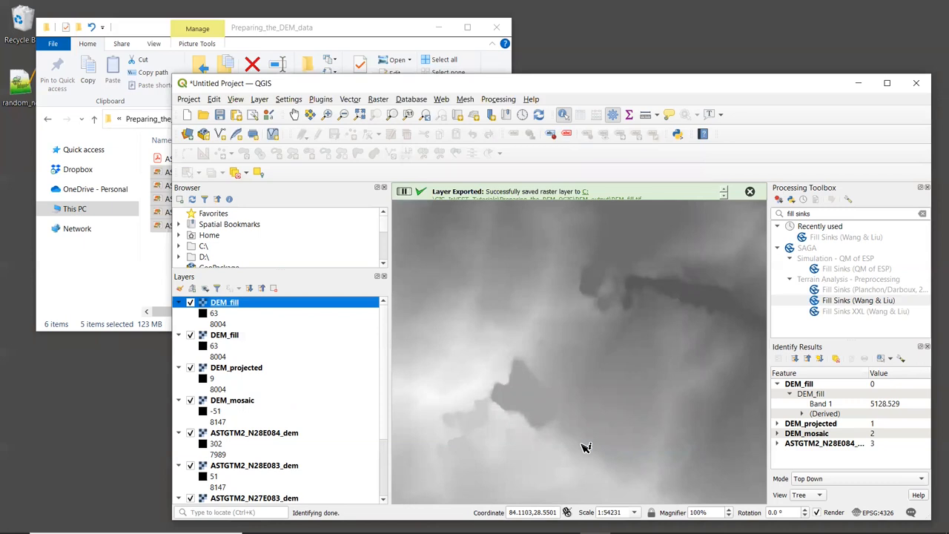
pyautogui.click(749, 191)
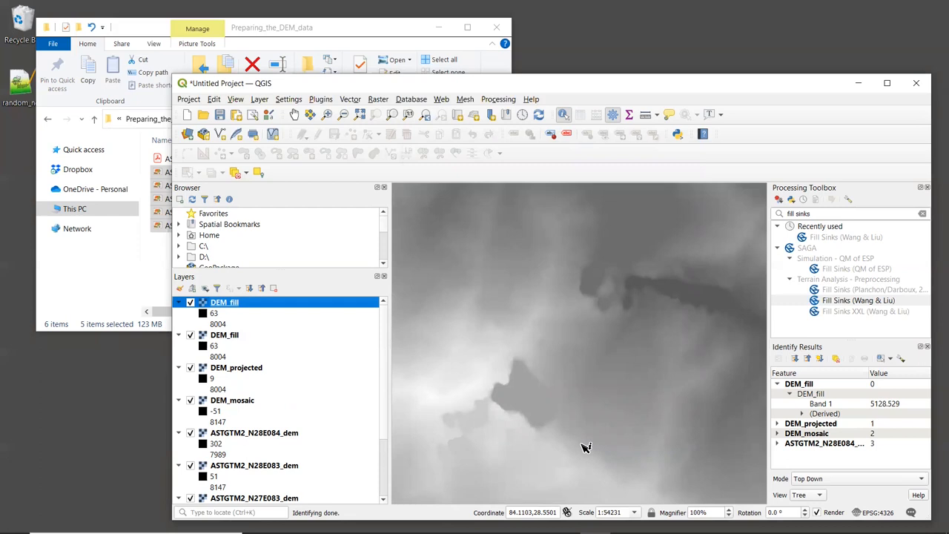